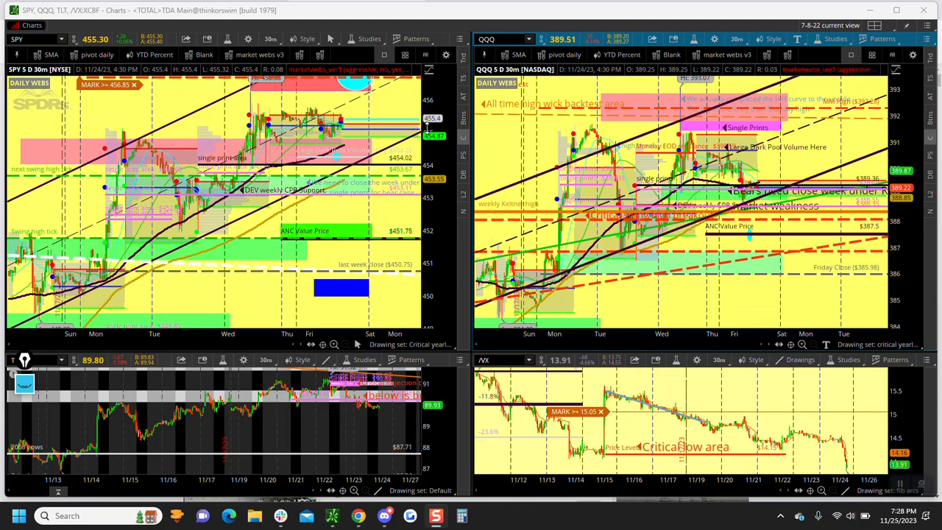
Maximize the SPY 30-minute chart cell in thinkorswim to fill the window
{"action": "left_click", "coordinate": [459, 38]}
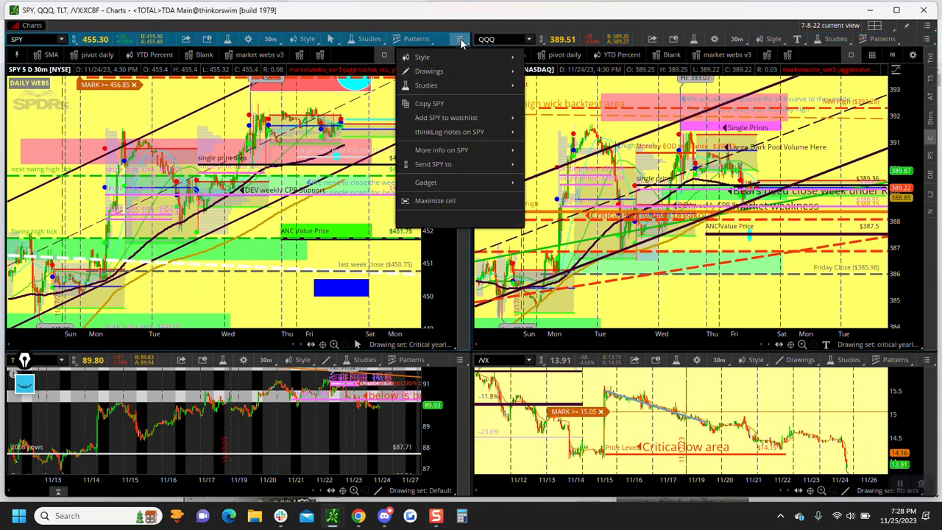
{"action": "left_click", "coordinate": [434, 200]}
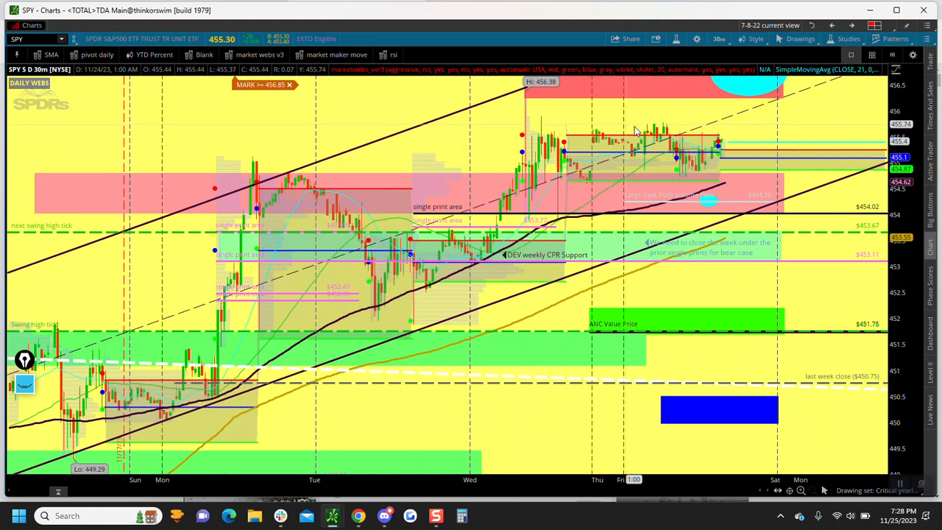
{"action": "mouse_move", "coordinate": [484, 188]}
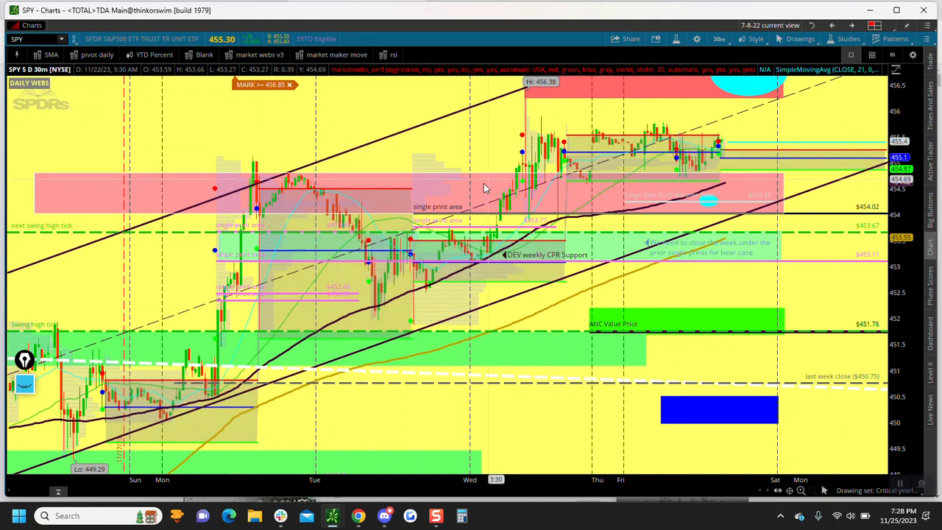
{"action": "mouse_move", "coordinate": [521, 88]}
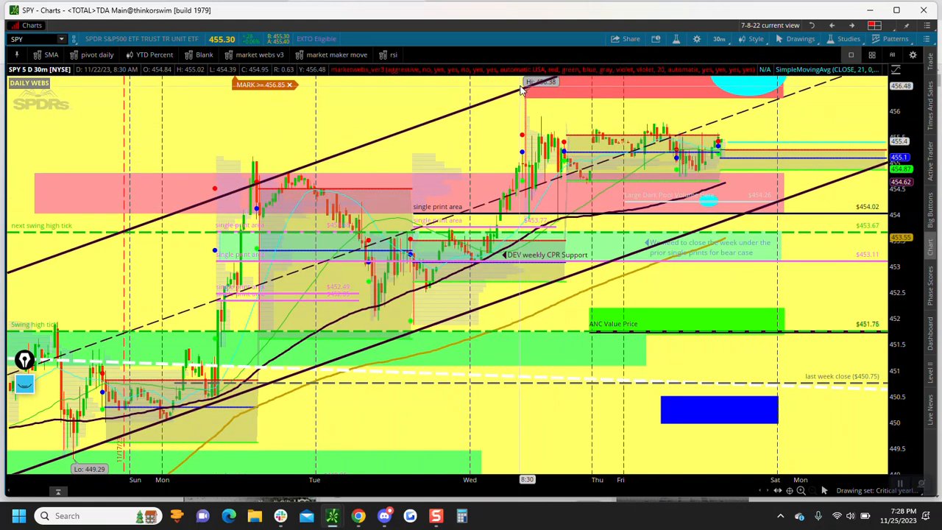
{"action": "mouse_move", "coordinate": [526, 224]}
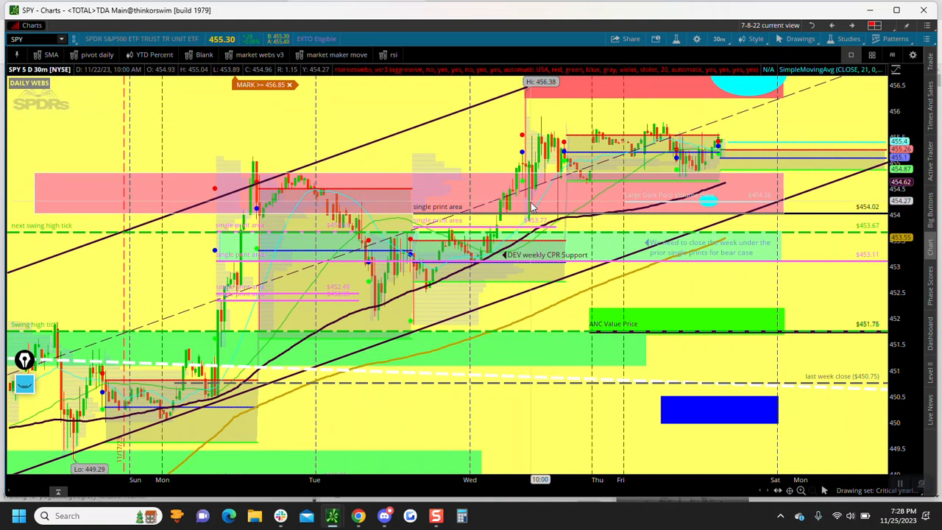
{"action": "mouse_move", "coordinate": [533, 128]}
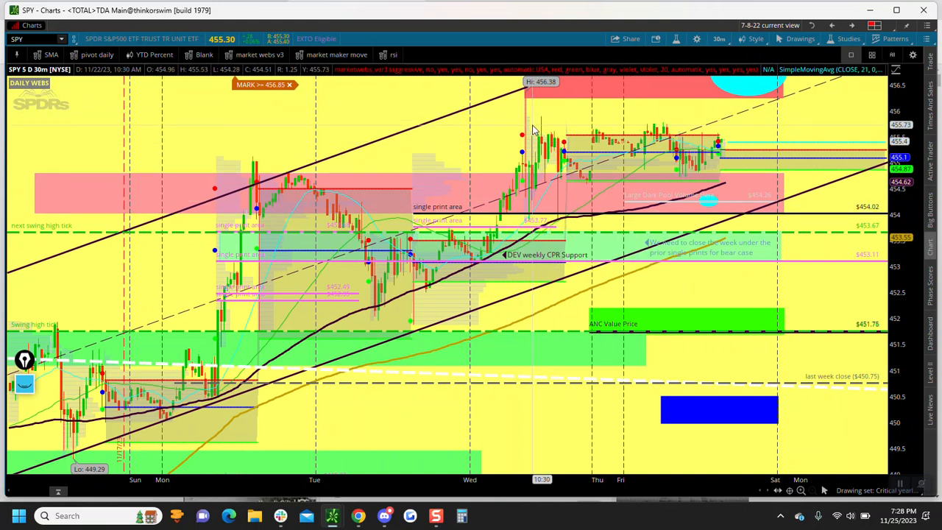
{"action": "mouse_move", "coordinate": [526, 125]}
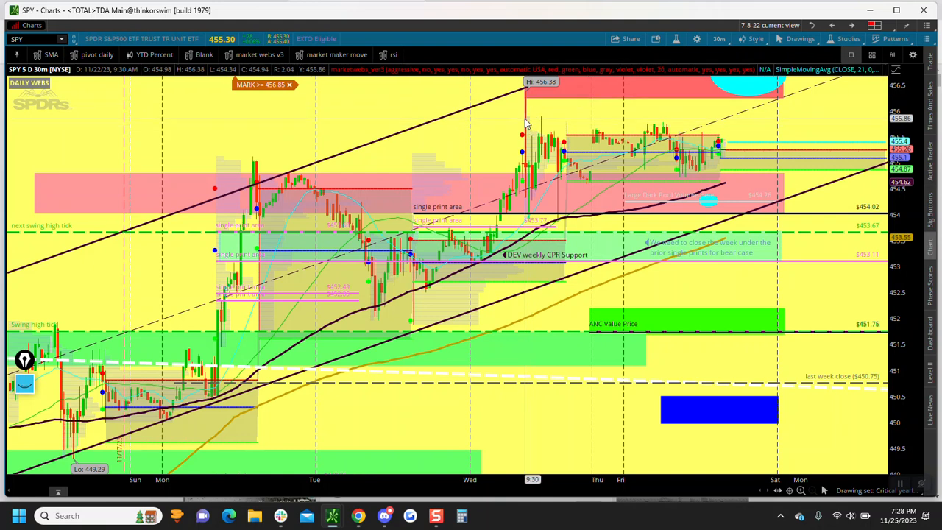
{"action": "mouse_move", "coordinate": [526, 99]}
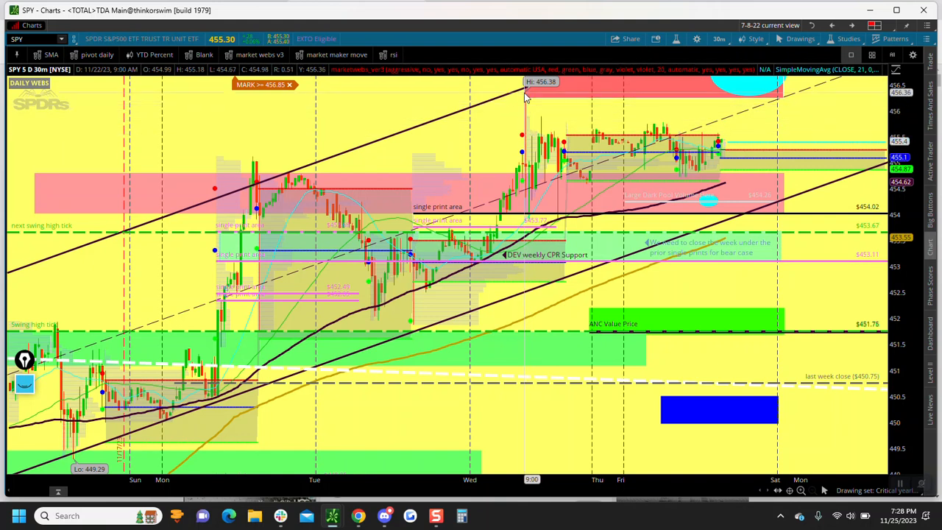
{"action": "mouse_move", "coordinate": [526, 110]}
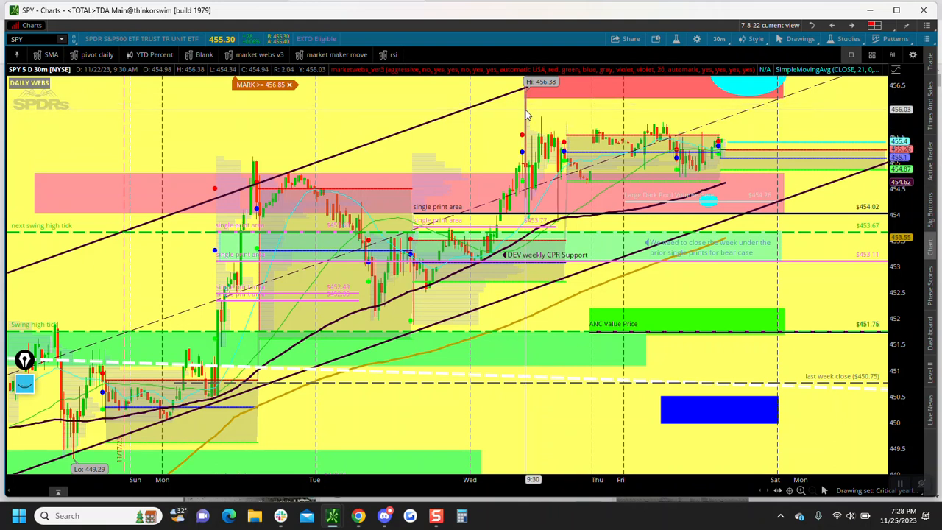
{"action": "mouse_move", "coordinate": [491, 136]}
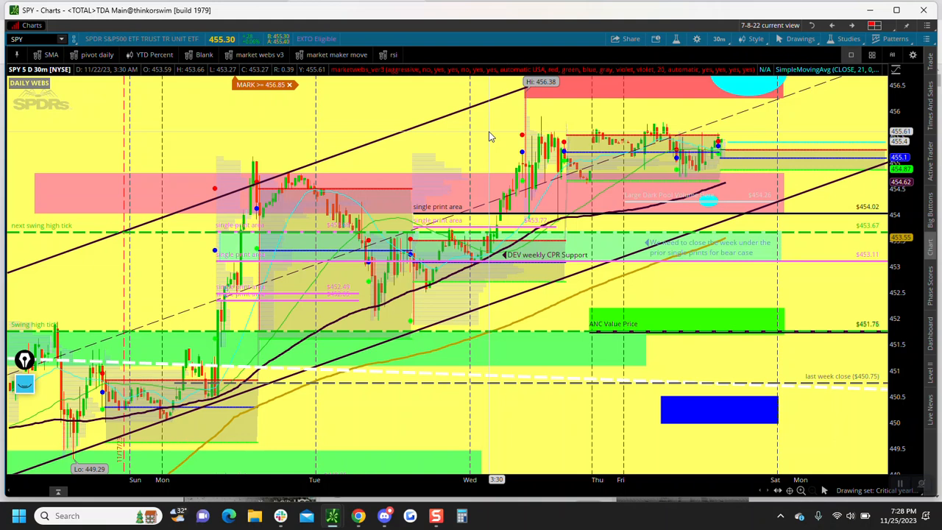
{"action": "mouse_move", "coordinate": [418, 158]}
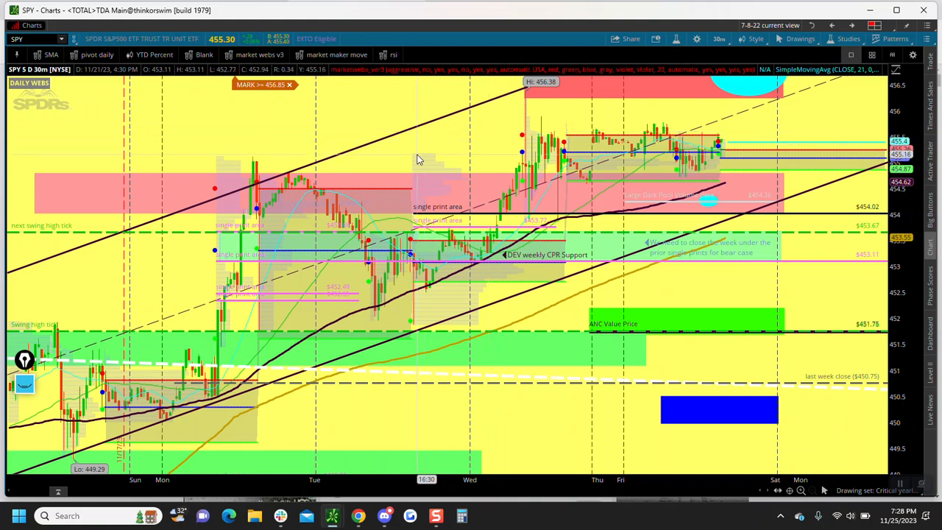
{"action": "mouse_move", "coordinate": [129, 277]}
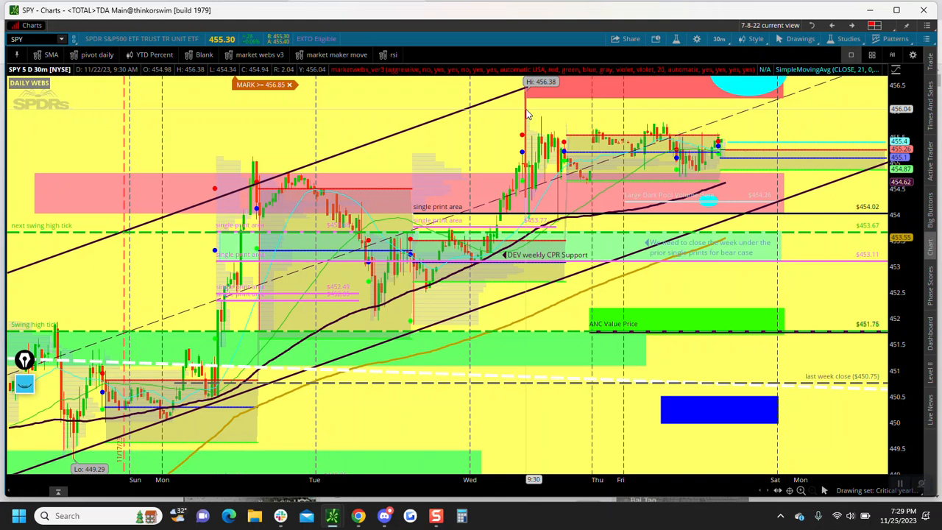
{"action": "mouse_move", "coordinate": [389, 285]}
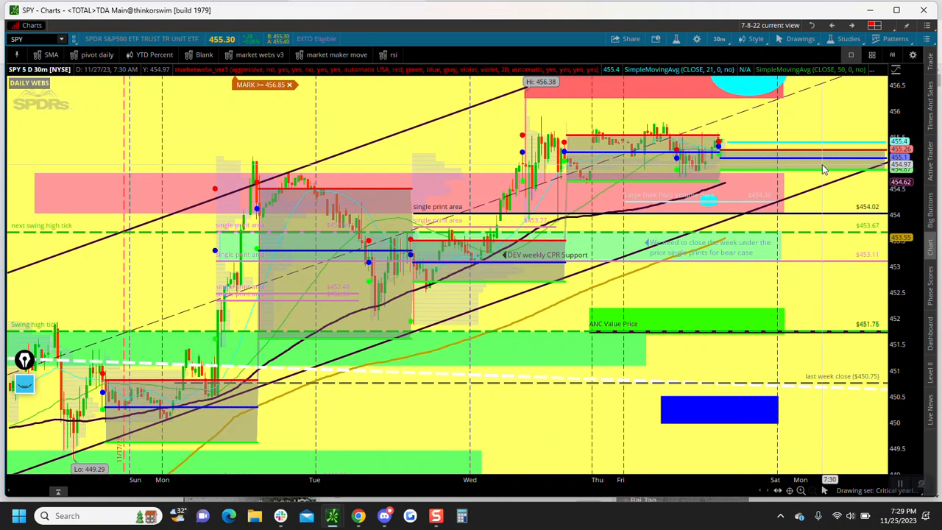
{"action": "mouse_move", "coordinate": [845, 164]}
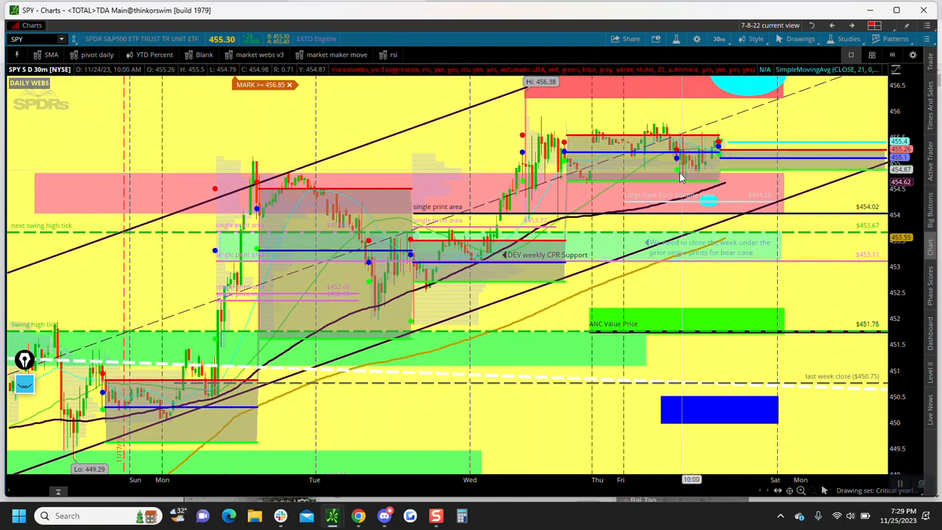
{"action": "mouse_move", "coordinate": [684, 179]}
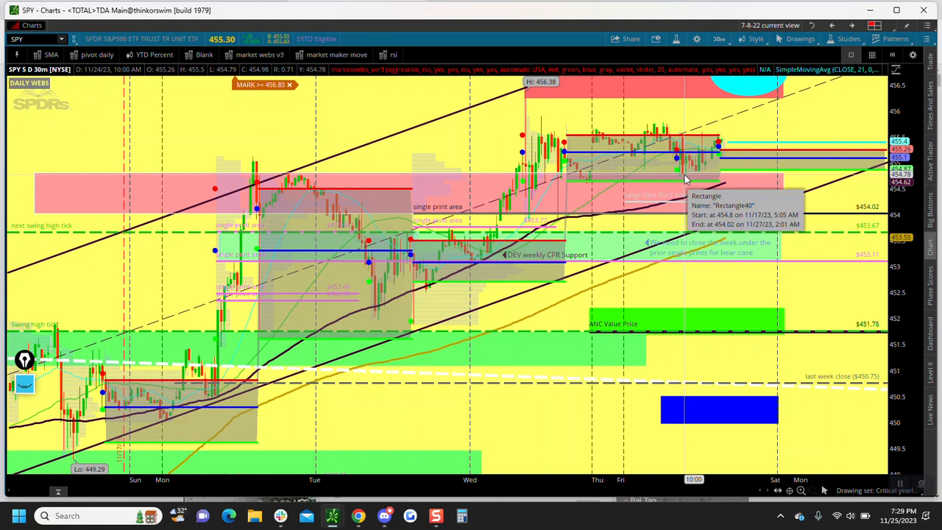
{"action": "mouse_move", "coordinate": [677, 186]}
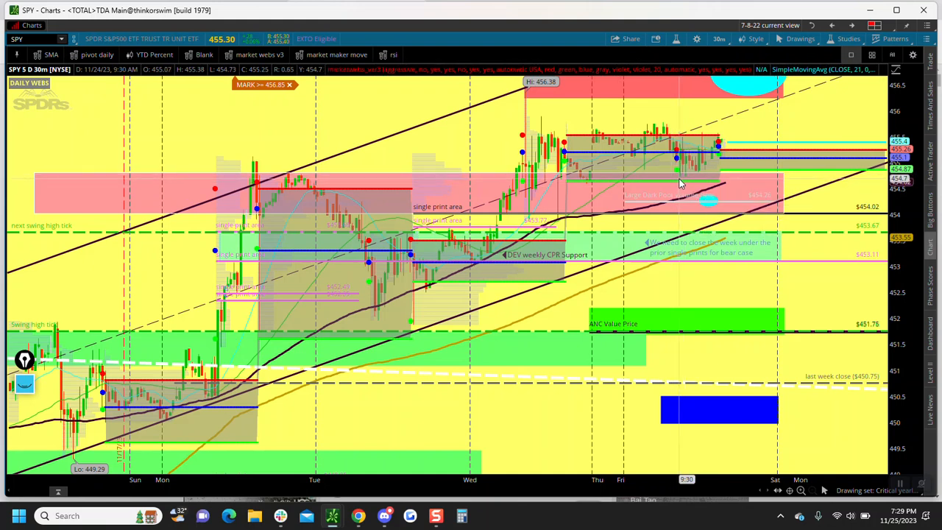
{"action": "mouse_move", "coordinate": [846, 184]}
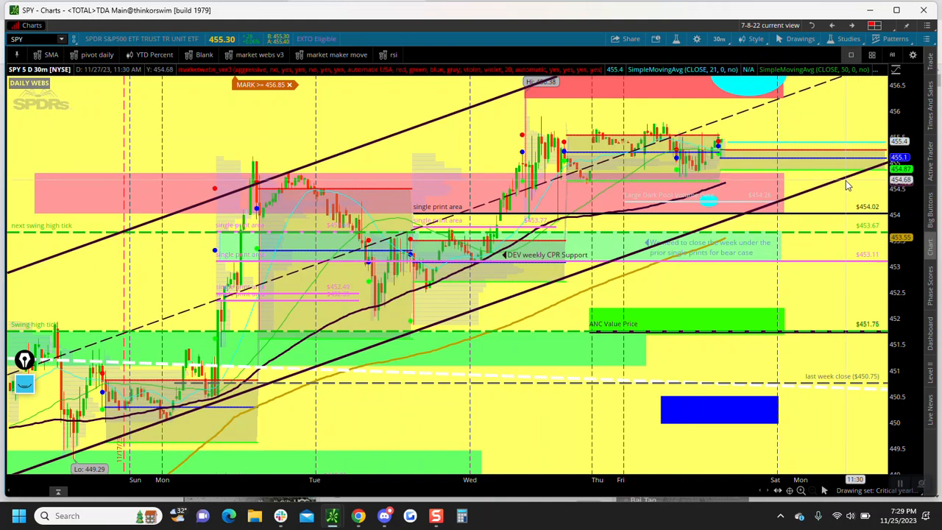
{"action": "mouse_move", "coordinate": [867, 240]}
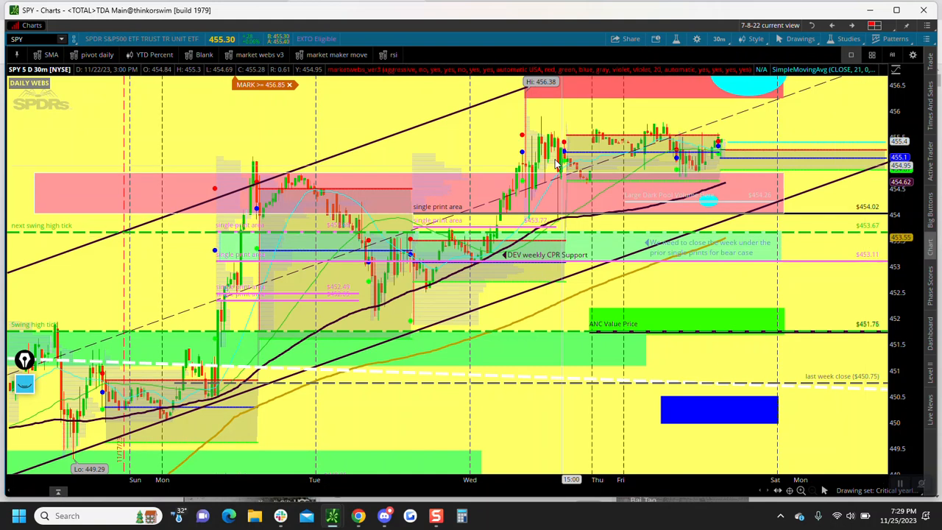
{"action": "mouse_move", "coordinate": [609, 186]}
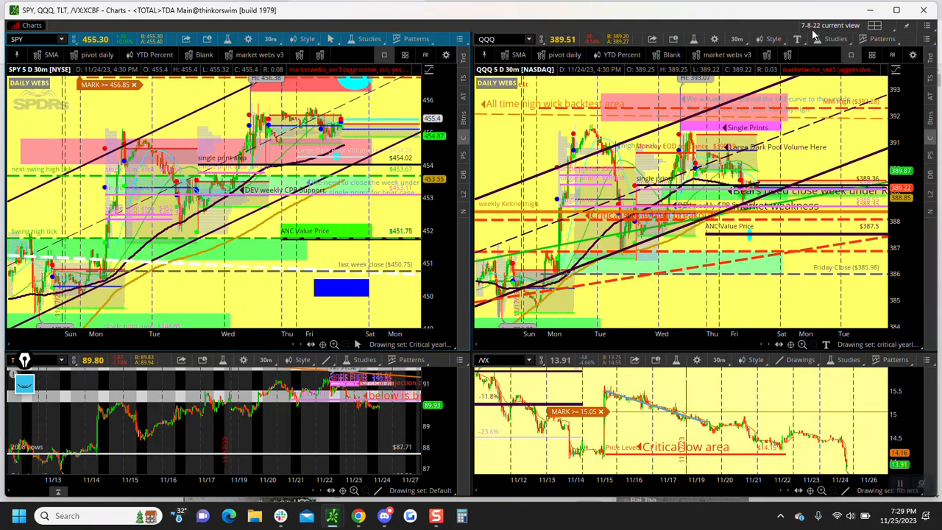
Maximize the QQQ 30-minute chart cell so it fills the window alone
{"action": "left_click", "coordinate": [927, 39]}
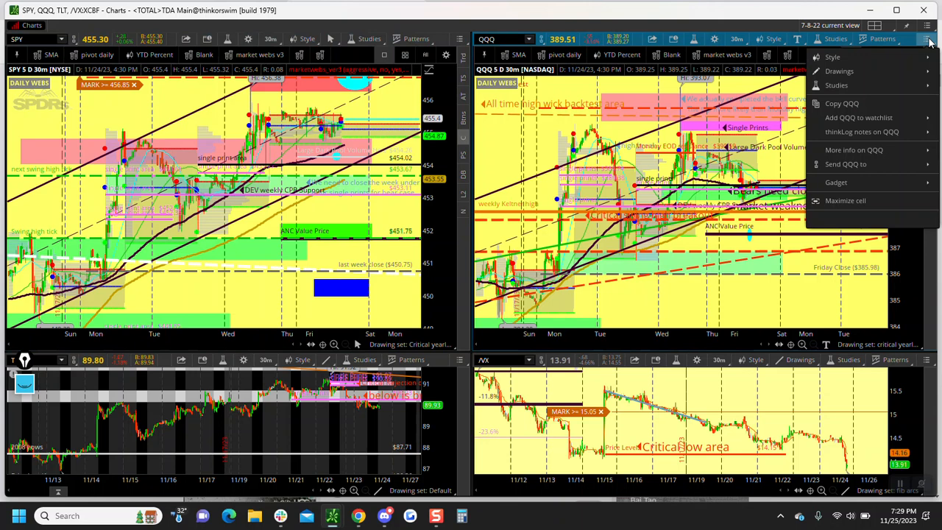
{"action": "mouse_move", "coordinate": [867, 200]}
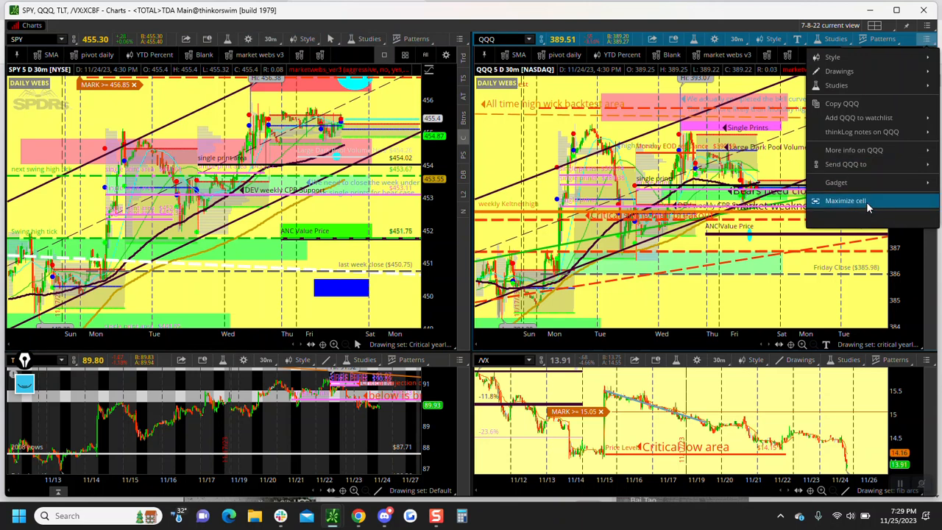
{"action": "left_click", "coordinate": [845, 200]}
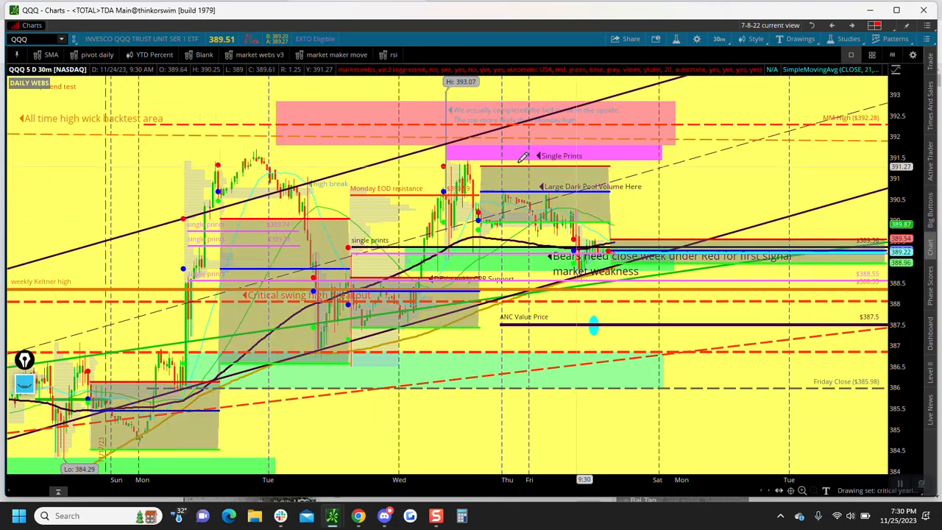
{"action": "mouse_move", "coordinate": [596, 243]}
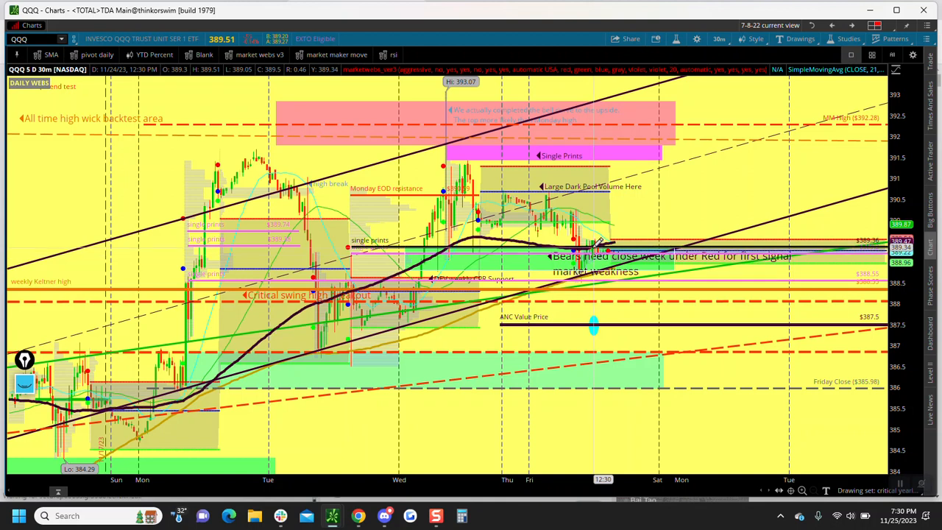
{"action": "mouse_move", "coordinate": [706, 246]}
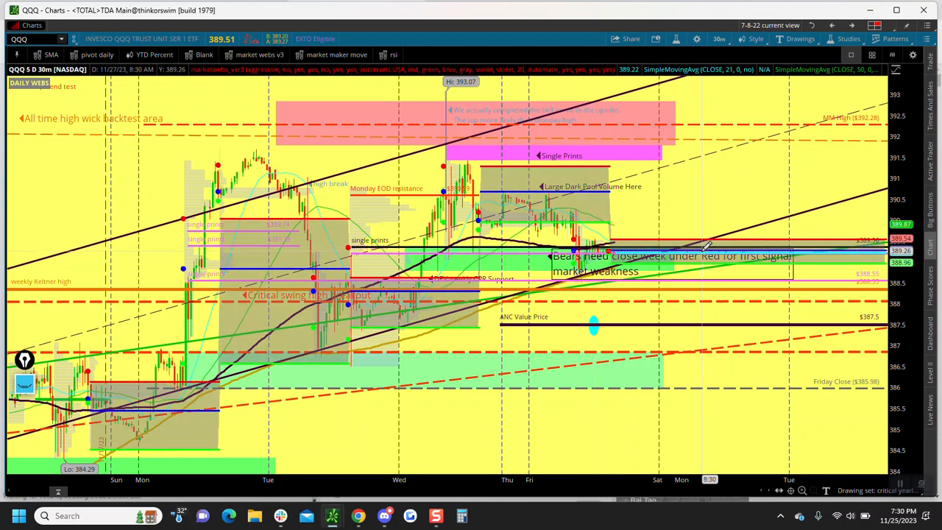
{"action": "mouse_move", "coordinate": [626, 221]}
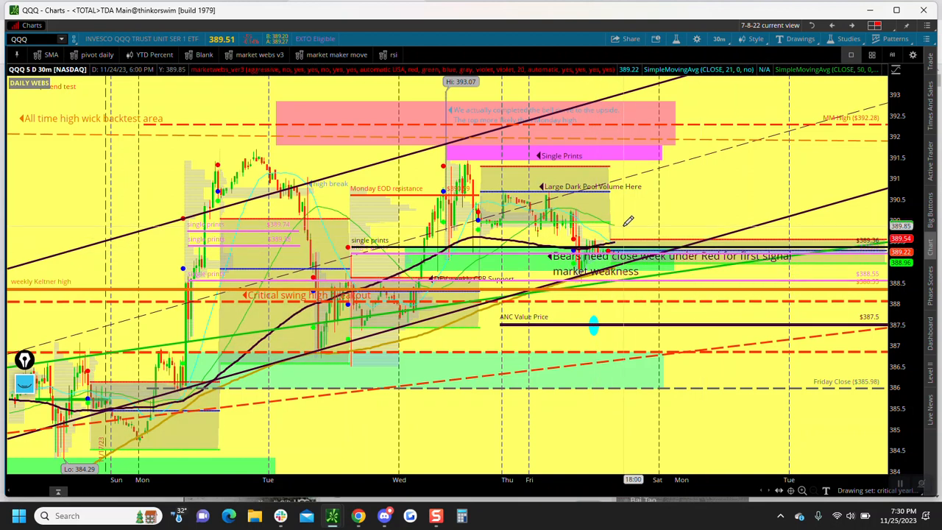
{"action": "mouse_move", "coordinate": [636, 214]}
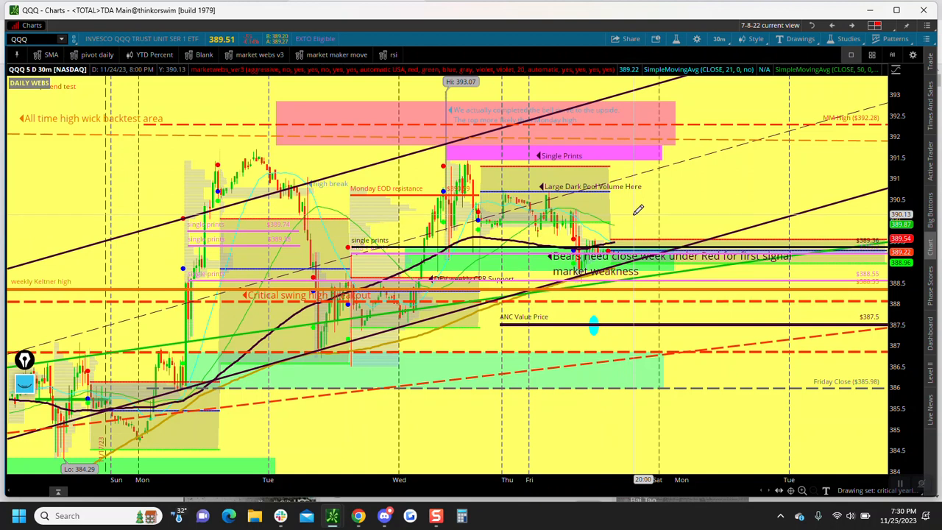
{"action": "mouse_move", "coordinate": [703, 213]}
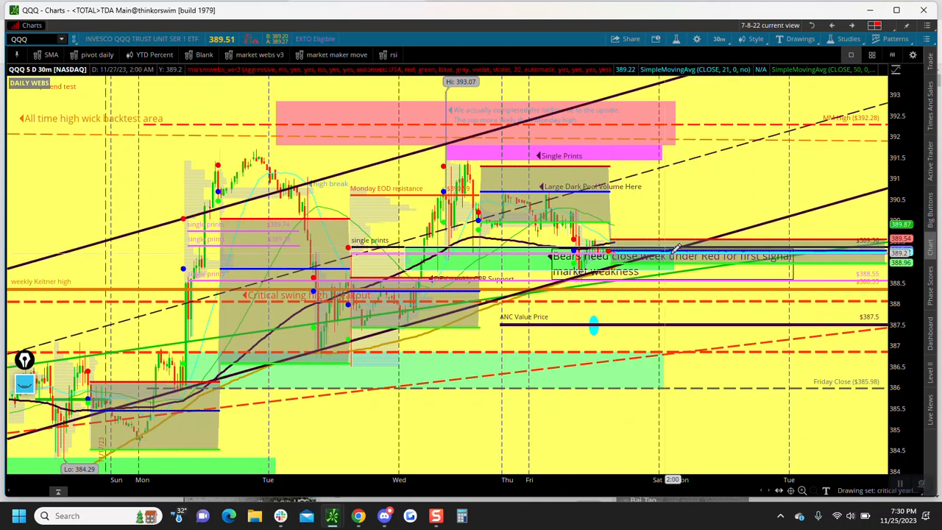
{"action": "mouse_move", "coordinate": [724, 243]}
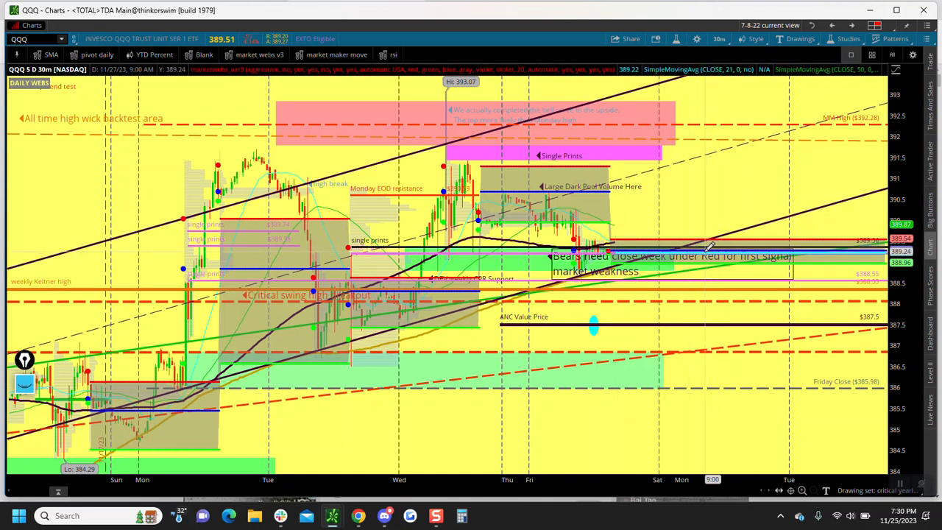
{"action": "mouse_move", "coordinate": [710, 245]}
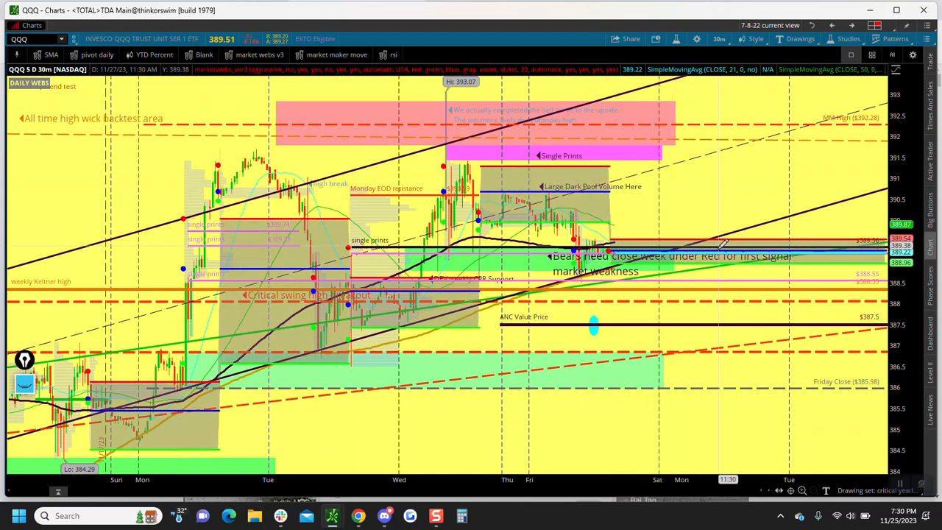
{"action": "mouse_move", "coordinate": [725, 308]}
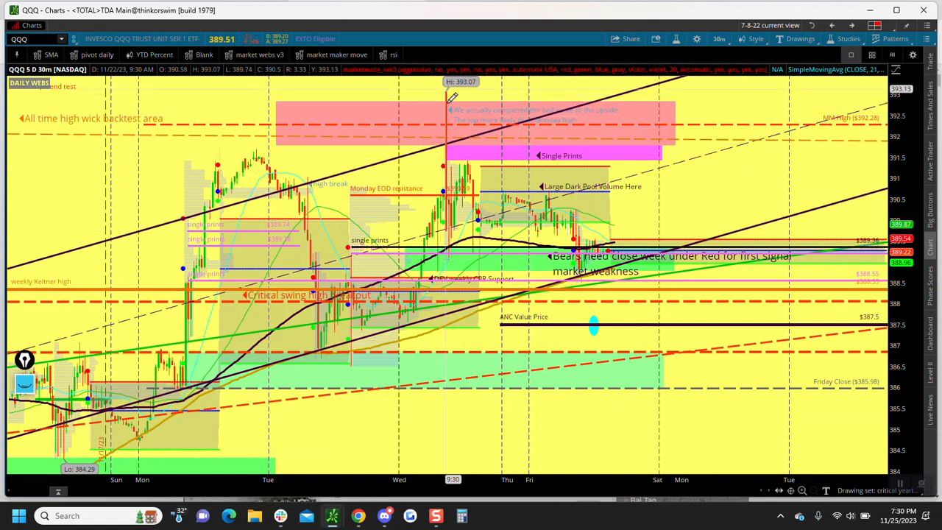
{"action": "mouse_move", "coordinate": [451, 117]}
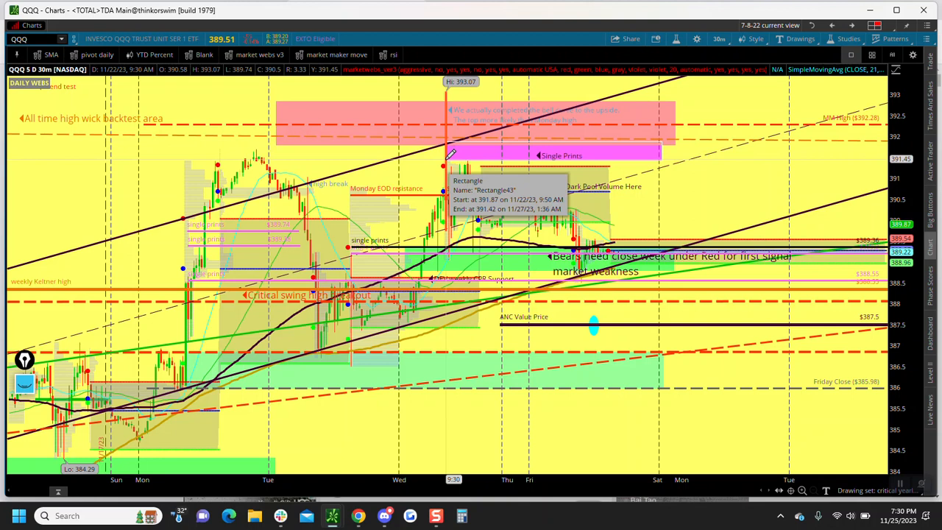
{"action": "mouse_move", "coordinate": [391, 145]}
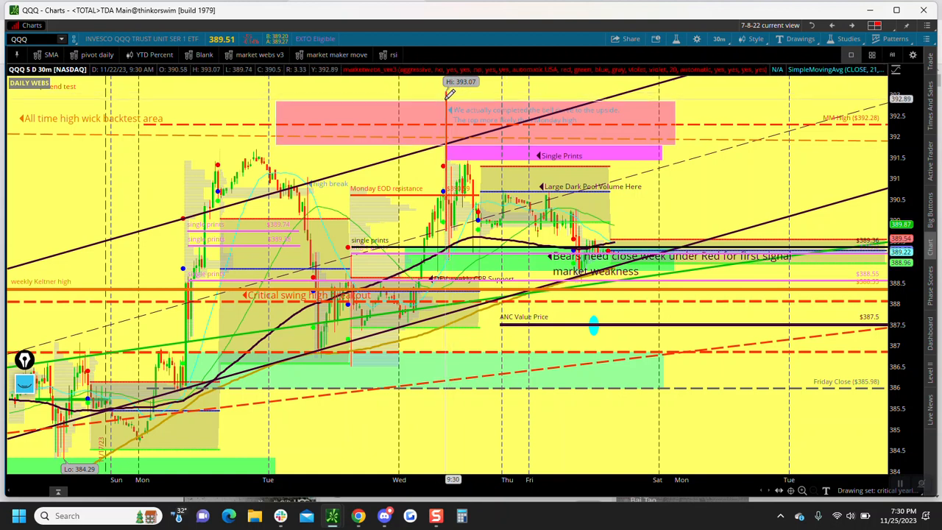
{"action": "mouse_move", "coordinate": [448, 144]}
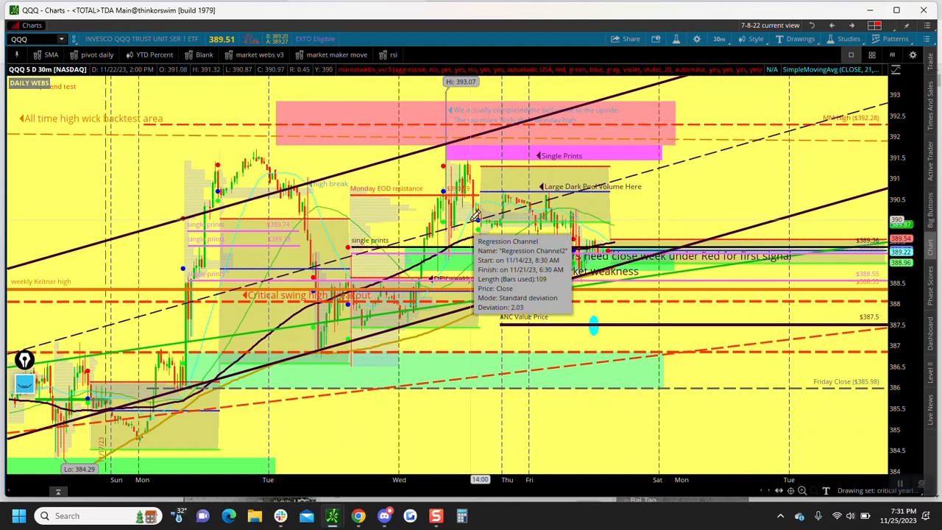
{"action": "mouse_move", "coordinate": [224, 190]}
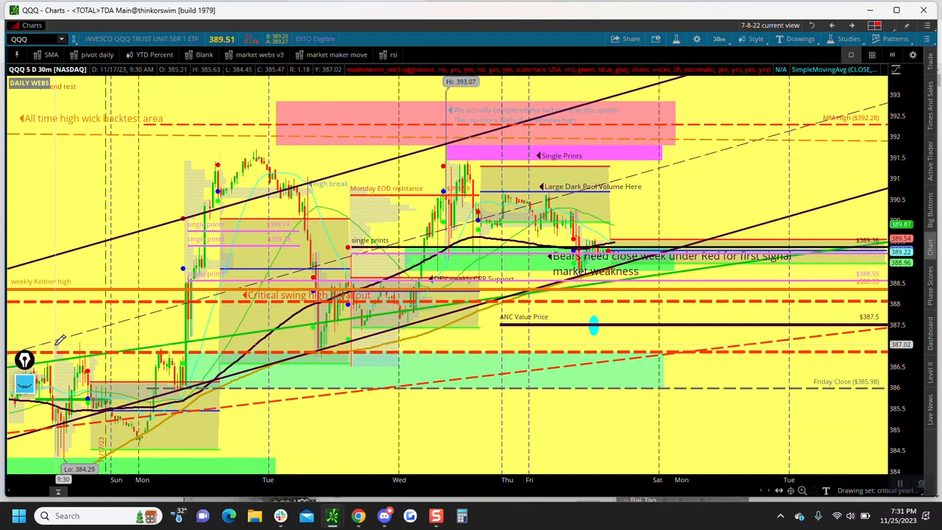
{"action": "mouse_move", "coordinate": [248, 206]}
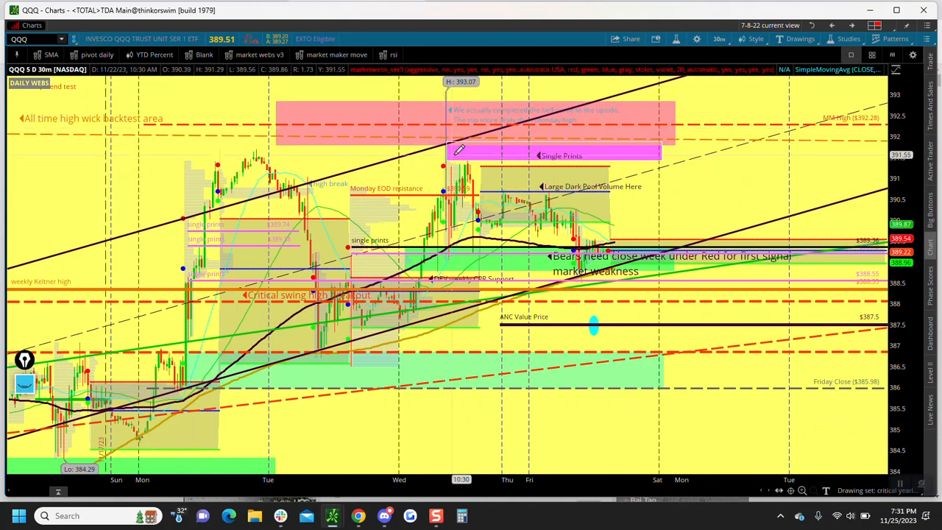
{"action": "mouse_move", "coordinate": [460, 147]}
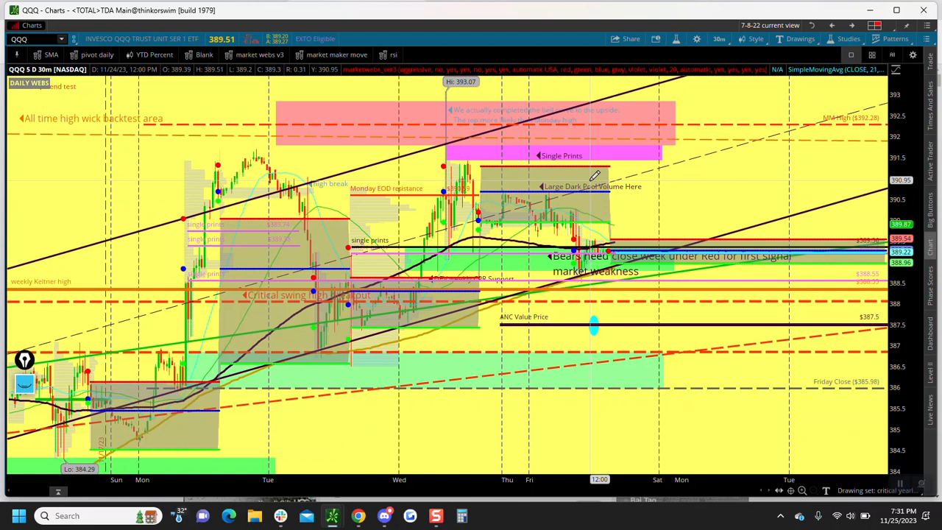
{"action": "mouse_move", "coordinate": [578, 180]}
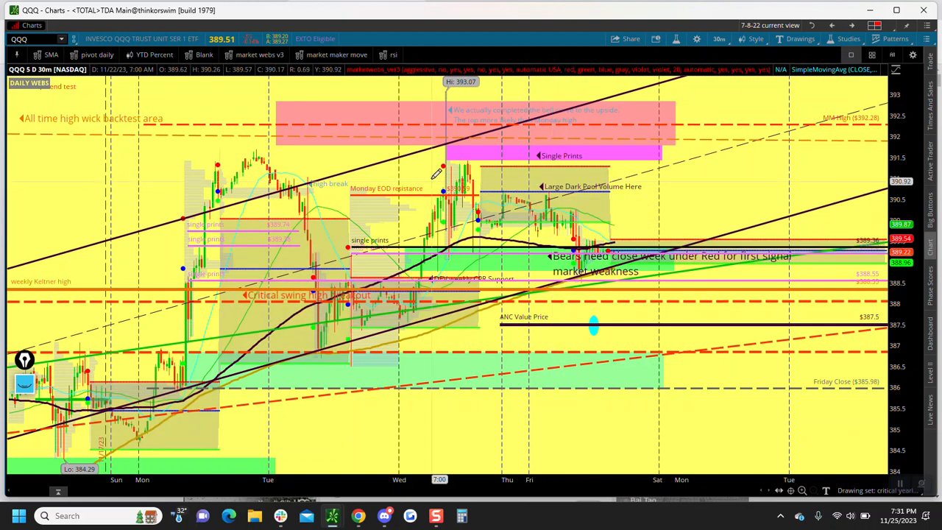
{"action": "mouse_move", "coordinate": [460, 199]}
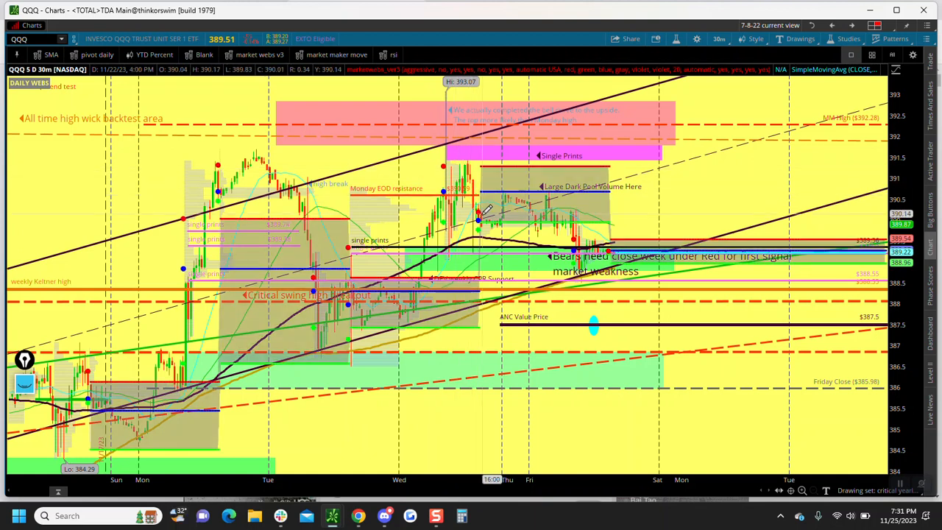
{"action": "mouse_move", "coordinate": [504, 217]}
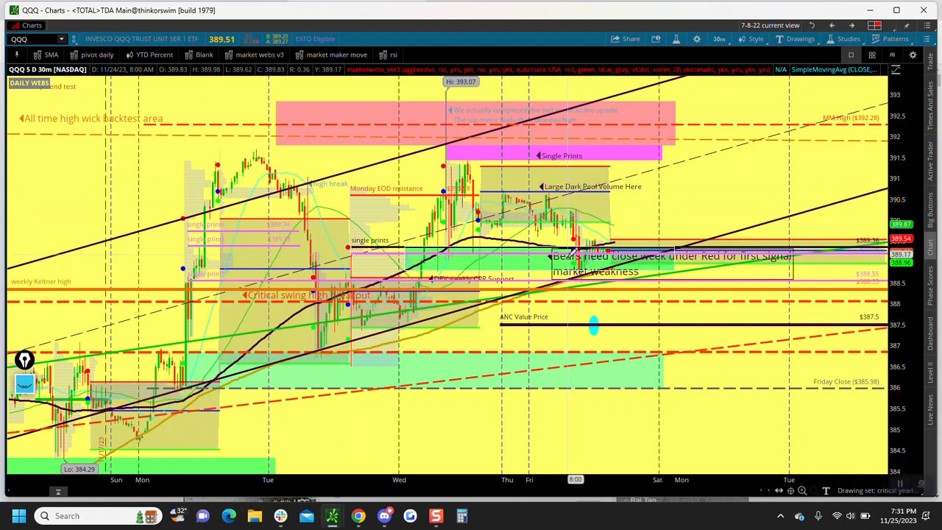
{"action": "mouse_move", "coordinate": [427, 479]}
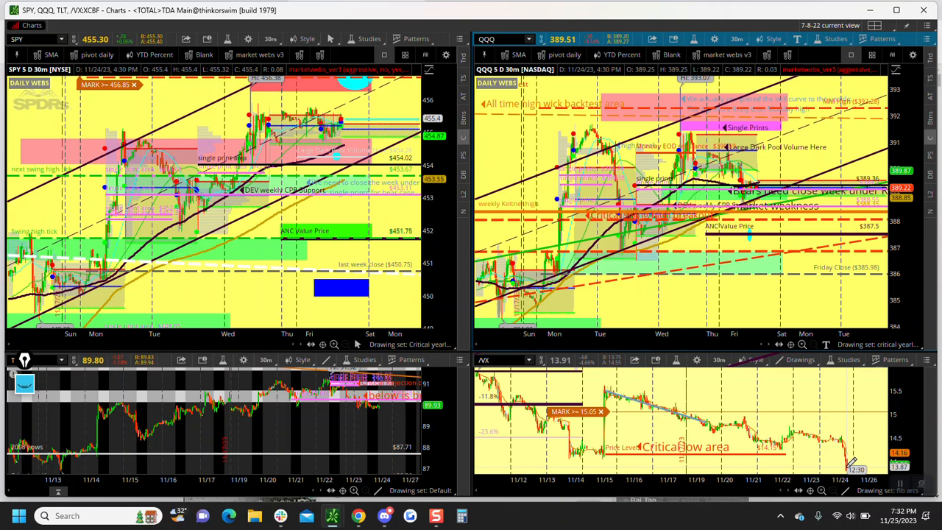
{"action": "mouse_move", "coordinate": [736, 351]}
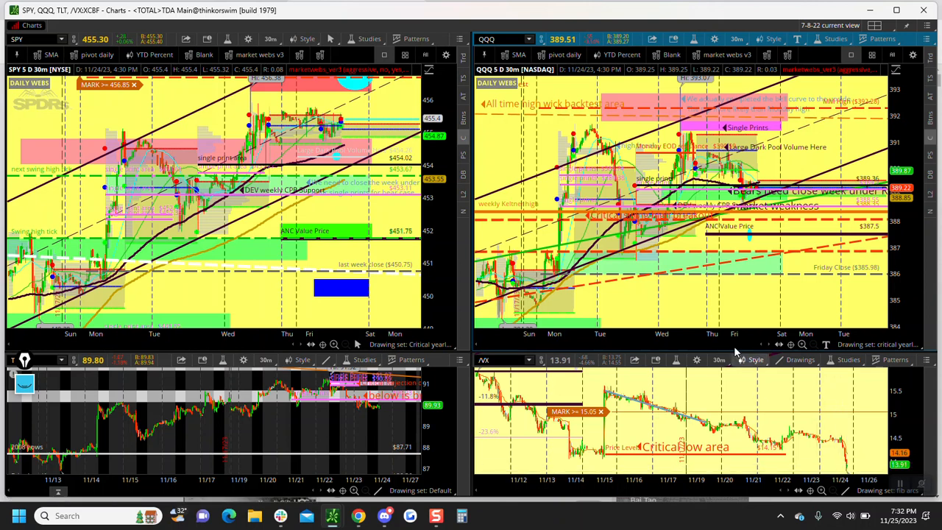
{"action": "mouse_move", "coordinate": [696, 165]}
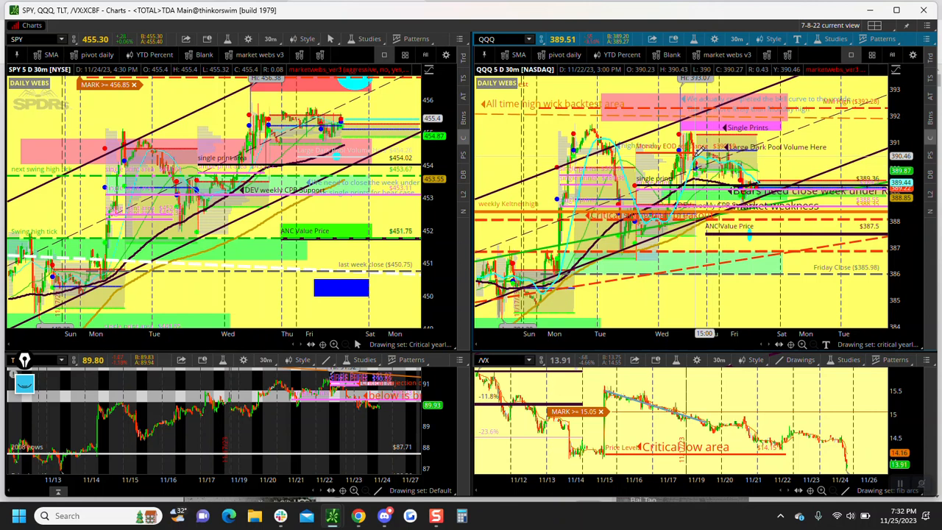
{"action": "mouse_move", "coordinate": [253, 155]}
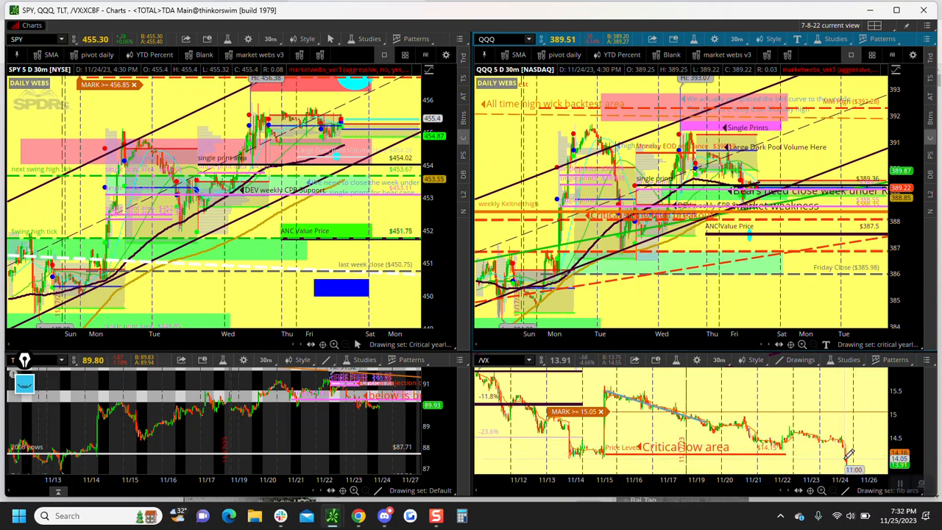
{"action": "mouse_move", "coordinate": [864, 412]}
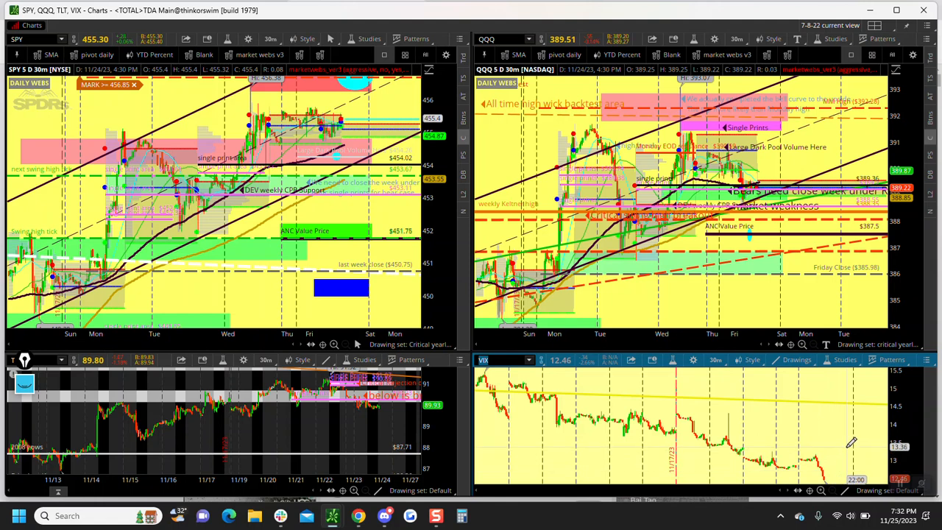
{"action": "mouse_move", "coordinate": [845, 446]}
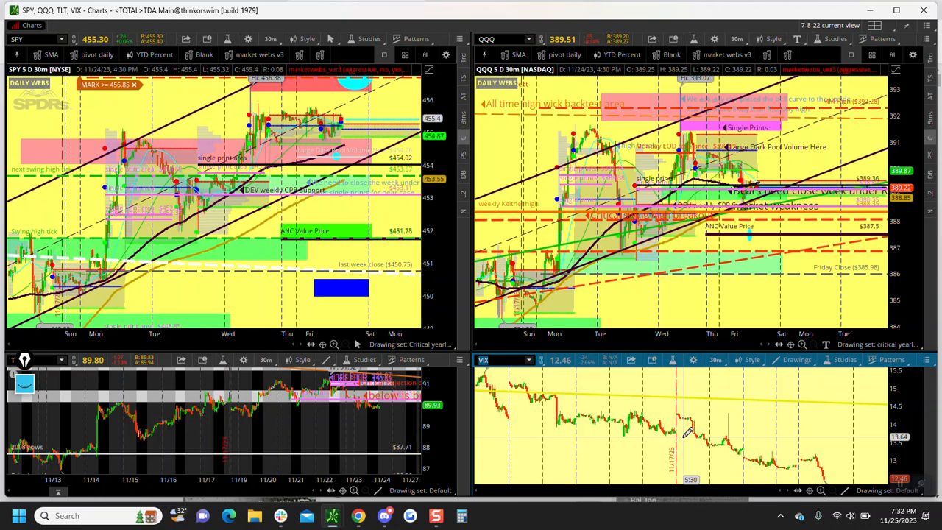
{"action": "mouse_move", "coordinate": [750, 452]}
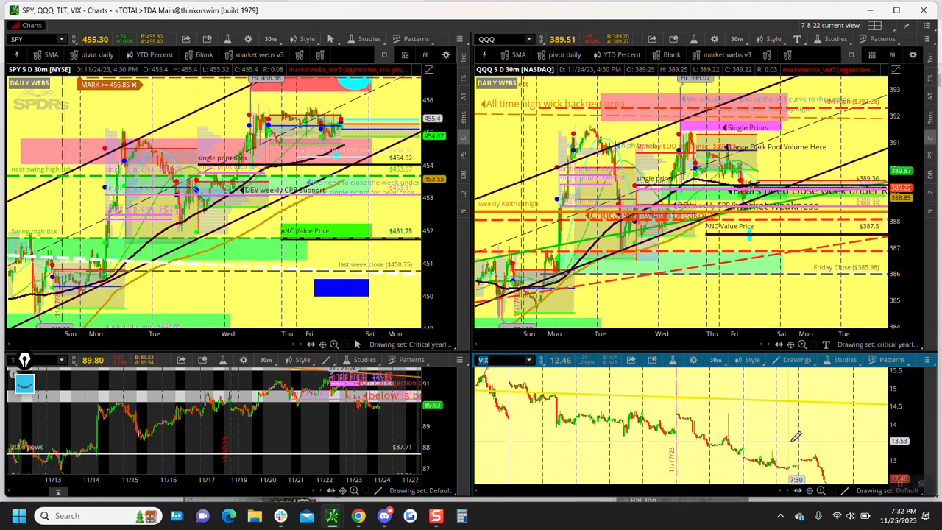
{"action": "mouse_move", "coordinate": [844, 454]}
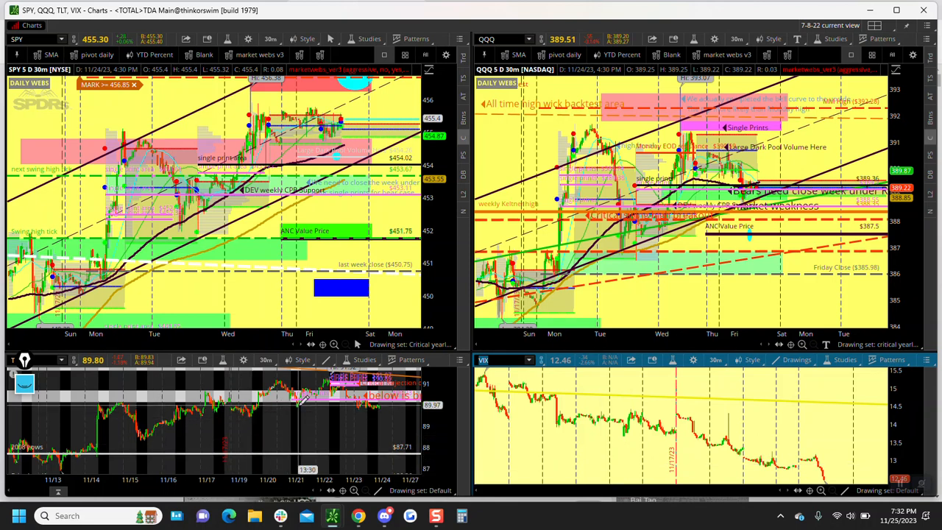
{"action": "mouse_move", "coordinate": [353, 397]}
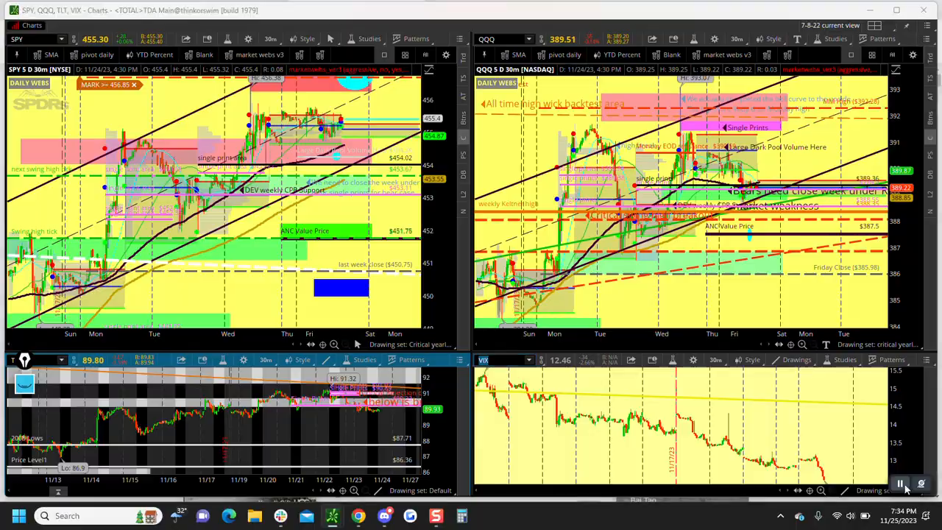
Bring Discord forward and open the member-trade-ideas-for-analysis channel
{"action": "left_click", "coordinate": [437, 515]}
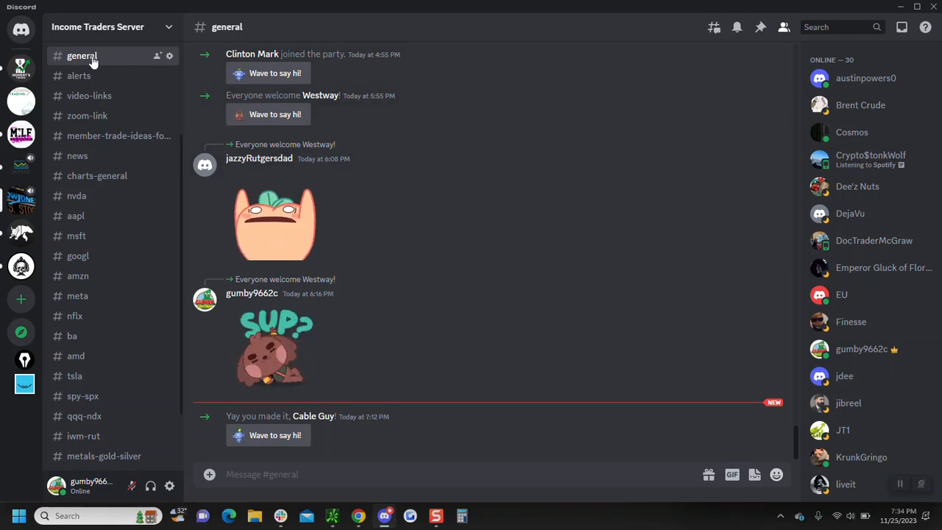
{"action": "mouse_move", "coordinate": [79, 76]}
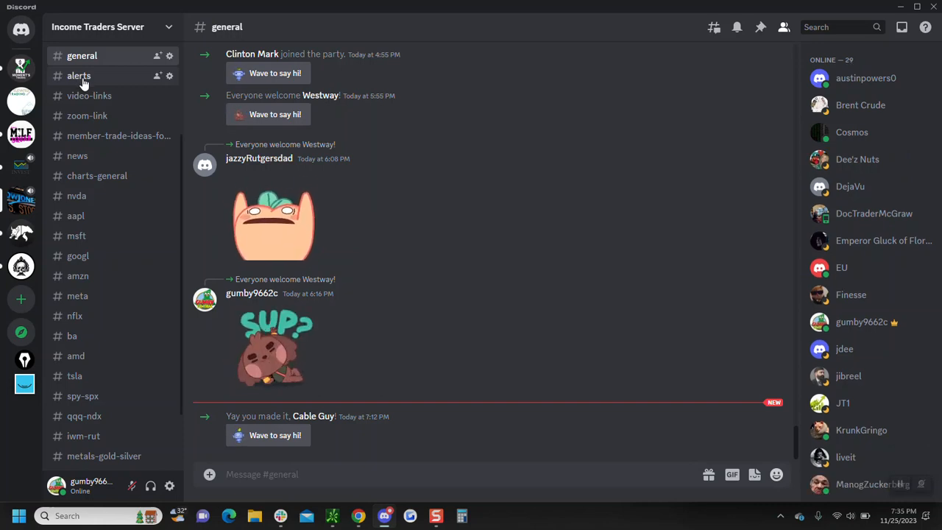
{"action": "mouse_move", "coordinate": [139, 194]}
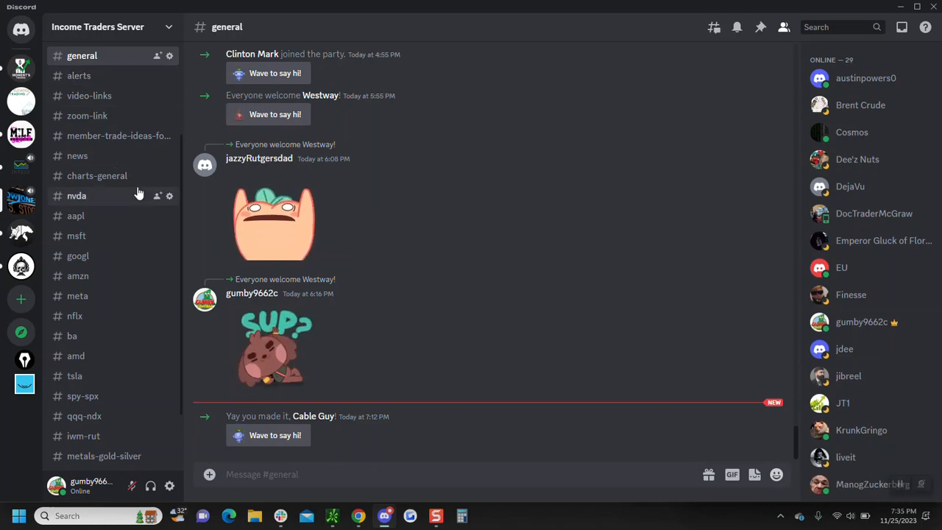
{"action": "mouse_move", "coordinate": [79, 75]}
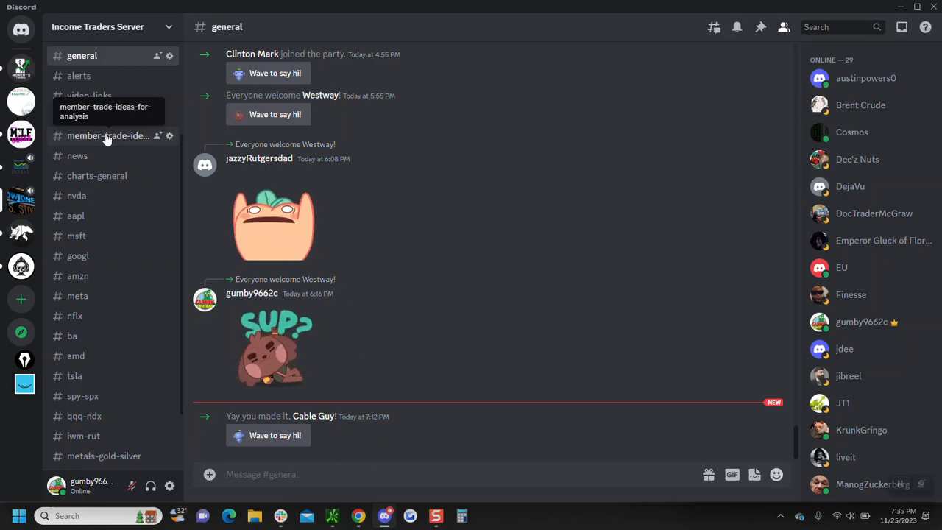
{"action": "left_click", "coordinate": [108, 135]}
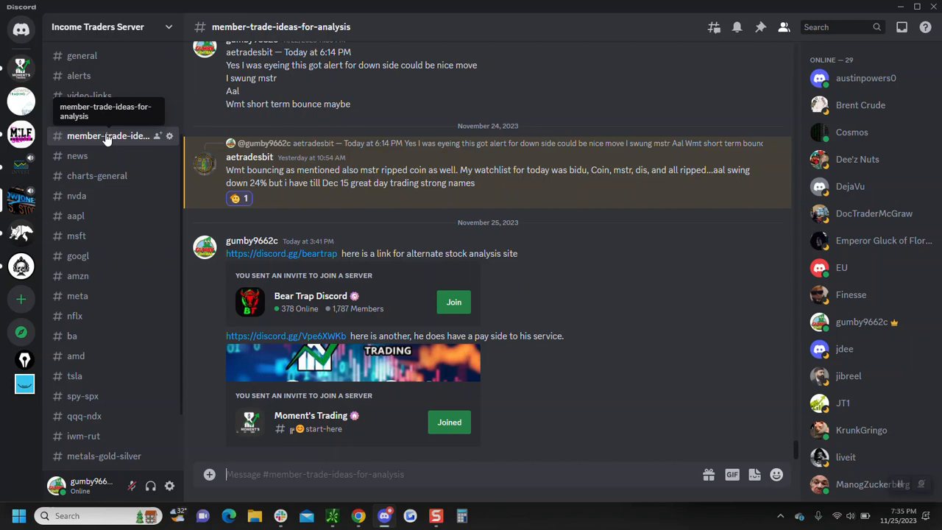
{"action": "mouse_move", "coordinate": [87, 115]}
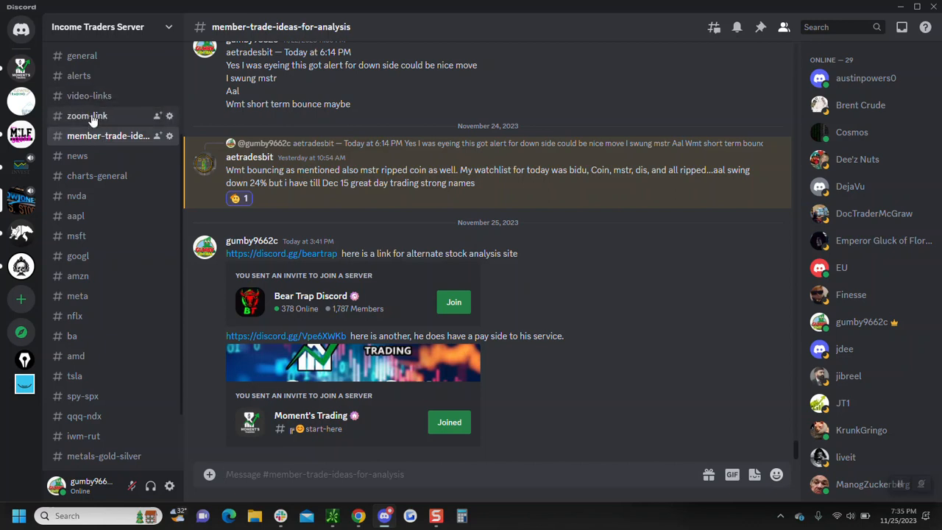
{"action": "mouse_move", "coordinate": [89, 96]}
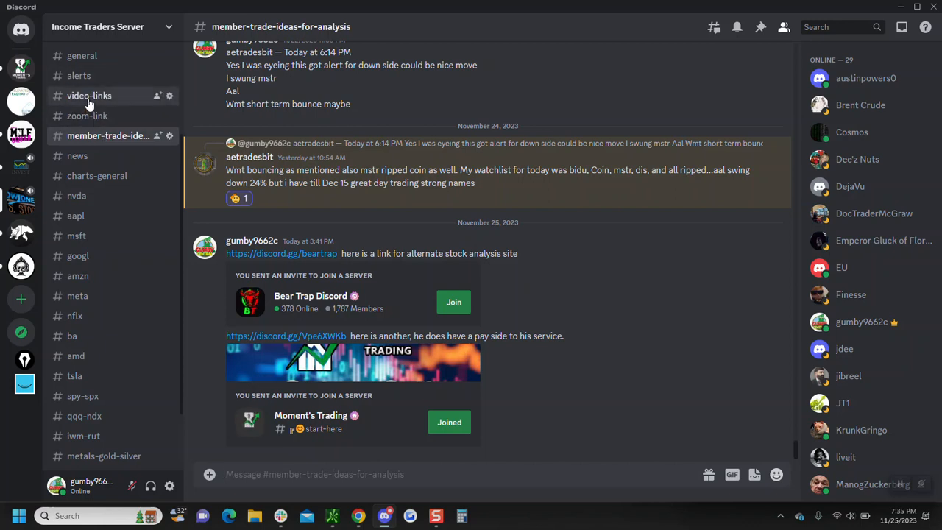
Open the #nvda ticker channel after a brief stop in video-links
{"action": "left_click", "coordinate": [89, 95]}
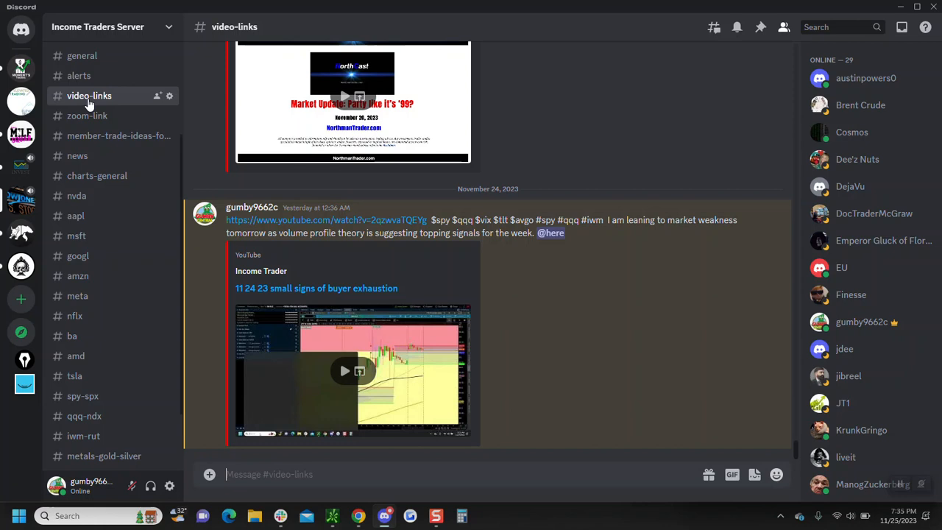
{"action": "mouse_move", "coordinate": [118, 345]}
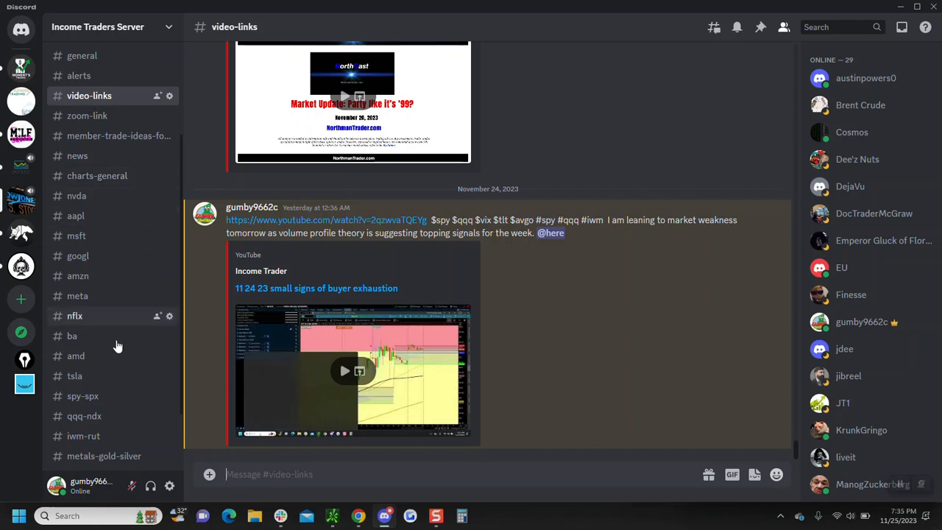
{"action": "mouse_move", "coordinate": [72, 335]}
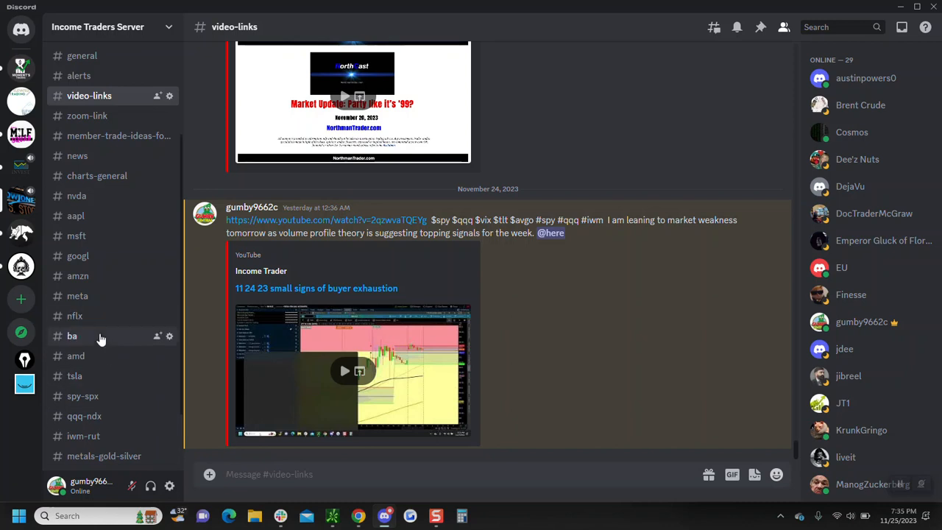
{"action": "mouse_move", "coordinate": [76, 195]}
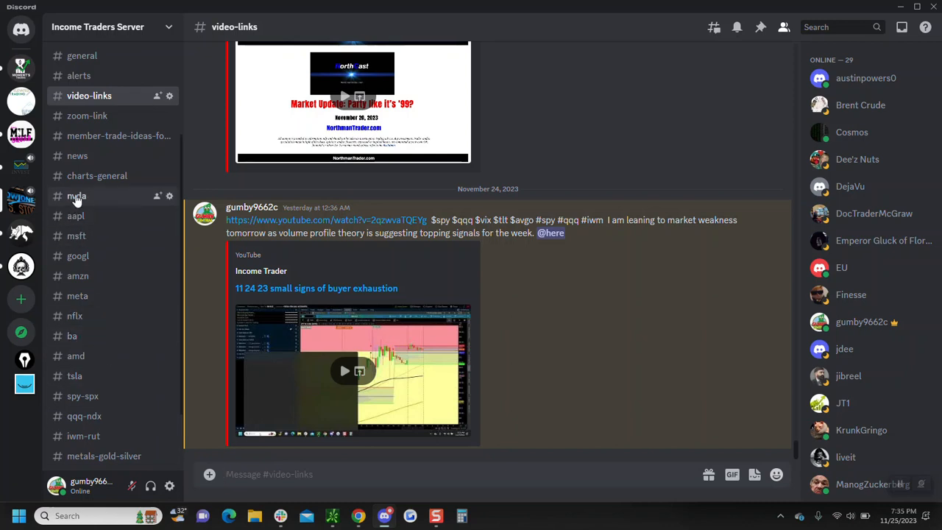
{"action": "left_click", "coordinate": [76, 196]}
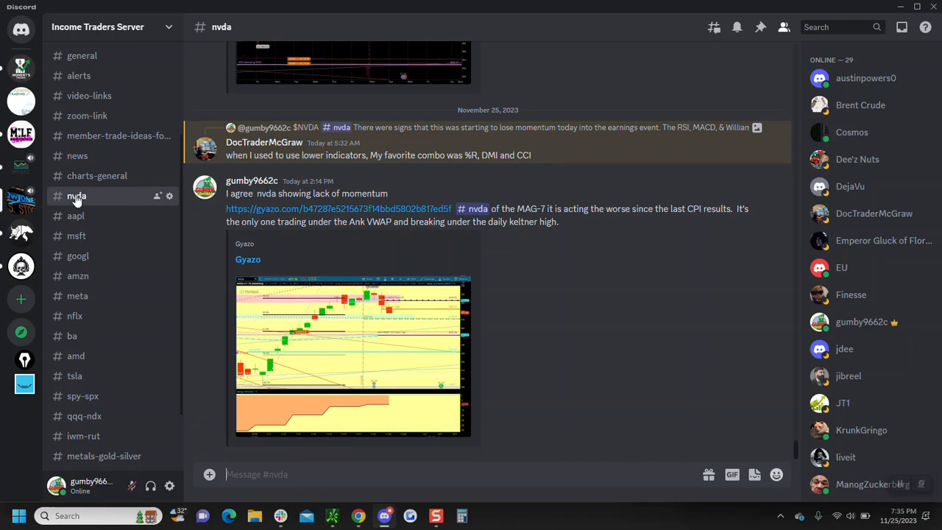
{"action": "mouse_move", "coordinate": [341, 347]}
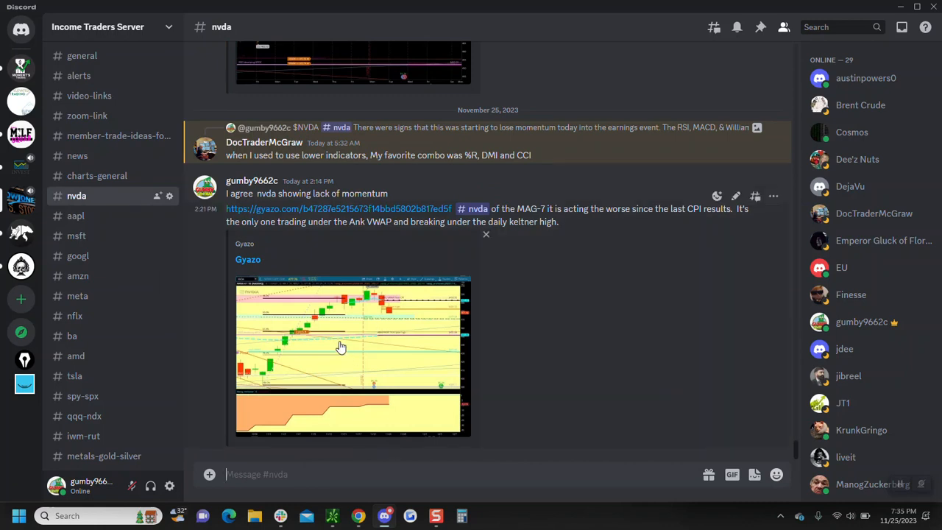
{"action": "mouse_move", "coordinate": [346, 337]}
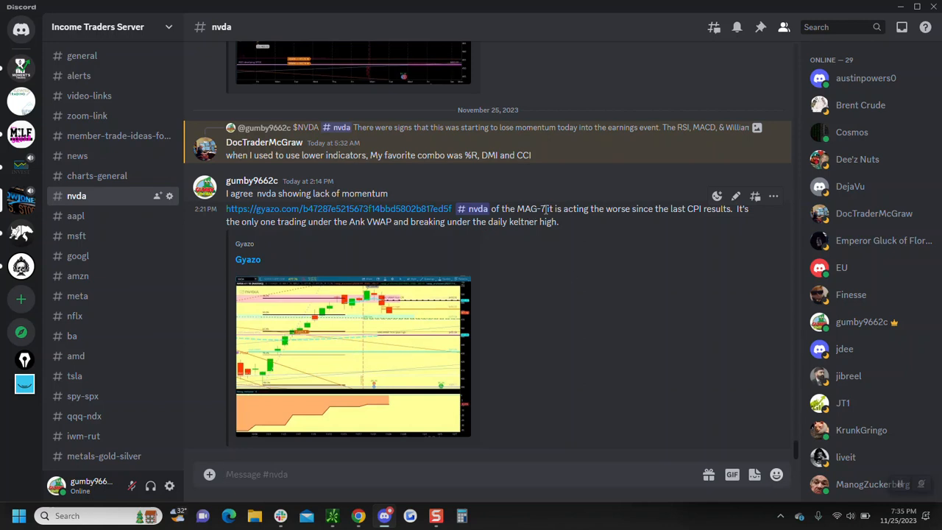
{"action": "mouse_move", "coordinate": [500, 327]}
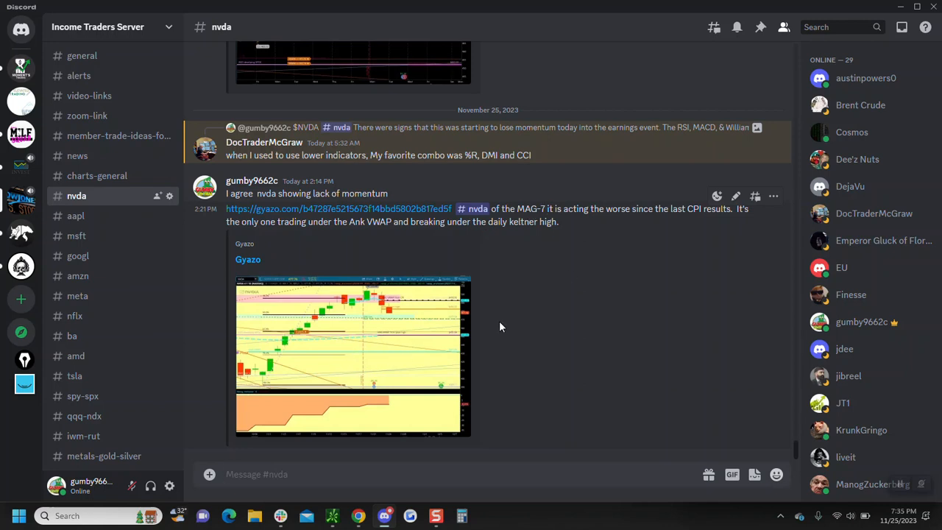
{"action": "mouse_move", "coordinate": [345, 308]}
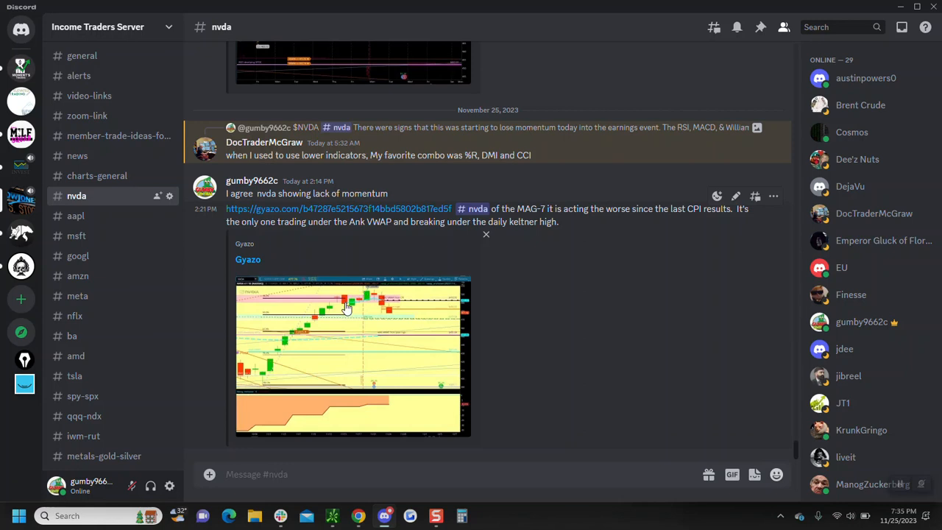
{"action": "mouse_move", "coordinate": [402, 337]}
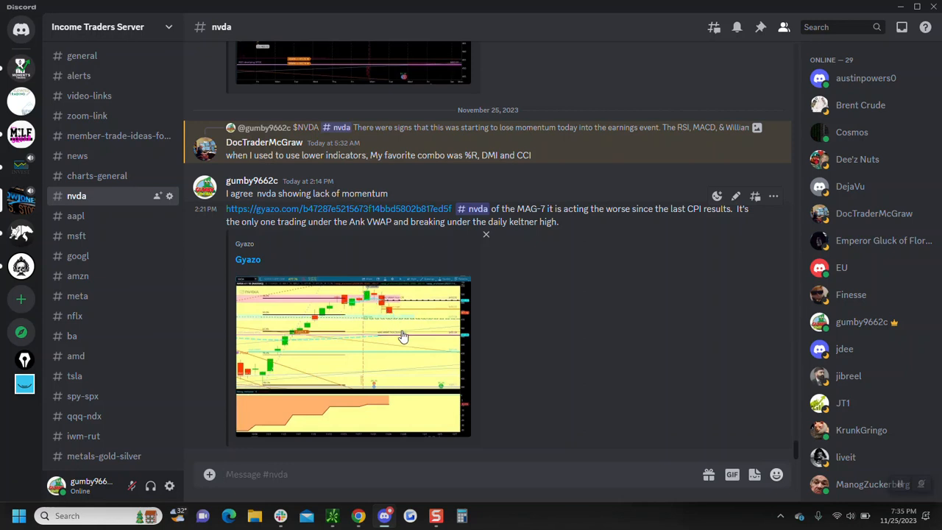
{"action": "mouse_move", "coordinate": [388, 350]}
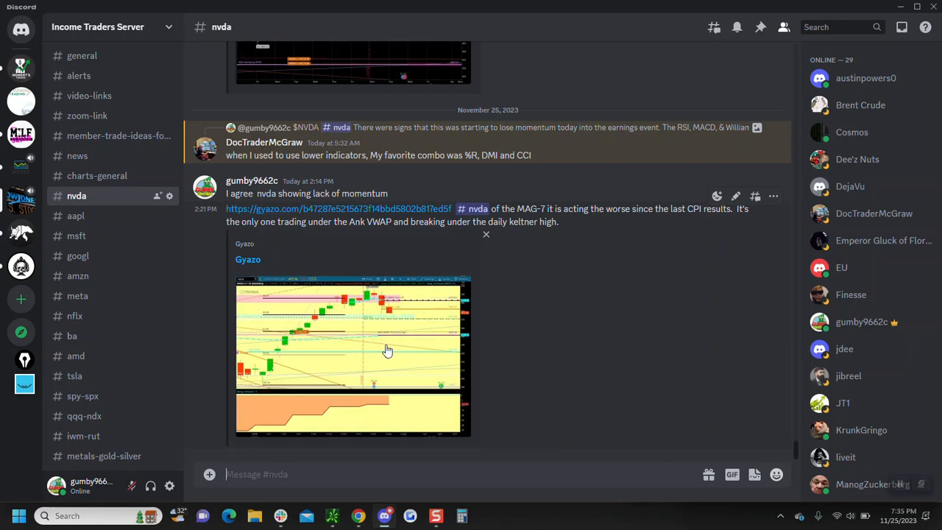
{"action": "mouse_move", "coordinate": [395, 355]}
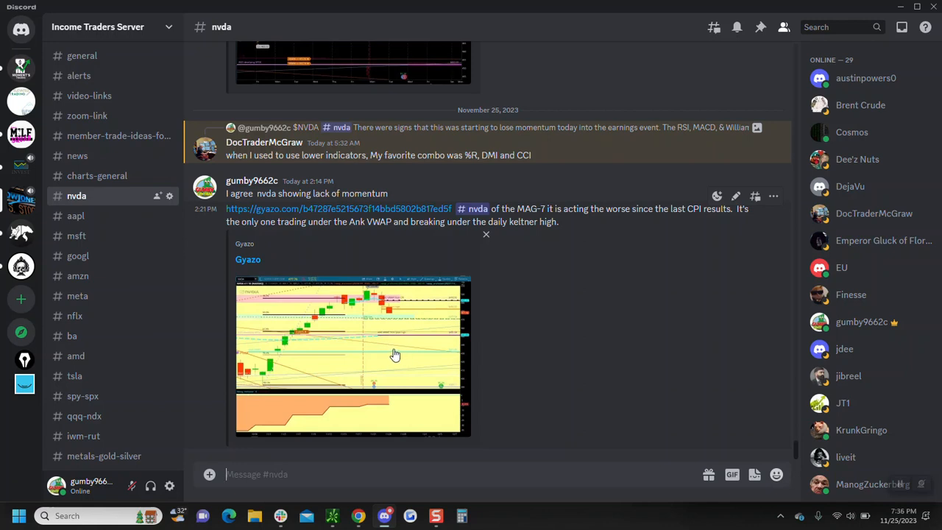
{"action": "mouse_move", "coordinate": [373, 347]}
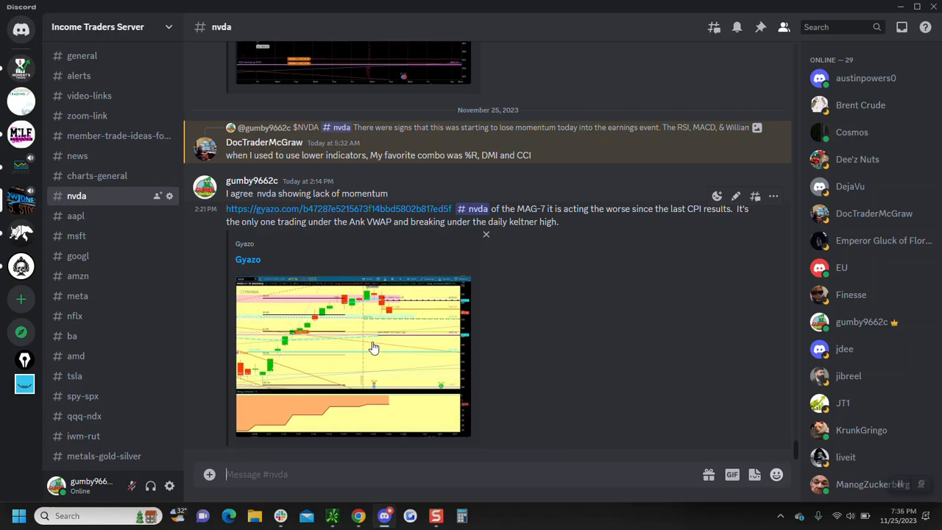
Enlarge the Gyazo NVDA daily chart from the 2:14 PM post
{"action": "left_click", "coordinate": [351, 345]}
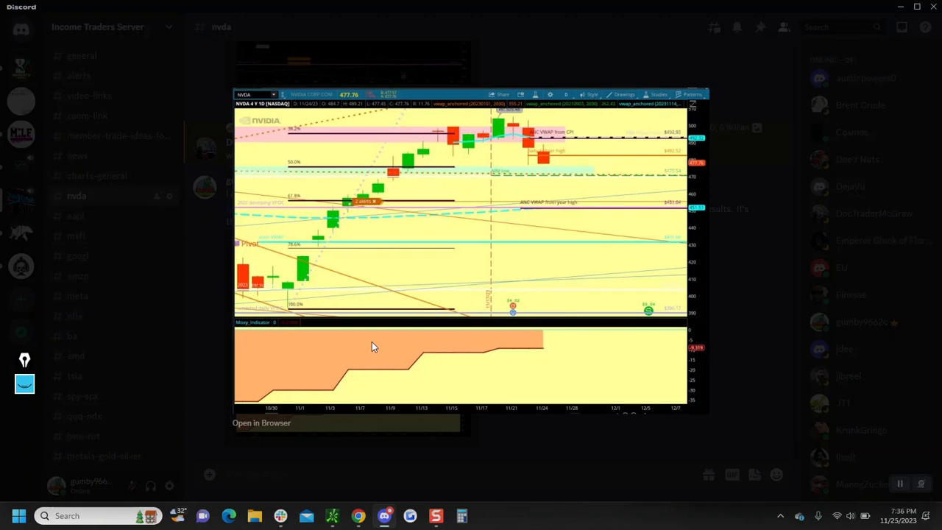
{"action": "mouse_move", "coordinate": [300, 215]}
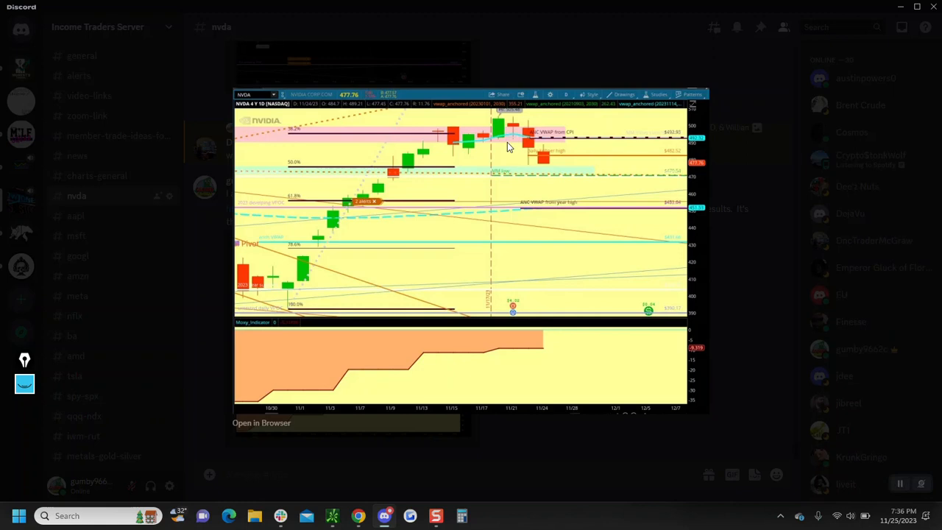
{"action": "mouse_move", "coordinate": [536, 166]}
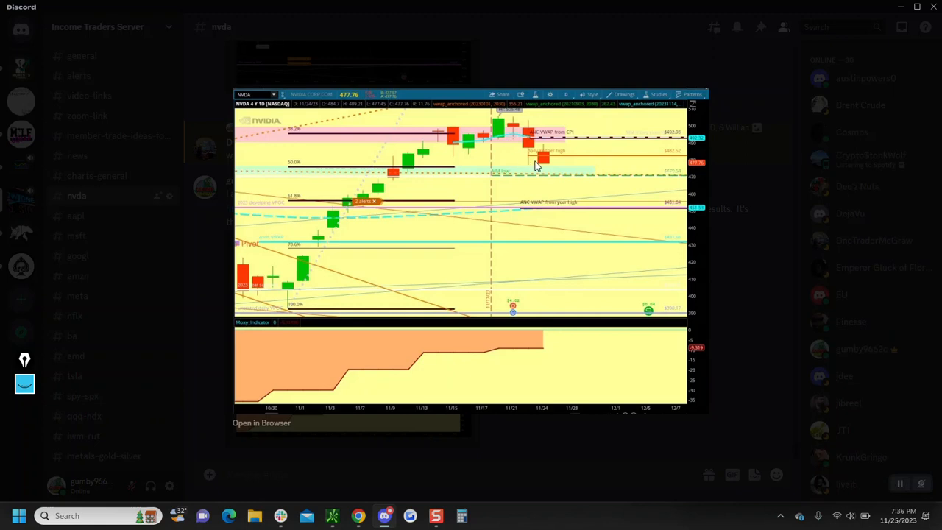
{"action": "mouse_move", "coordinate": [541, 140]}
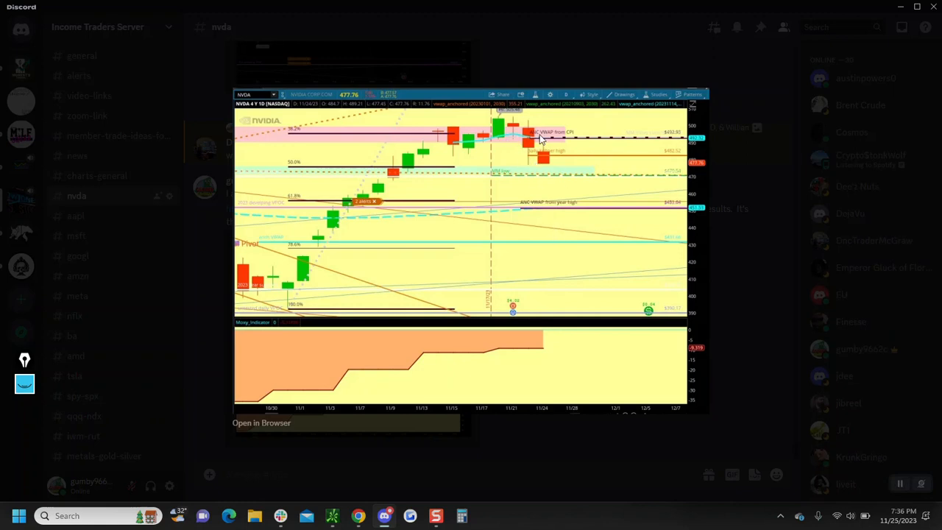
{"action": "mouse_move", "coordinate": [454, 153]}
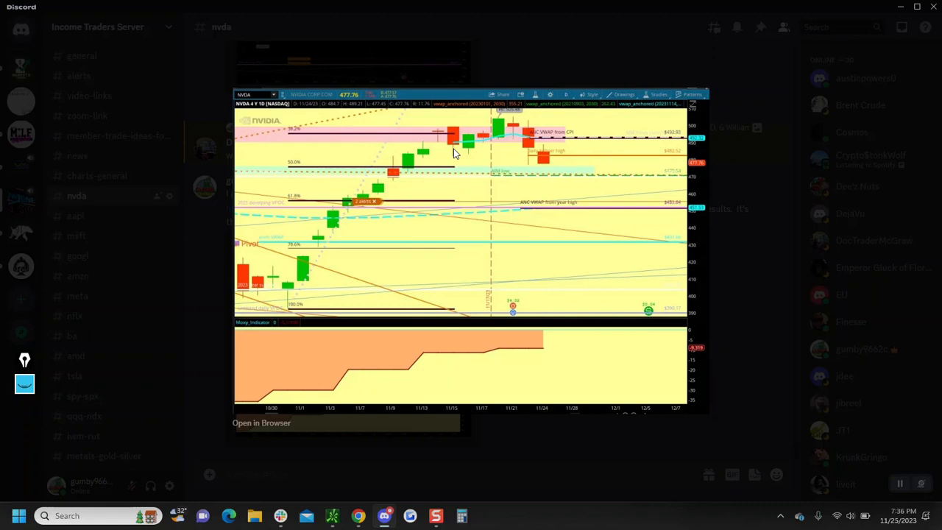
{"action": "mouse_move", "coordinate": [473, 151]}
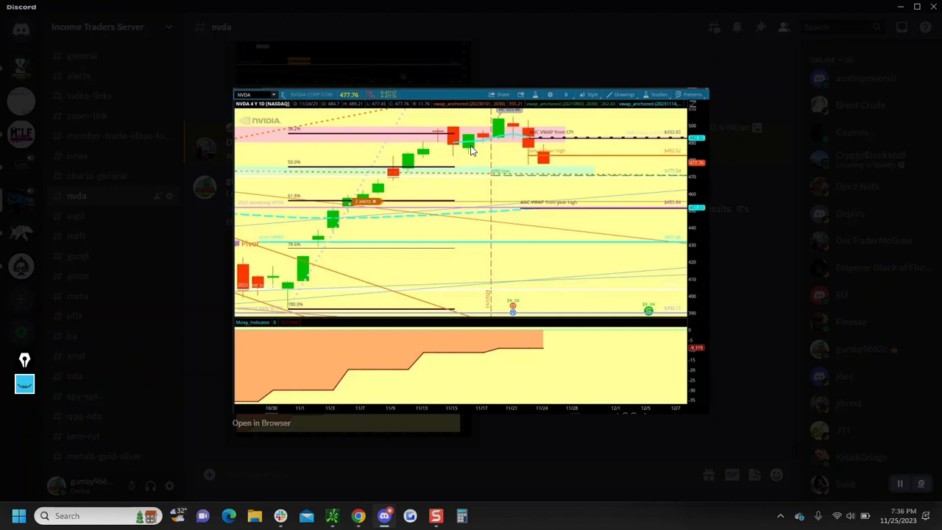
{"action": "mouse_move", "coordinate": [587, 122]}
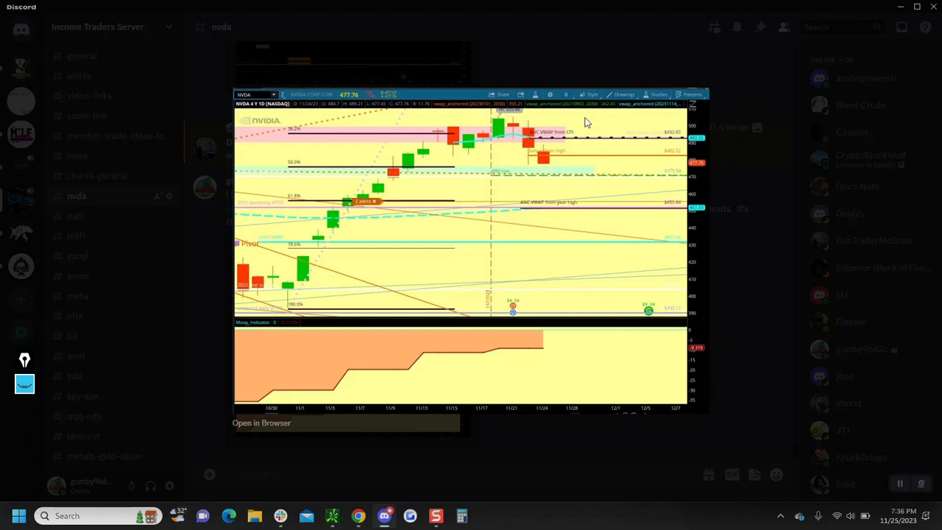
{"action": "mouse_move", "coordinate": [534, 158]}
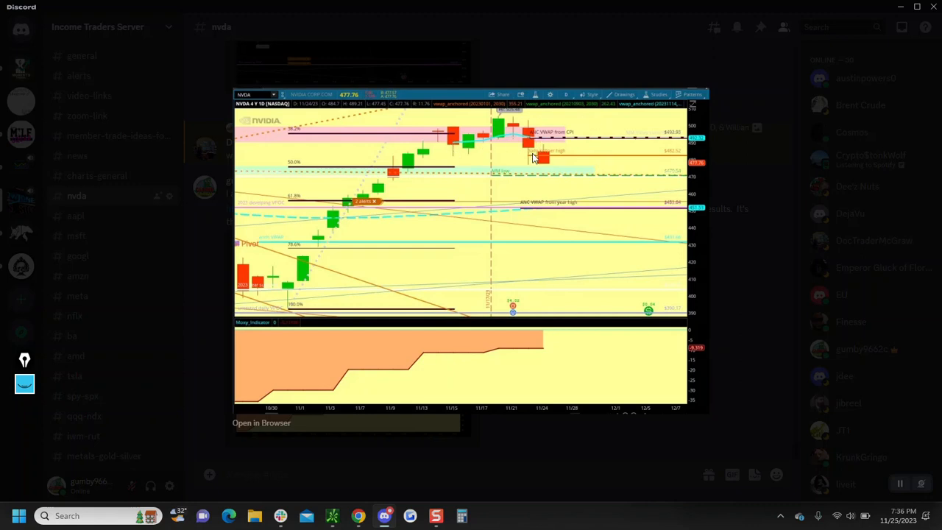
{"action": "mouse_move", "coordinate": [534, 161]}
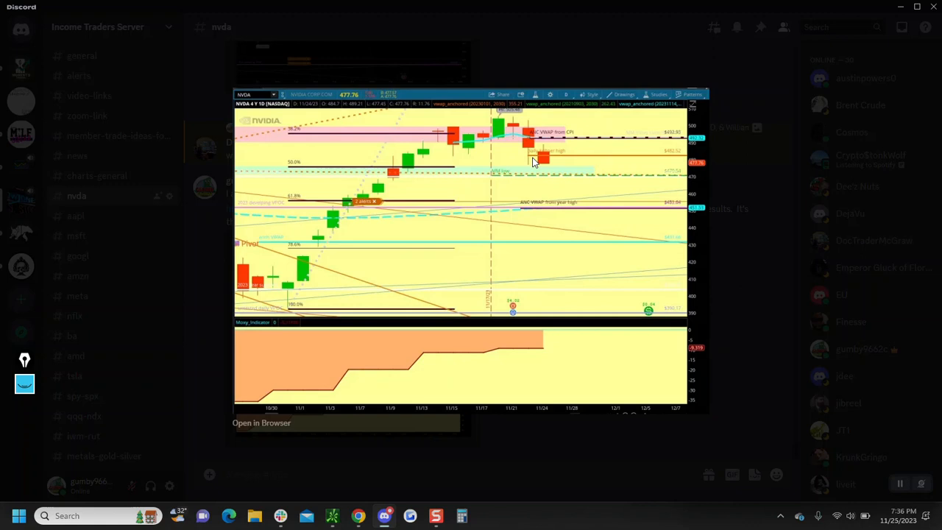
{"action": "mouse_move", "coordinate": [541, 162]}
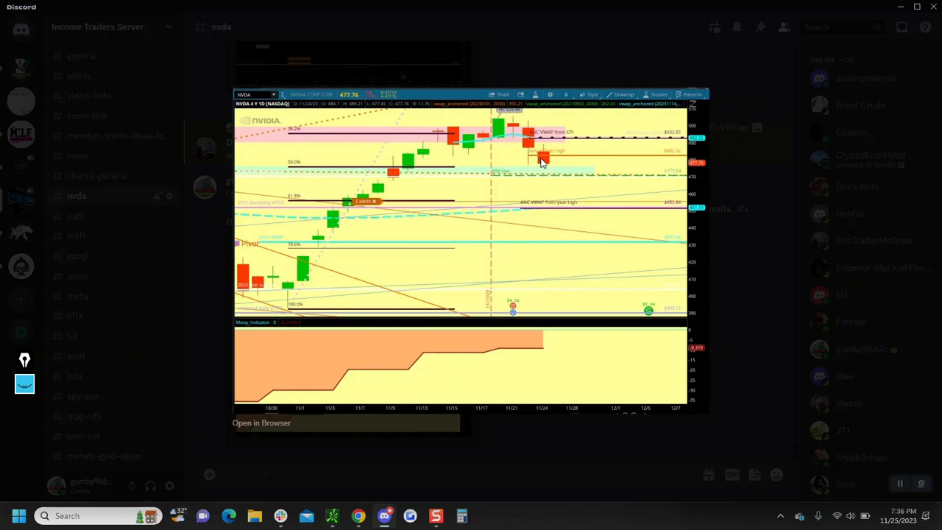
{"action": "mouse_move", "coordinate": [559, 190]}
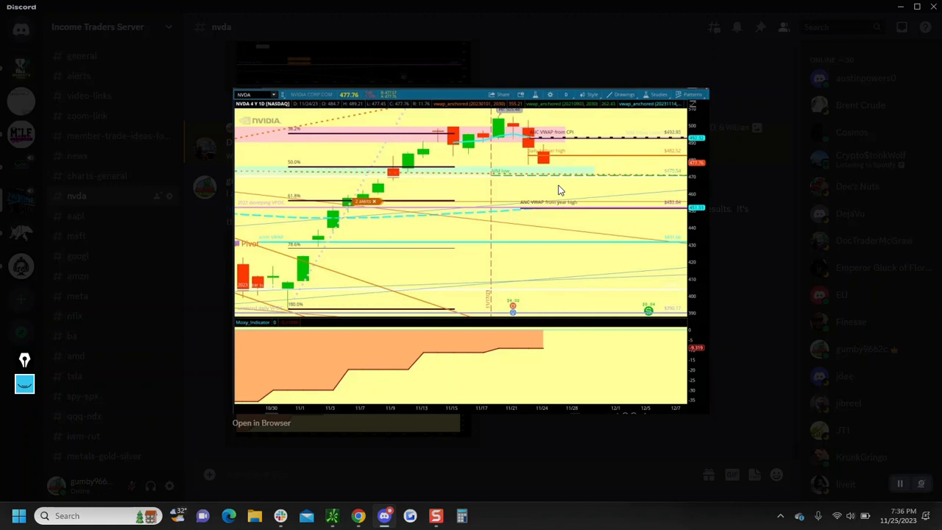
{"action": "mouse_move", "coordinate": [458, 180]}
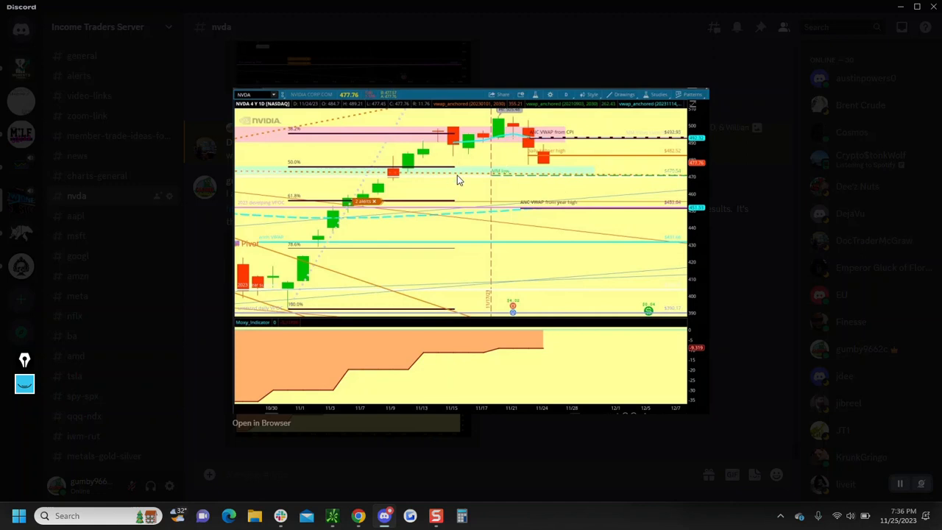
{"action": "mouse_move", "coordinate": [541, 460]}
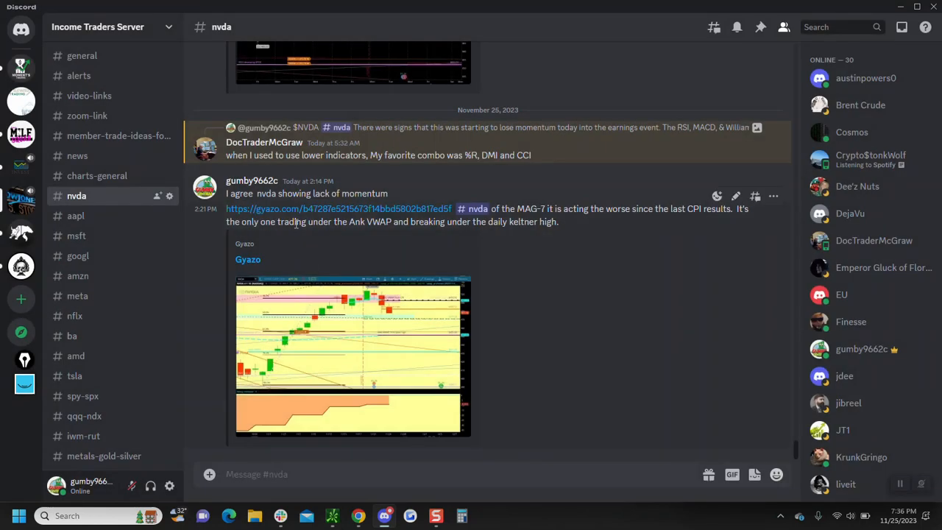
{"action": "mouse_move", "coordinate": [574, 342]}
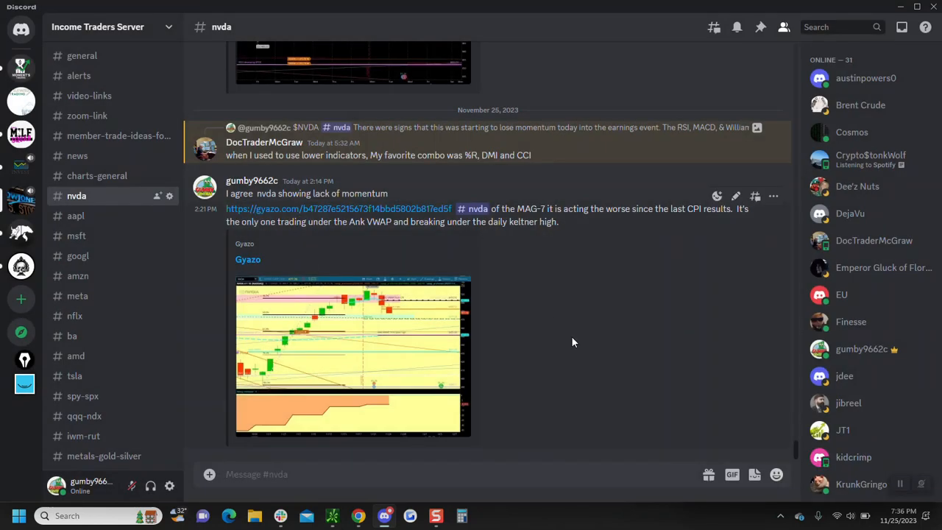
{"action": "mouse_move", "coordinate": [195, 367]}
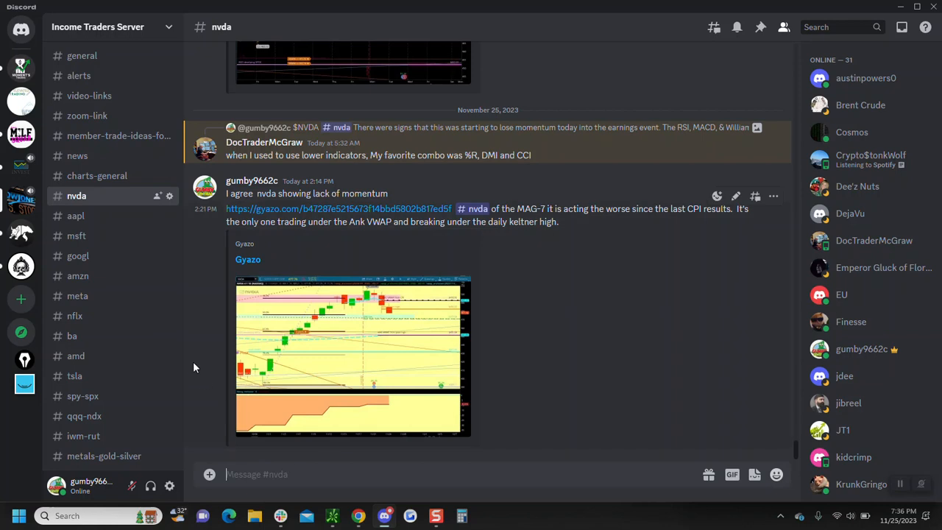
{"action": "mouse_move", "coordinate": [801, 83]}
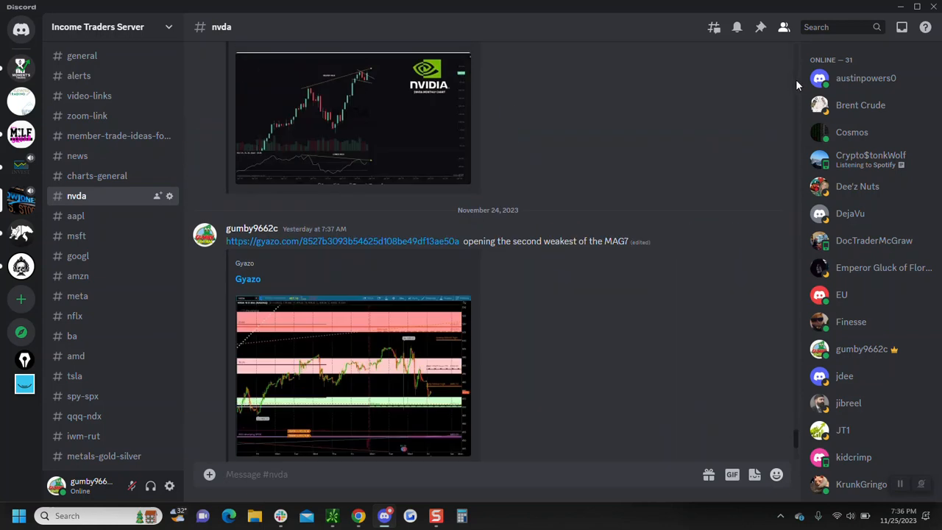
Scroll the nvda history up and back down to the latest momentum post
{"action": "scroll", "scroll_direction": "up", "scroll_amount": 3}
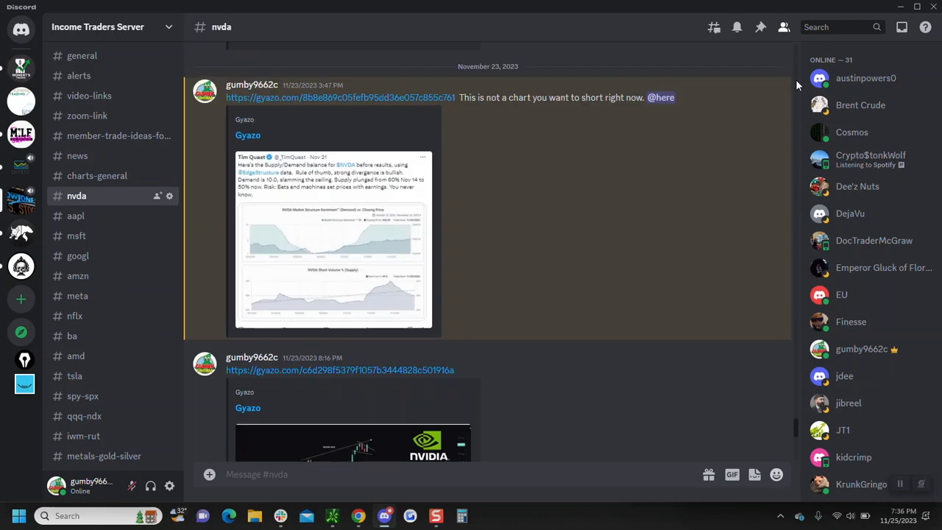
{"action": "mouse_move", "coordinate": [795, 461]}
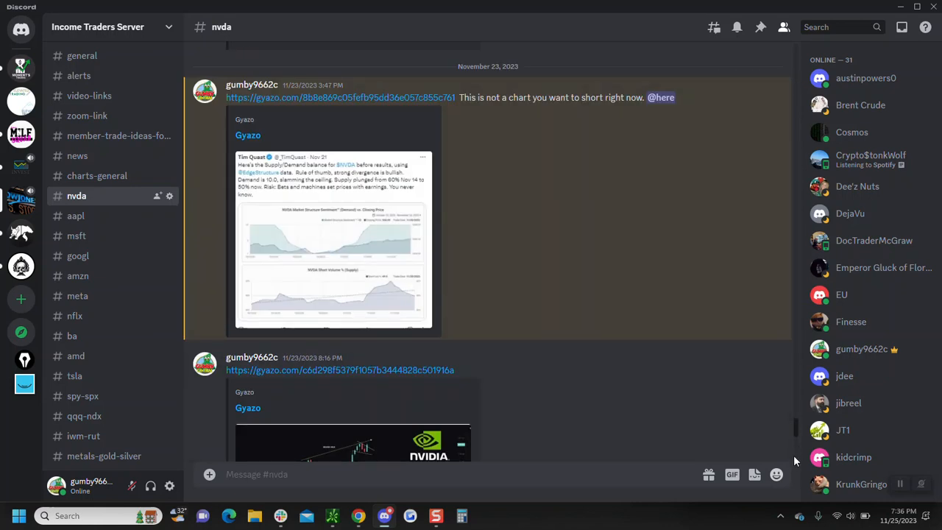
{"action": "scroll", "scroll_direction": "down", "scroll_amount": 3}
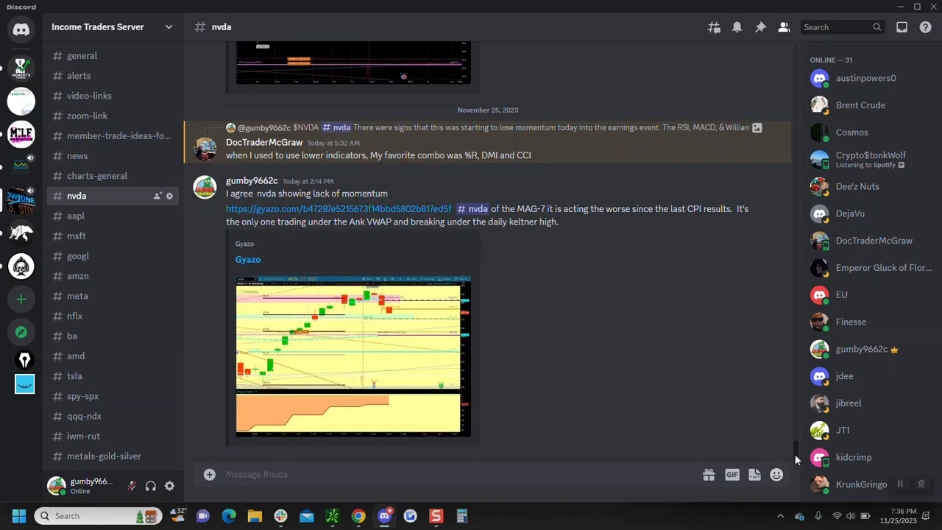
{"action": "mouse_move", "coordinate": [75, 216]}
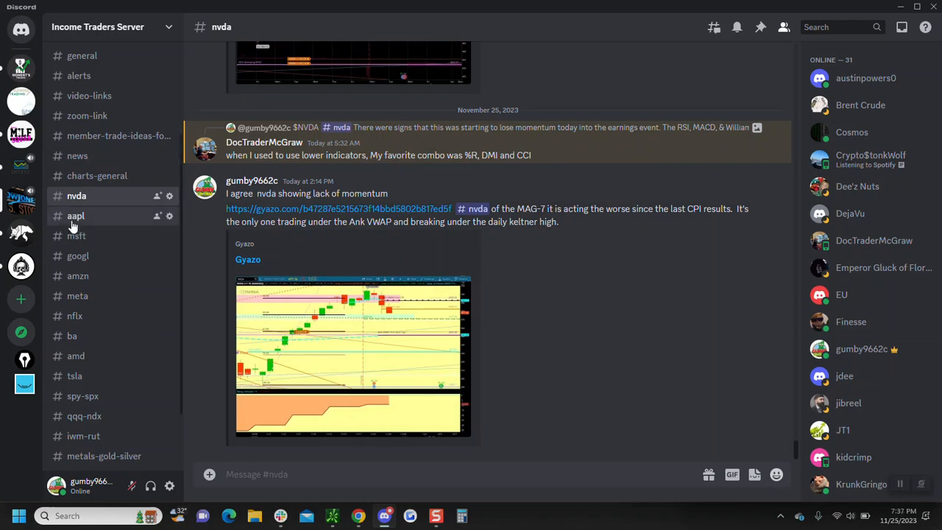
Open #aapl and enlarge the weekly gravestone doji AAPL chart
{"action": "left_click", "coordinate": [76, 216]}
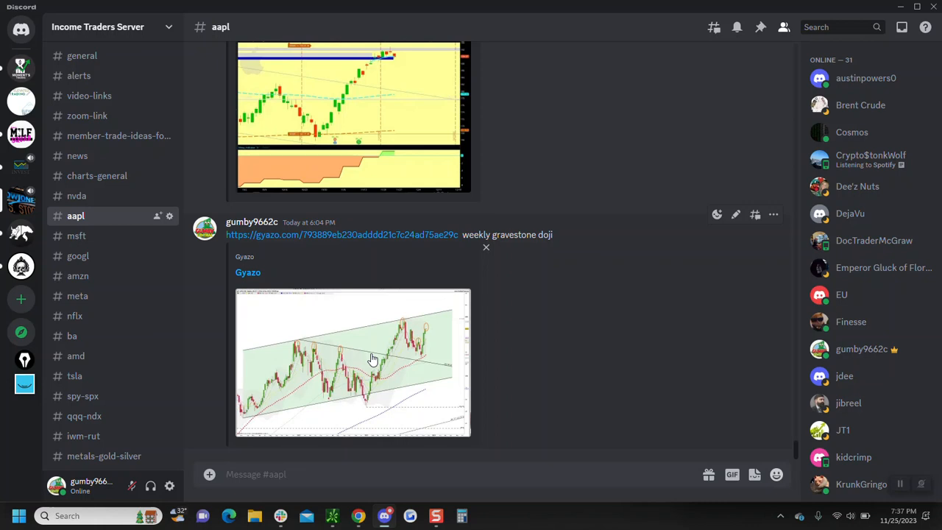
{"action": "left_click", "coordinate": [353, 361]}
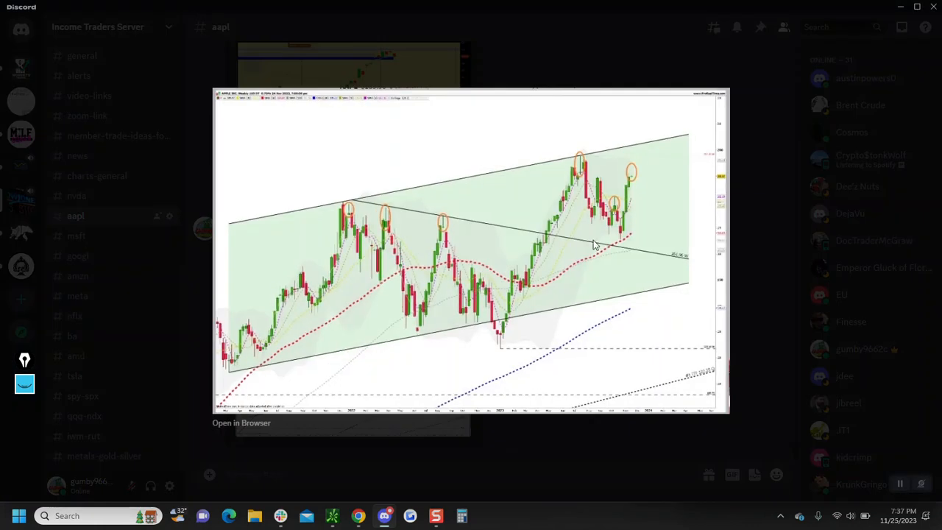
{"action": "mouse_move", "coordinate": [630, 179]}
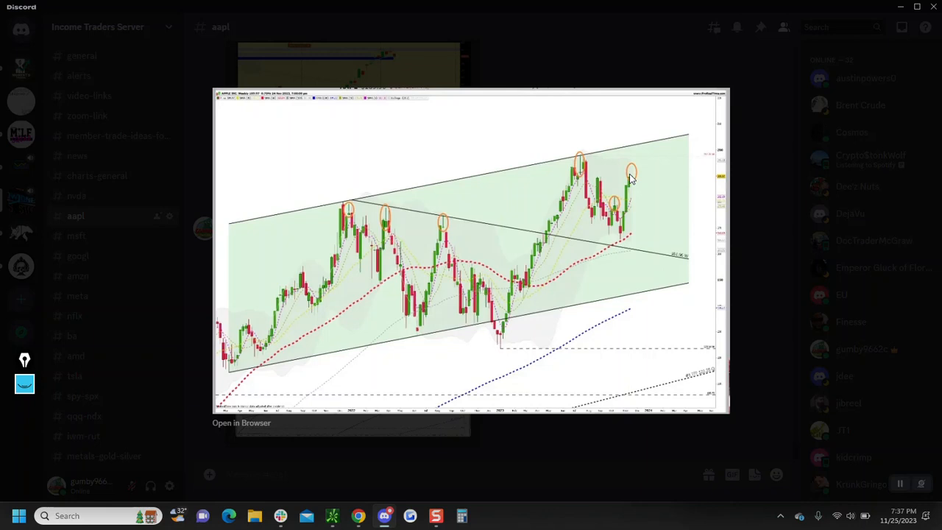
{"action": "mouse_move", "coordinate": [634, 178]}
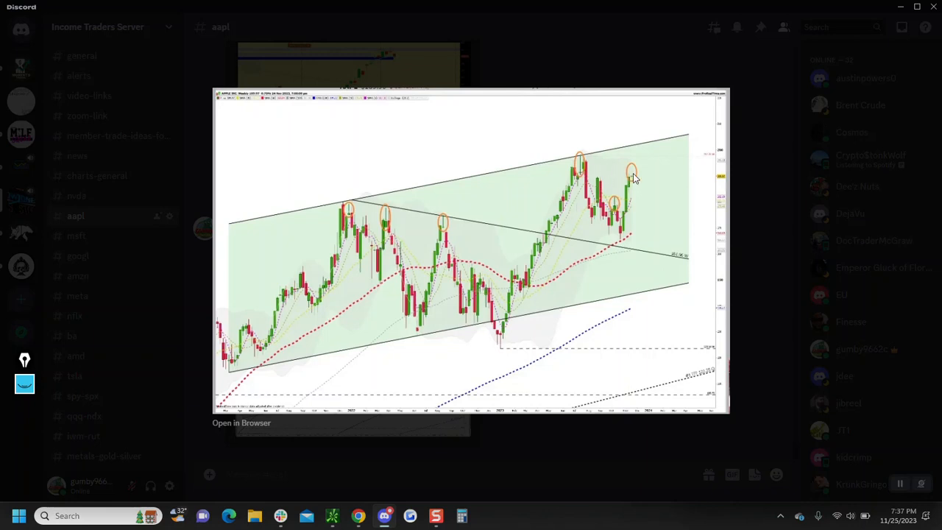
{"action": "mouse_move", "coordinate": [579, 175]}
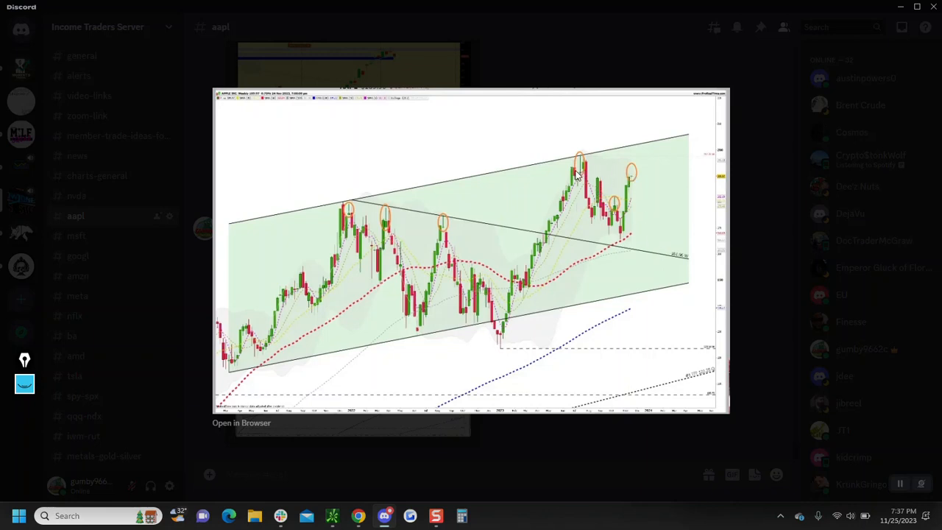
{"action": "mouse_move", "coordinate": [635, 246]}
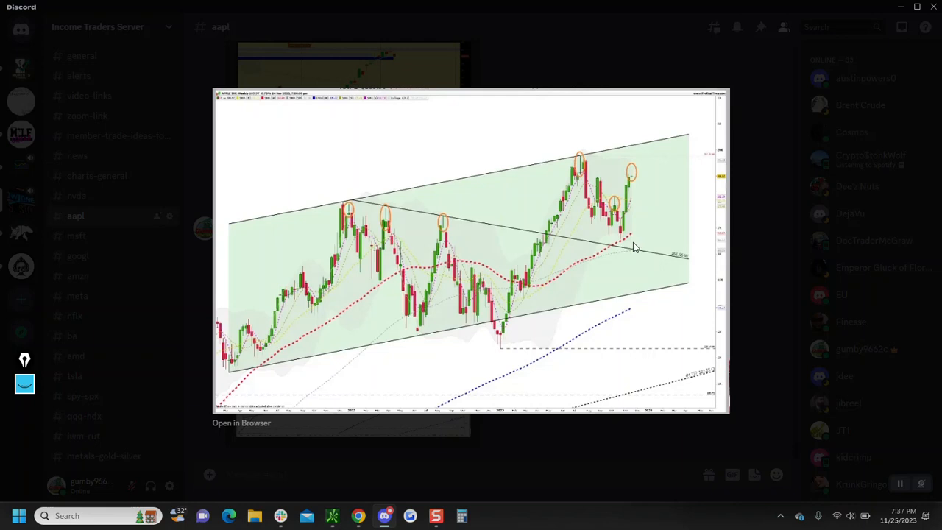
{"action": "mouse_move", "coordinate": [646, 251]}
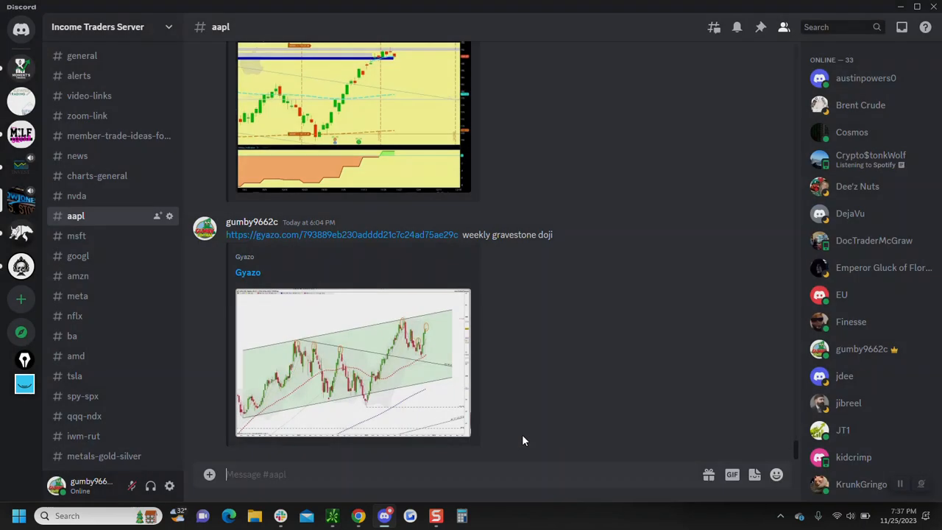
{"action": "mouse_move", "coordinate": [522, 434]}
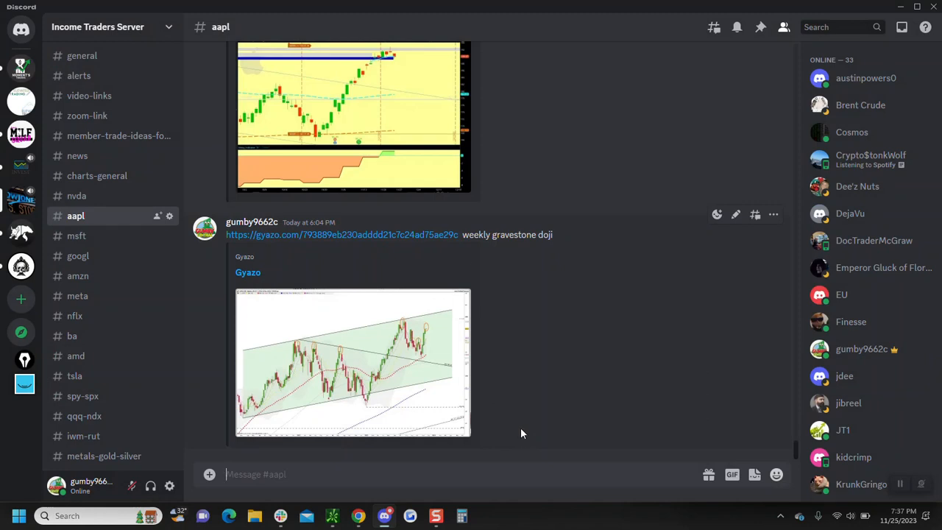
{"action": "mouse_move", "coordinate": [389, 266]}
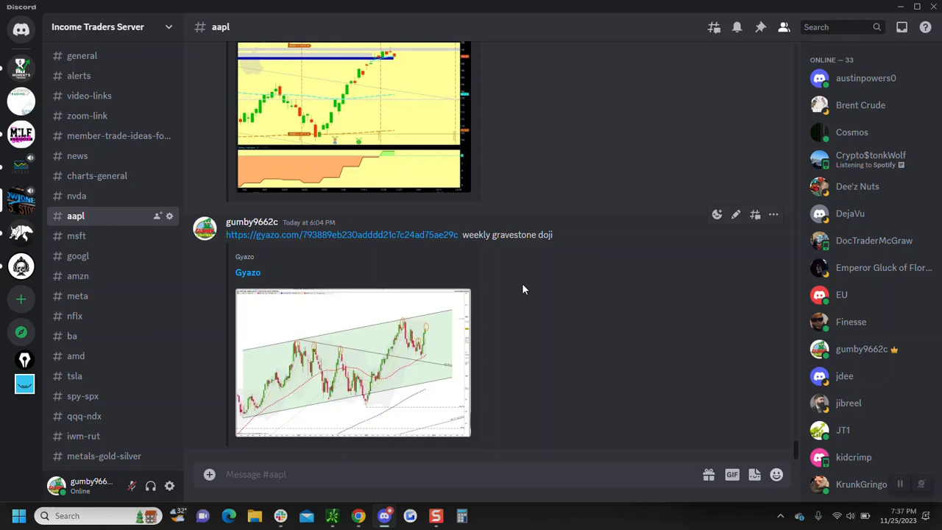
{"action": "mouse_move", "coordinate": [370, 56]}
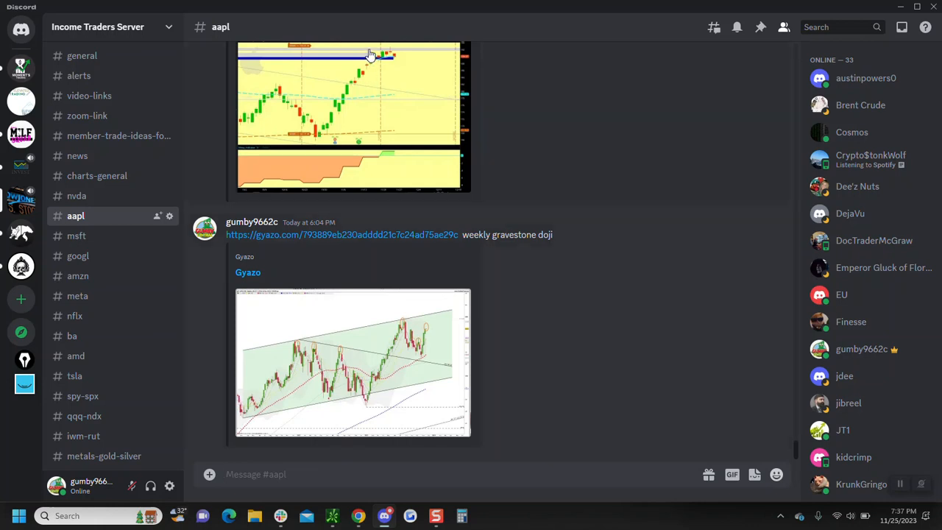
{"action": "mouse_move", "coordinate": [368, 59]}
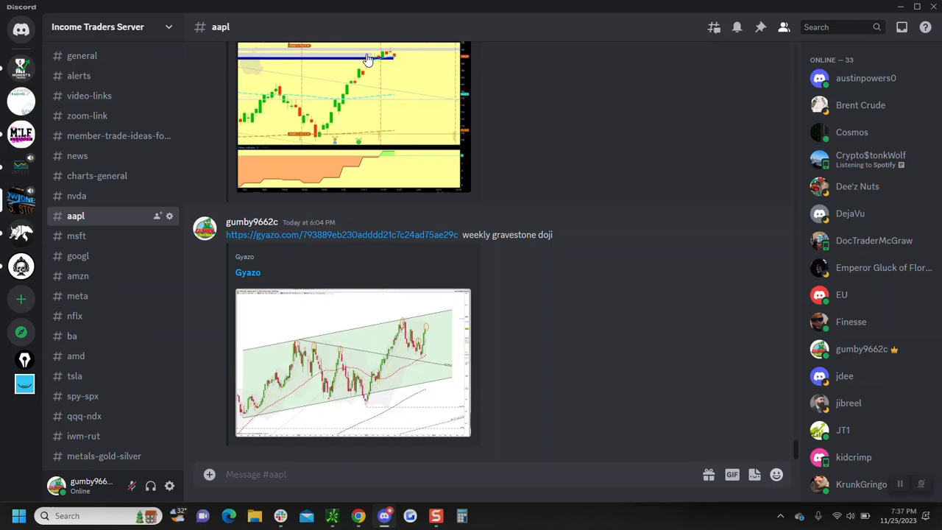
{"action": "mouse_move", "coordinate": [414, 116]}
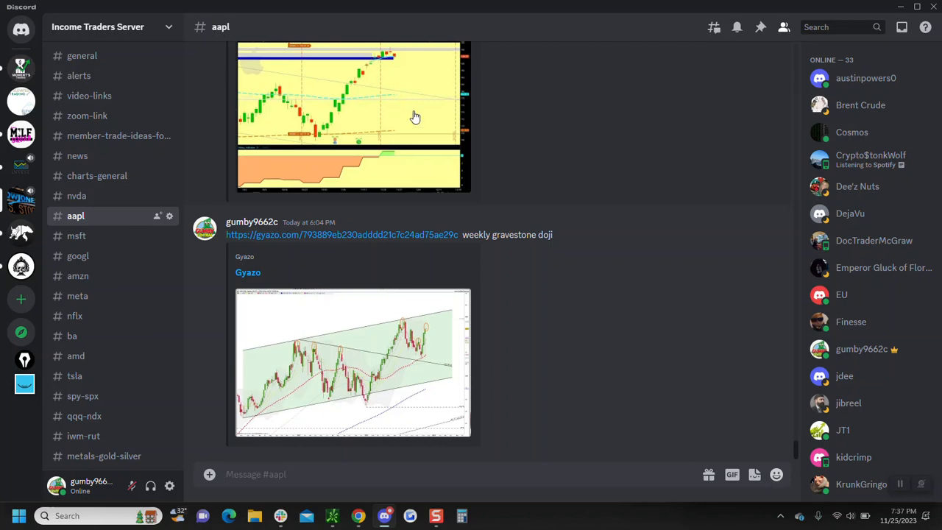
{"action": "mouse_move", "coordinate": [77, 255]}
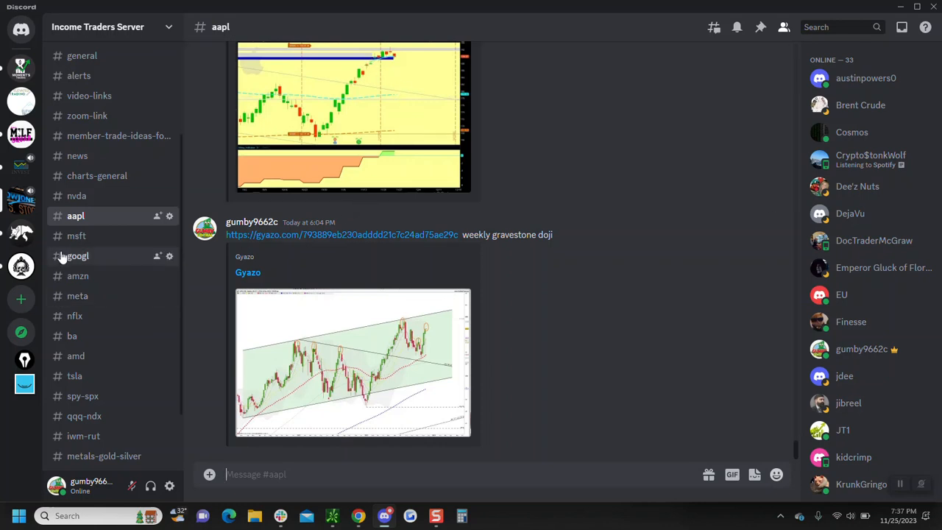
Switch to the #msft ticker channel
{"action": "left_click", "coordinate": [77, 236]}
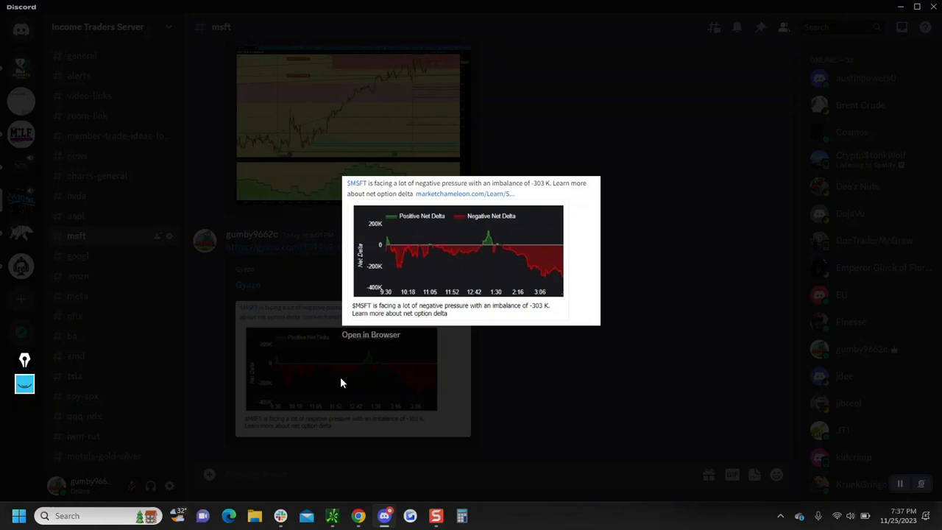
{"action": "mouse_move", "coordinate": [423, 322]}
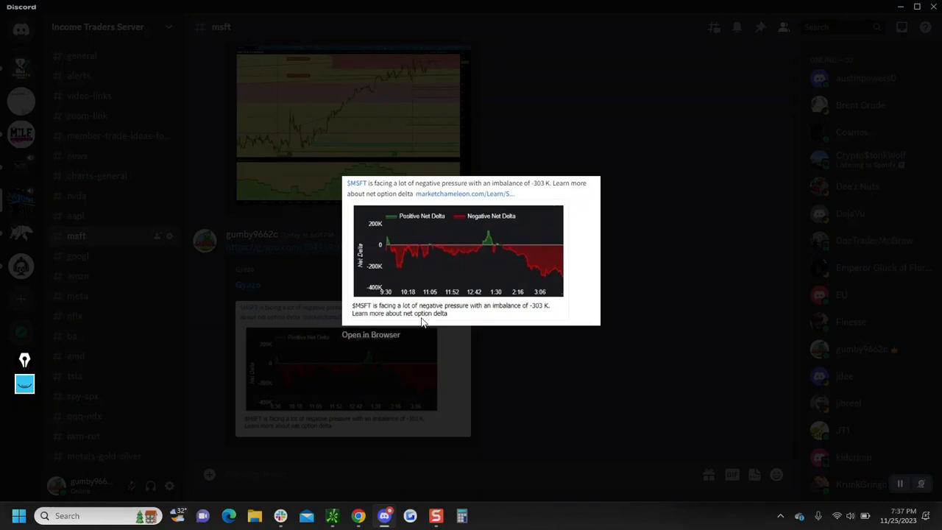
{"action": "mouse_move", "coordinate": [443, 185]}
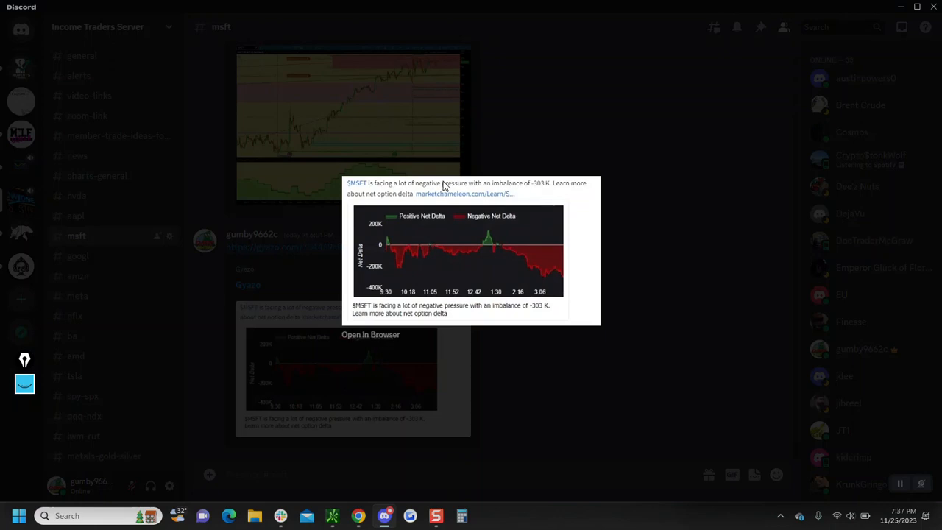
{"action": "mouse_move", "coordinate": [532, 188]}
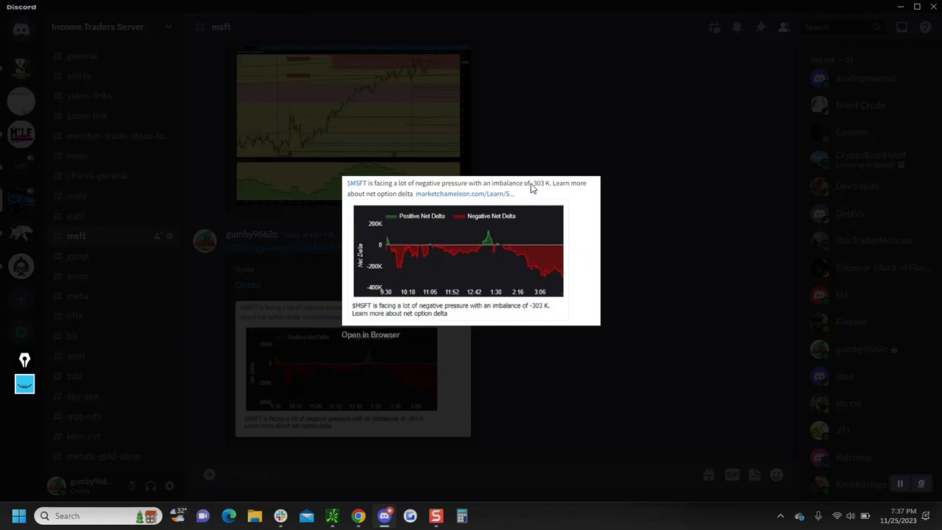
{"action": "mouse_move", "coordinate": [471, 226]}
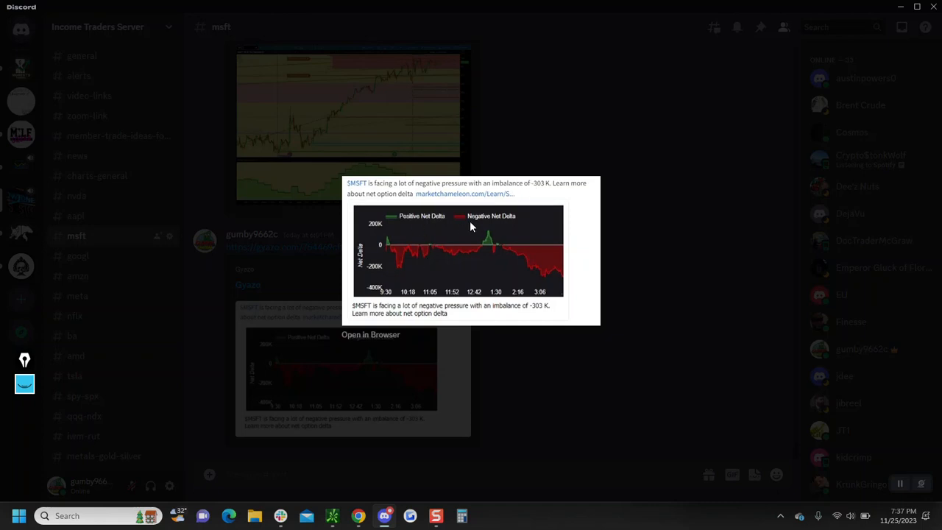
{"action": "mouse_move", "coordinate": [455, 266]}
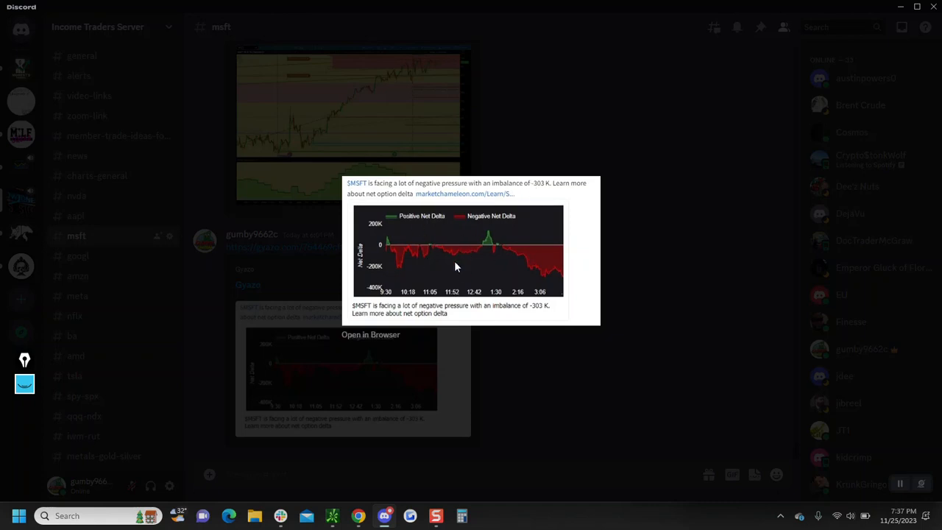
{"action": "mouse_move", "coordinate": [467, 248]}
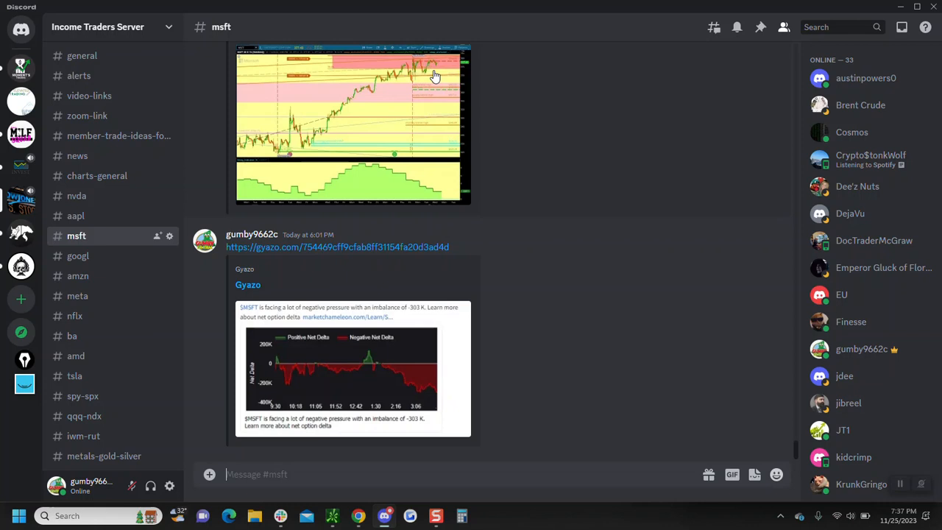
{"action": "mouse_move", "coordinate": [419, 253]}
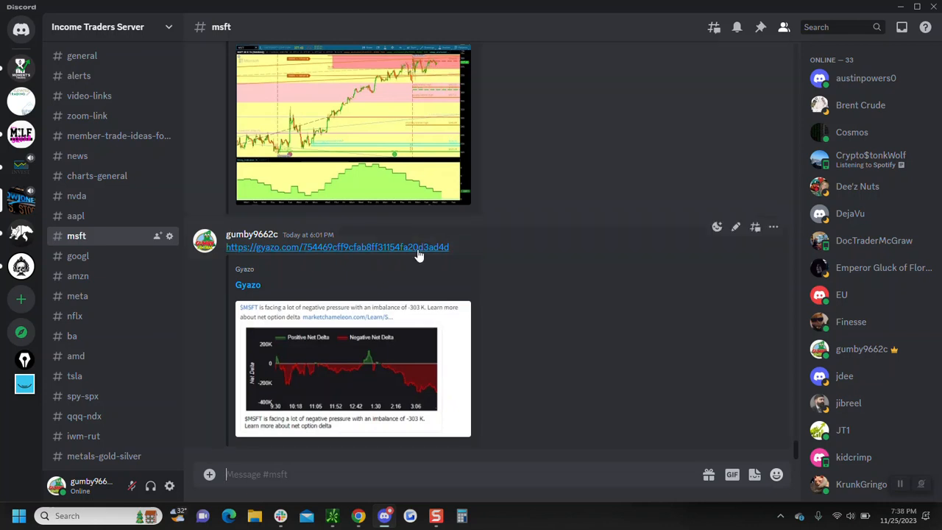
{"action": "mouse_move", "coordinate": [78, 255]}
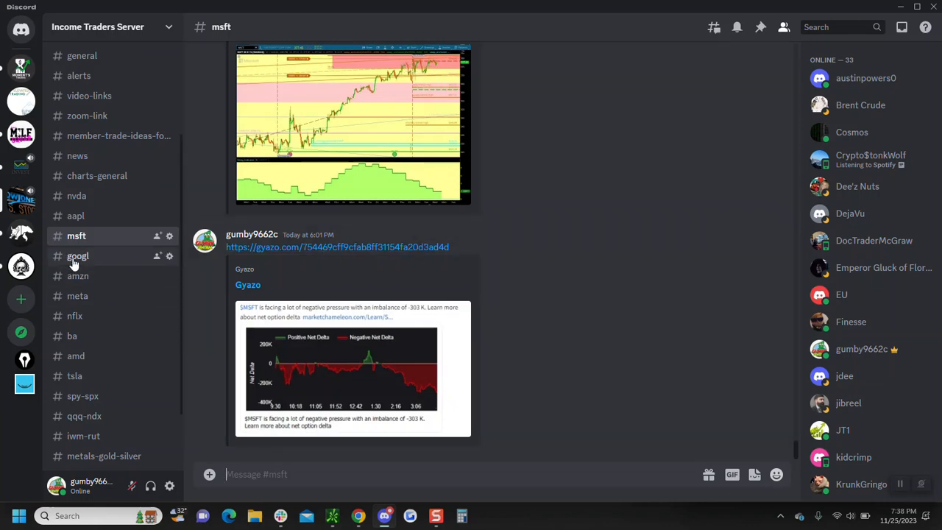
Review the googl channel's posts and enlarged GOOGL daily chart, then open #amzn
{"action": "left_click", "coordinate": [77, 255]}
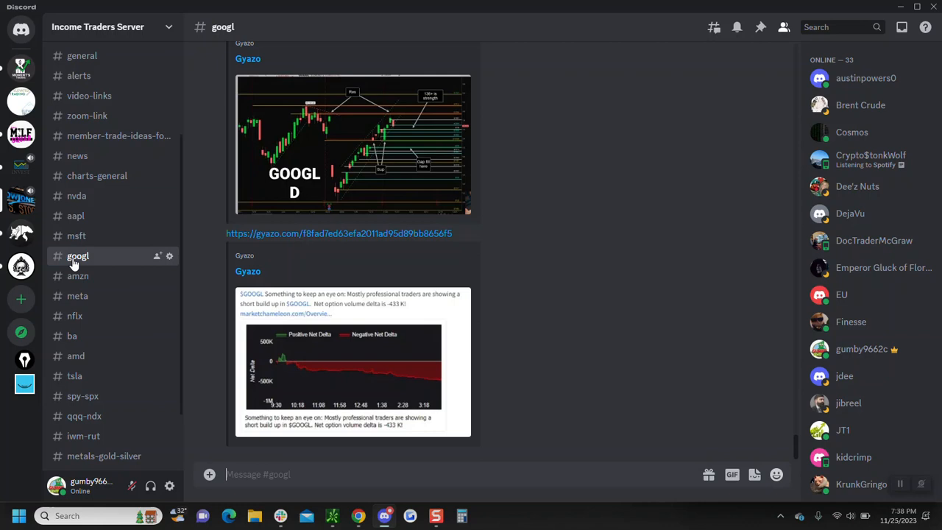
{"action": "scroll", "scroll_direction": "up", "scroll_amount": 3}
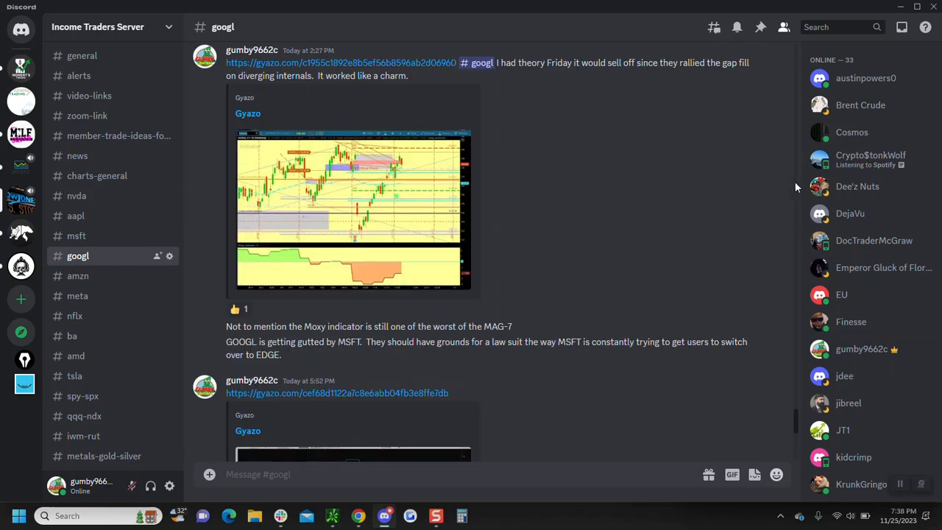
{"action": "scroll", "scroll_direction": "up", "scroll_amount": 3}
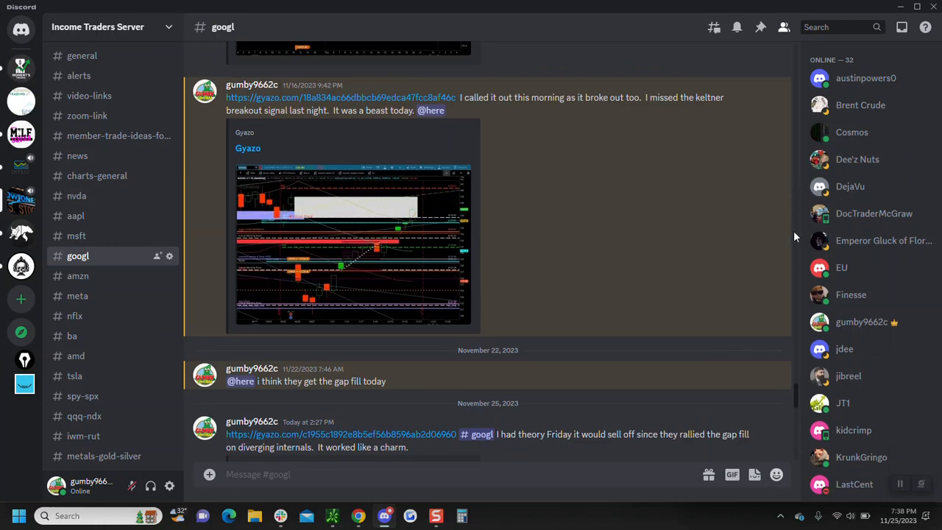
{"action": "scroll", "scroll_direction": "down", "scroll_amount": 3}
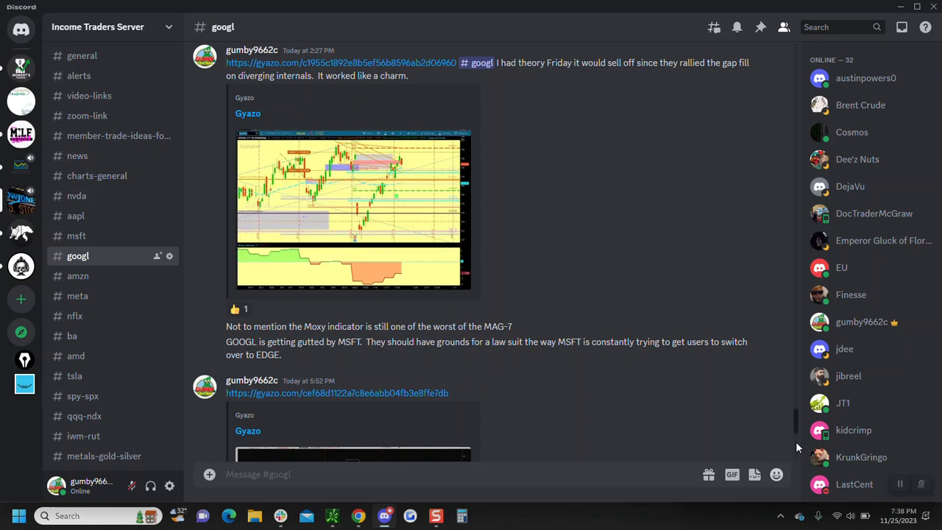
{"action": "scroll", "scroll_direction": "down", "scroll_amount": 3}
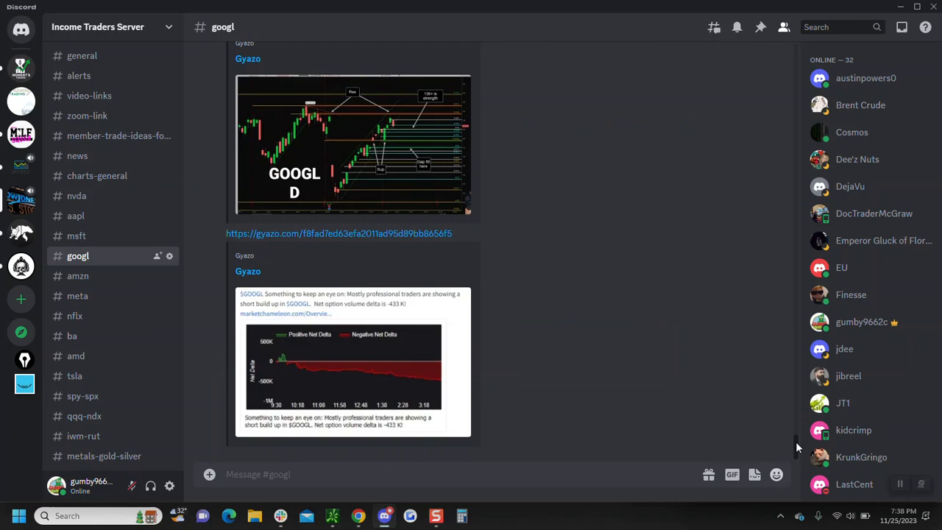
{"action": "mouse_move", "coordinate": [392, 137]}
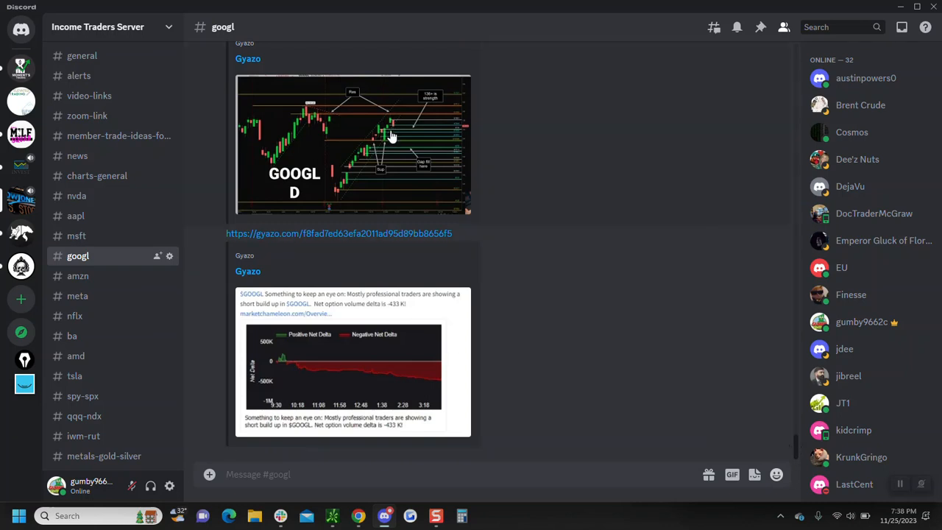
{"action": "mouse_move", "coordinate": [395, 147]}
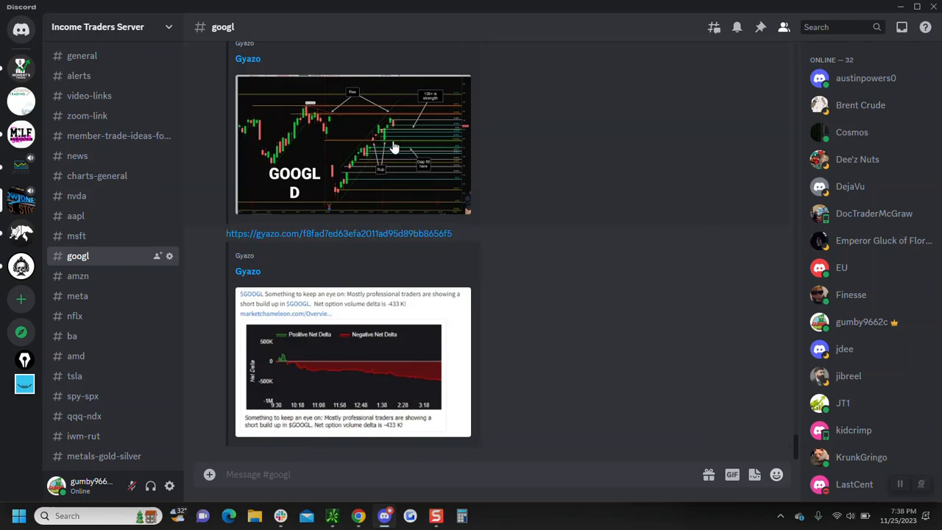
{"action": "mouse_move", "coordinate": [394, 131]}
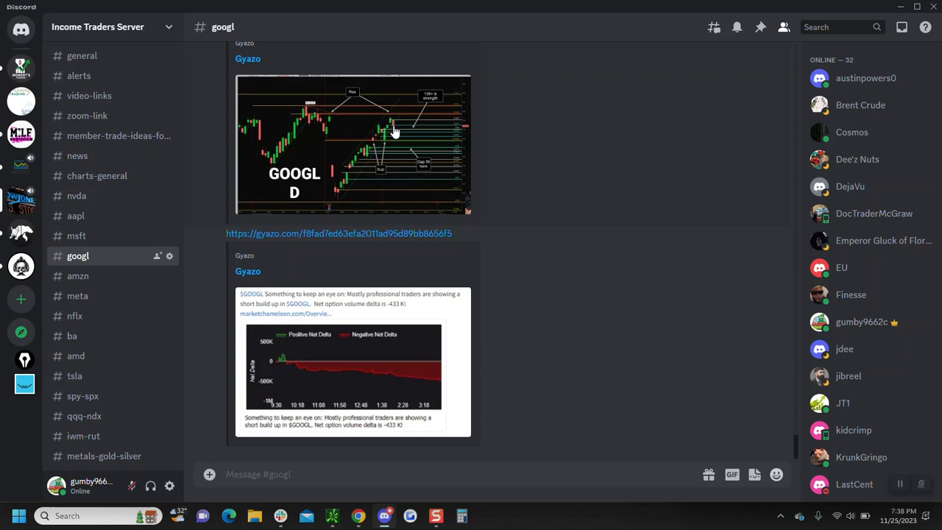
{"action": "mouse_move", "coordinate": [401, 145]}
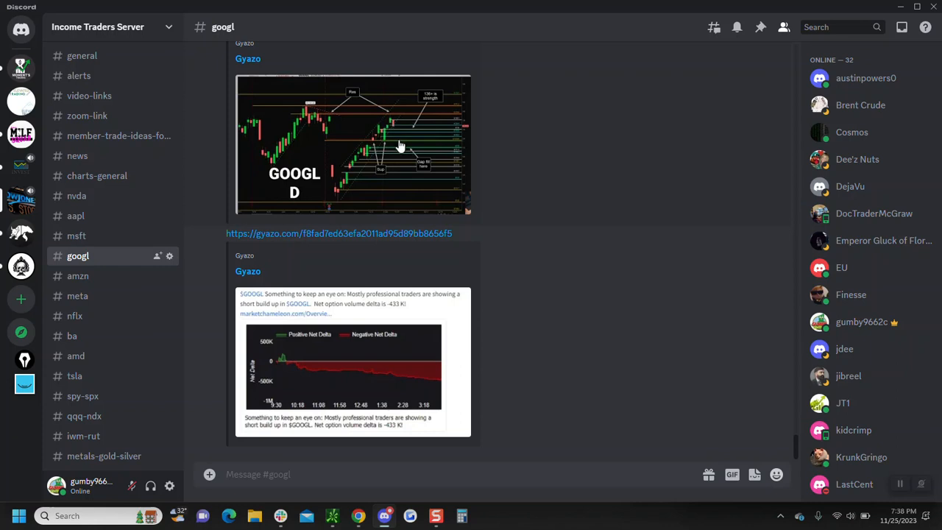
{"action": "mouse_move", "coordinate": [367, 153]}
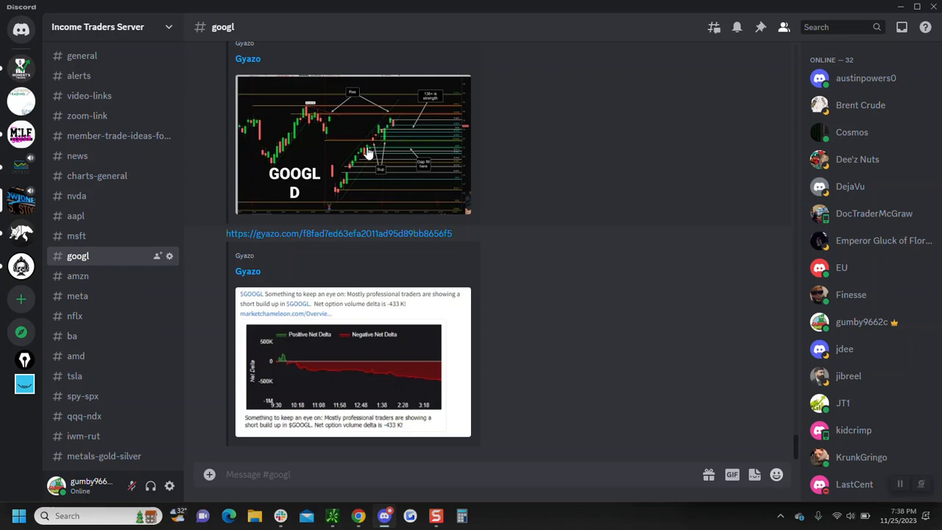
{"action": "left_click", "coordinate": [353, 143]}
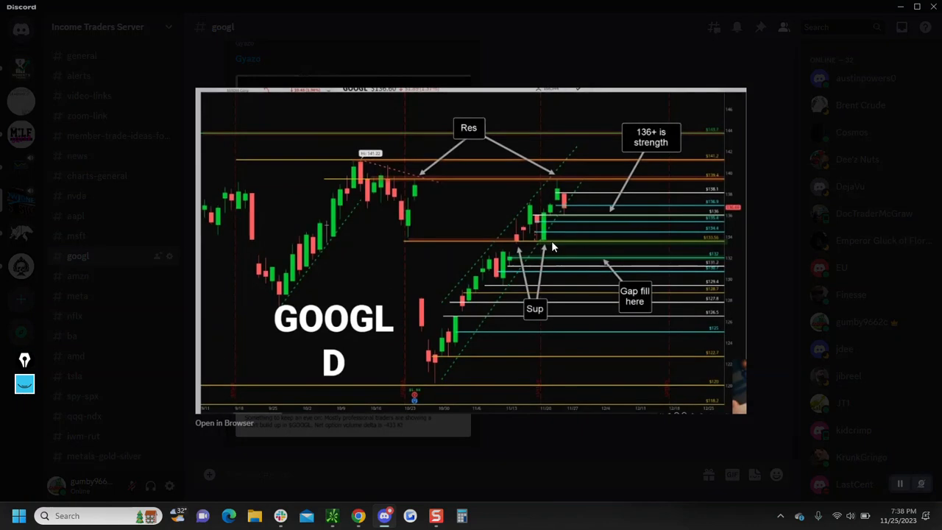
{"action": "mouse_move", "coordinate": [612, 252]}
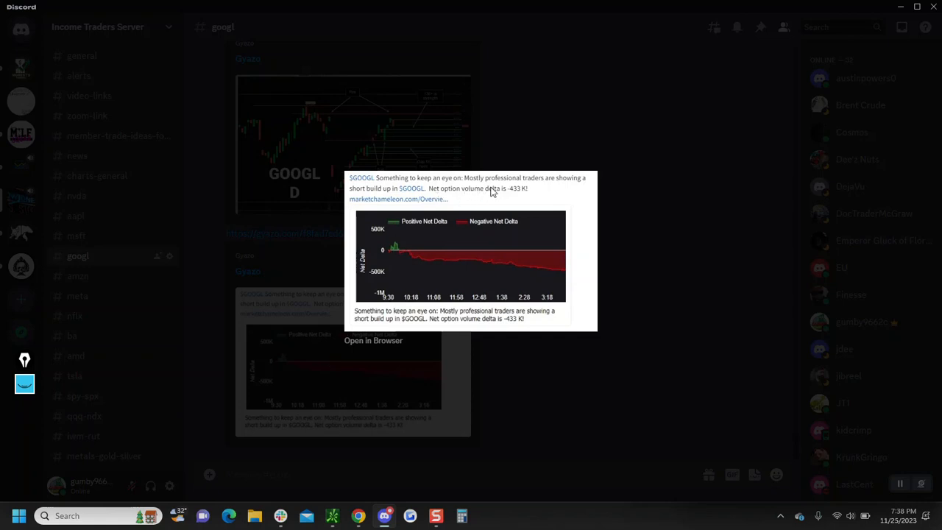
{"action": "mouse_move", "coordinate": [503, 245]}
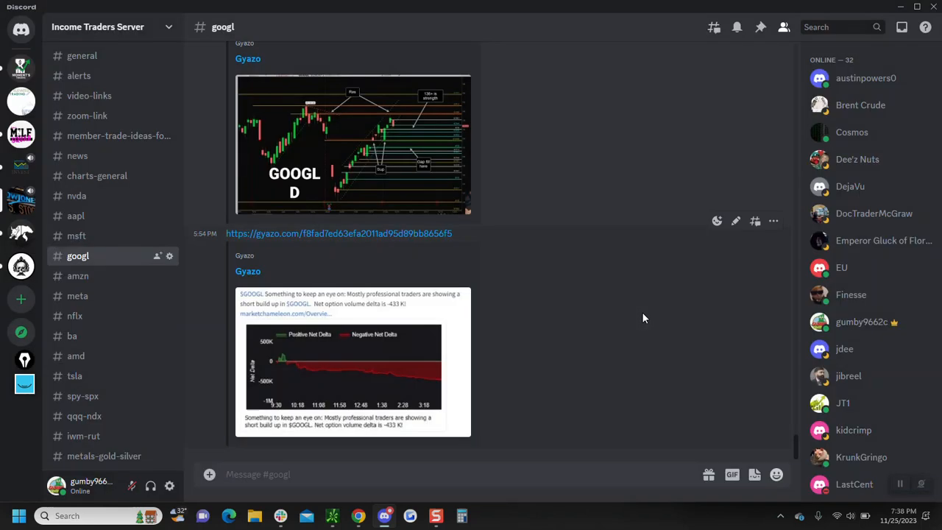
{"action": "mouse_move", "coordinate": [78, 275]}
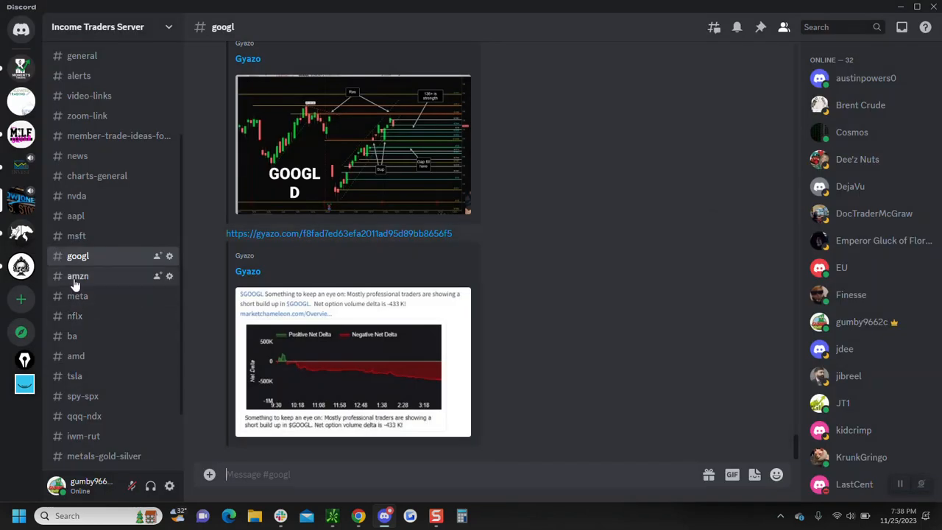
{"action": "left_click", "coordinate": [77, 276]}
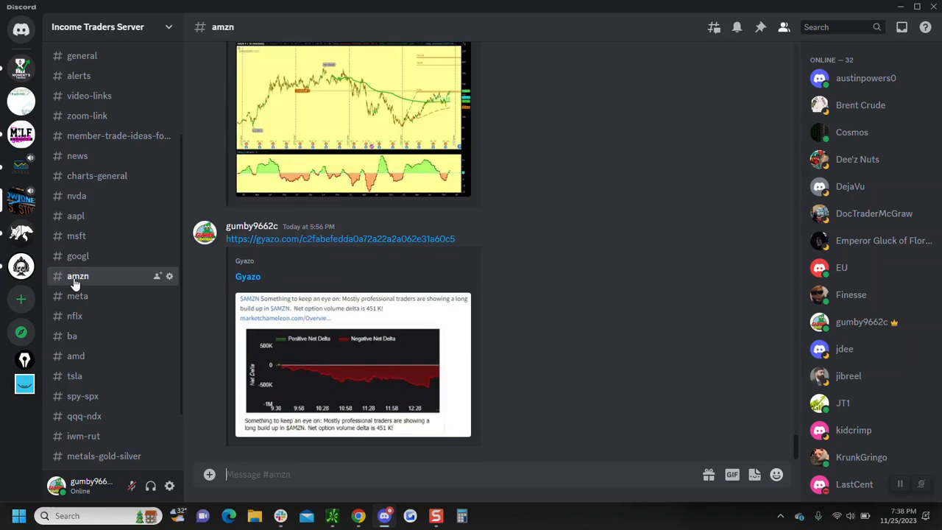
{"action": "mouse_move", "coordinate": [373, 375]}
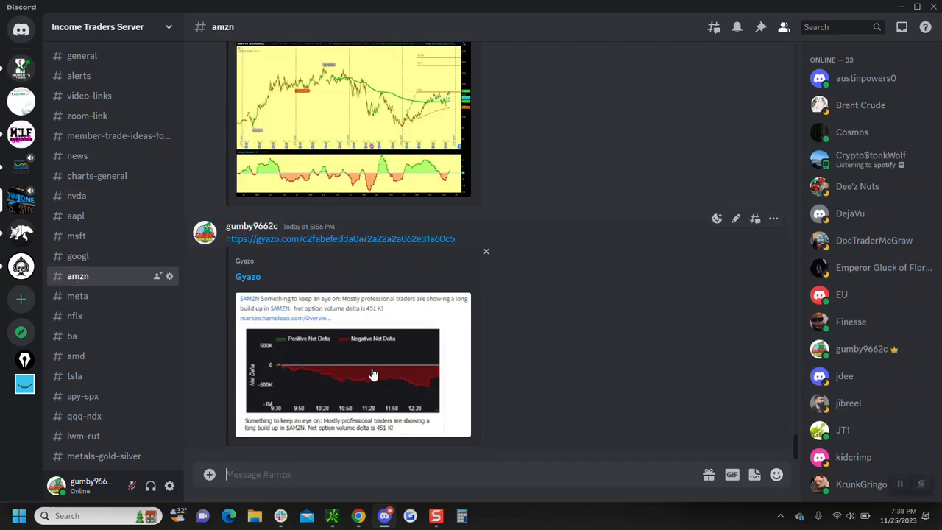
{"action": "mouse_move", "coordinate": [336, 318]}
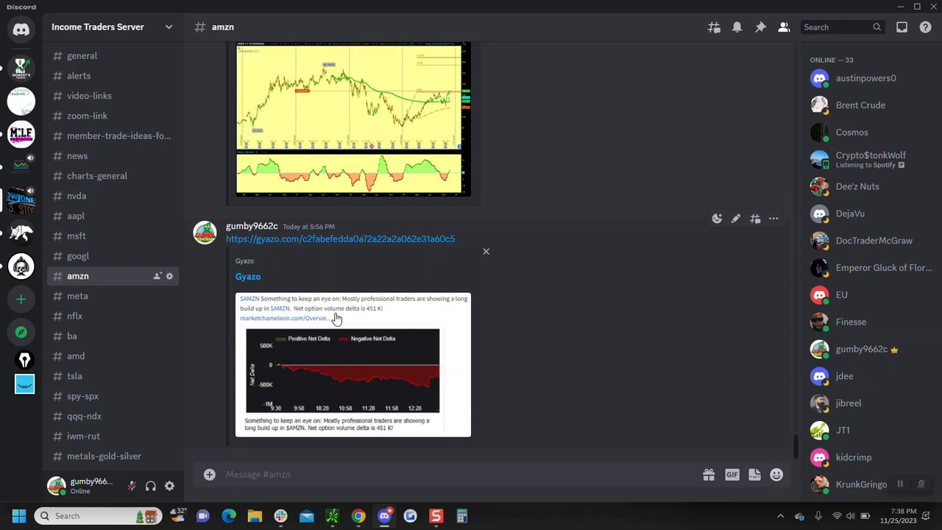
{"action": "mouse_move", "coordinate": [274, 315]}
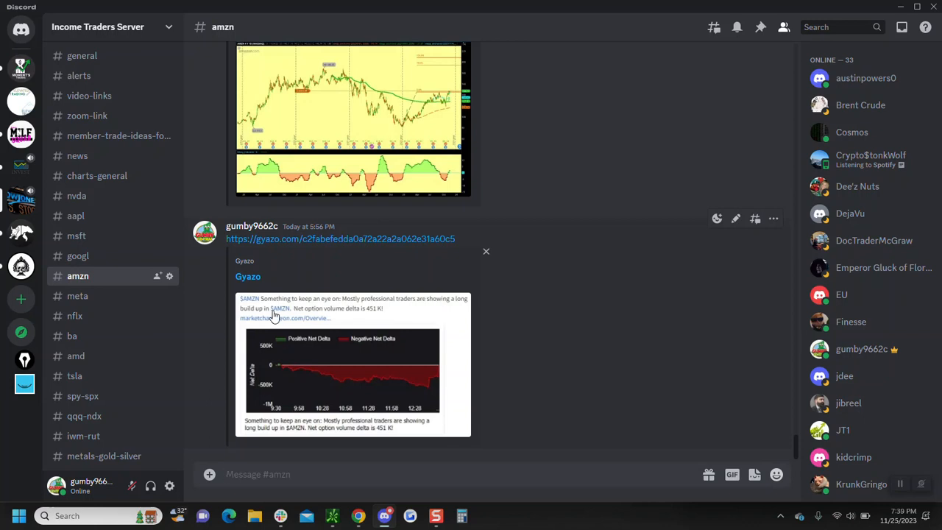
{"action": "mouse_move", "coordinate": [670, 218]}
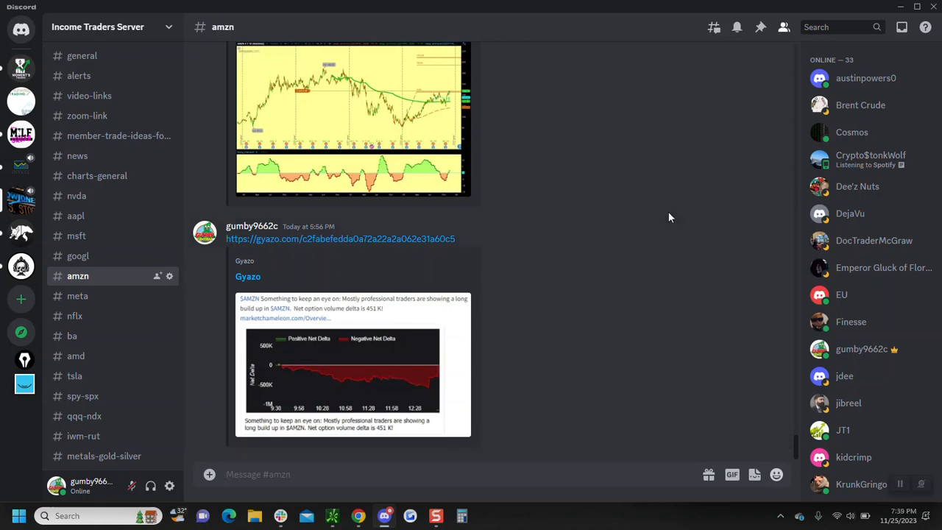
Scroll up through the amzn posts, then switch to the #meta channel
{"action": "scroll", "scroll_direction": "up", "scroll_amount": 3}
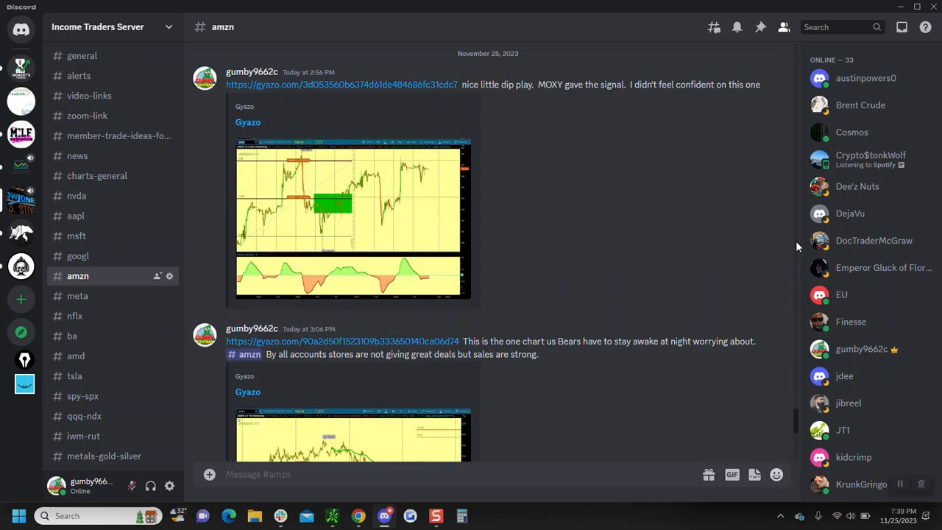
{"action": "mouse_move", "coordinate": [796, 455]}
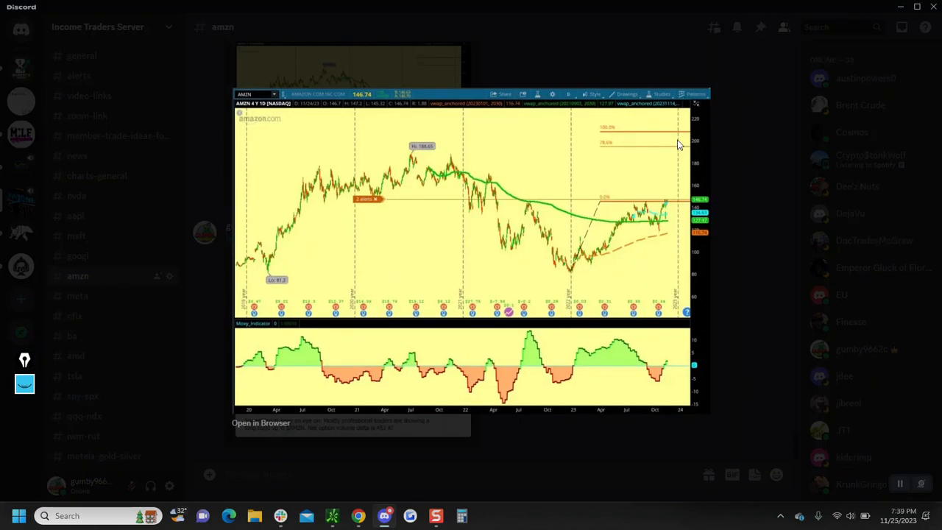
{"action": "mouse_move", "coordinate": [634, 142]}
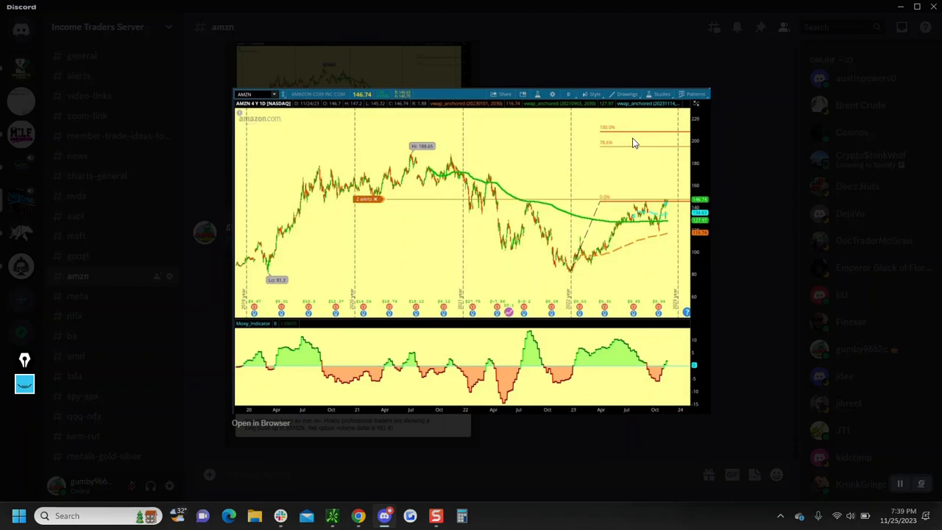
{"action": "mouse_move", "coordinate": [586, 263]}
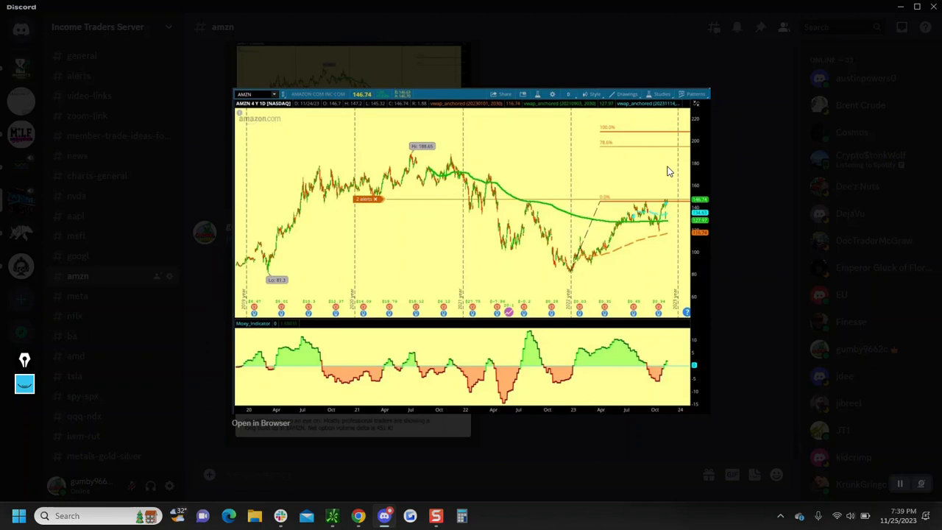
{"action": "mouse_move", "coordinate": [535, 464]}
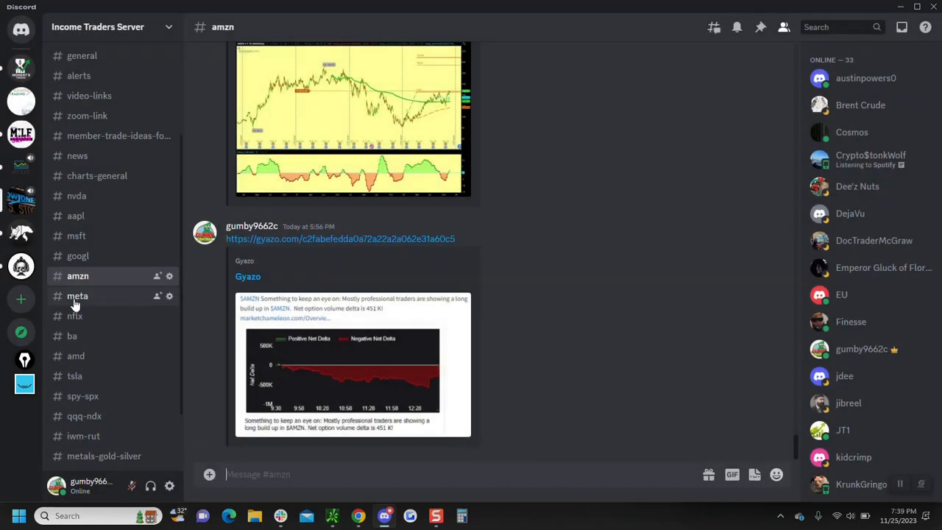
{"action": "left_click", "coordinate": [77, 295]}
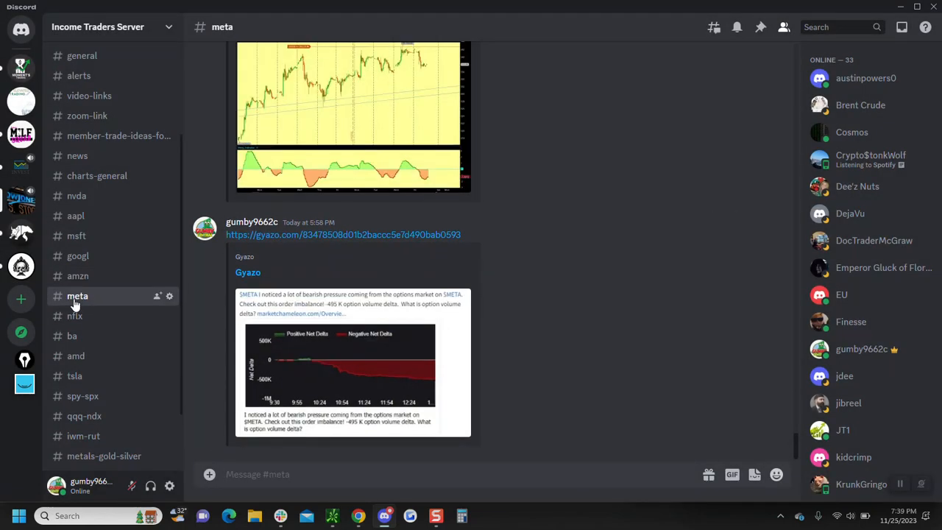
{"action": "mouse_move", "coordinate": [367, 343]}
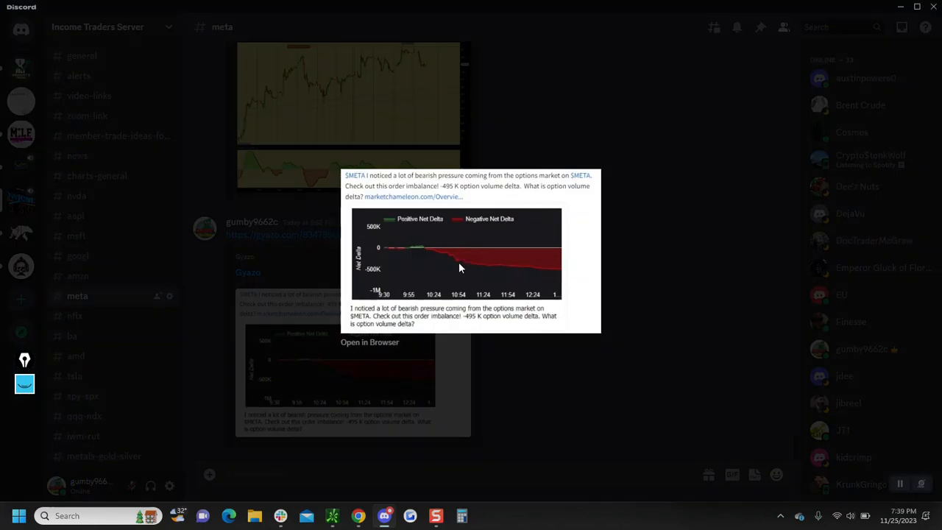
{"action": "mouse_move", "coordinate": [479, 189]}
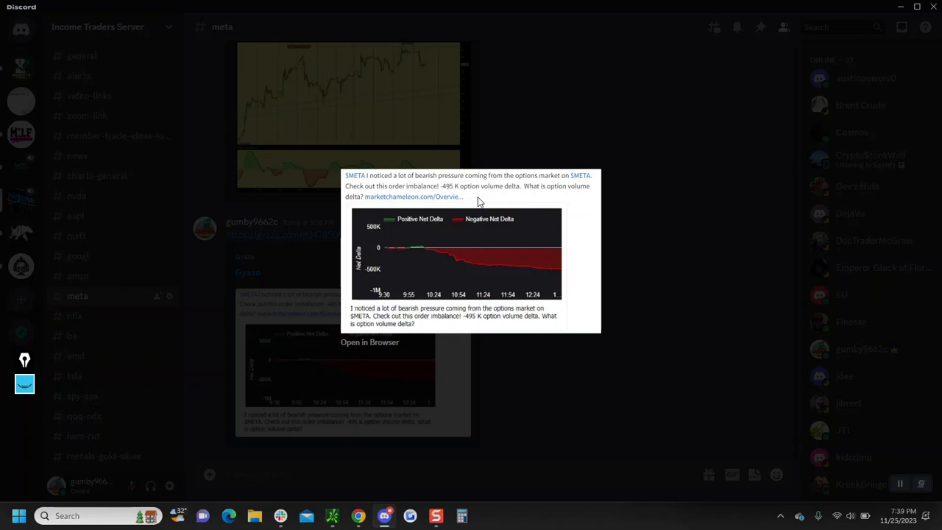
{"action": "mouse_move", "coordinate": [559, 424]}
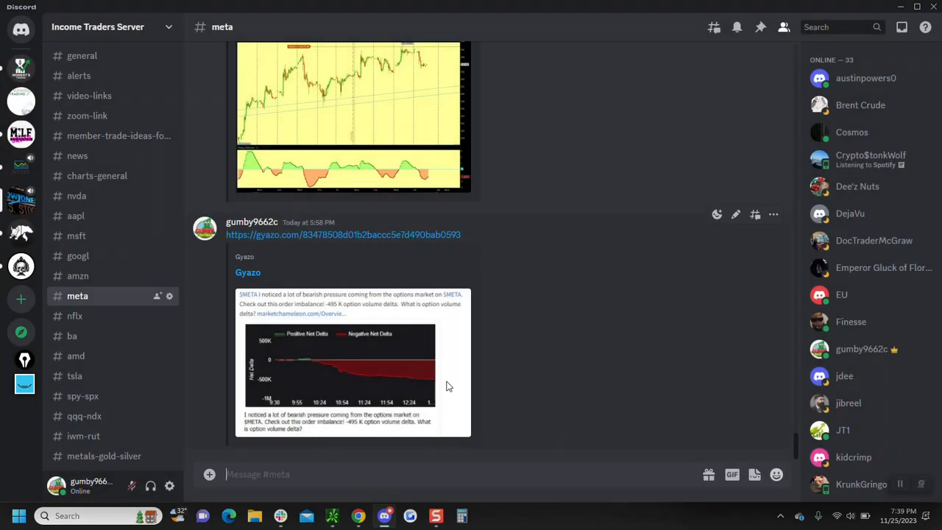
{"action": "mouse_move", "coordinate": [289, 194]}
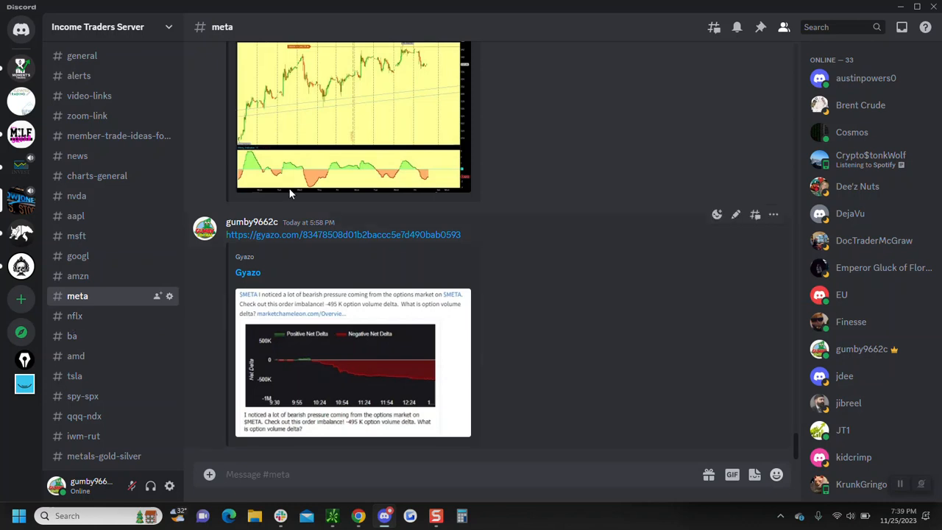
Switch to the #nflx ticker channel to see the Netflix charts
{"action": "left_click", "coordinate": [75, 316]}
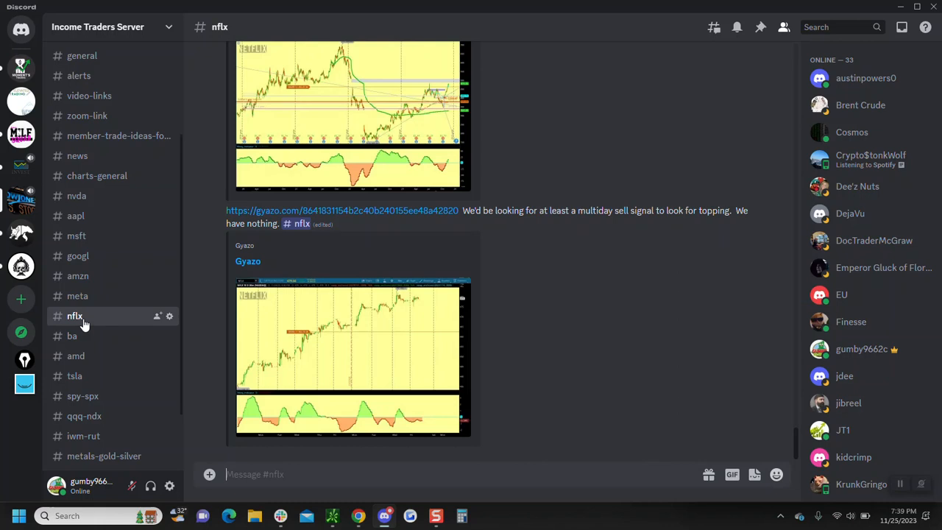
{"action": "mouse_move", "coordinate": [407, 362]}
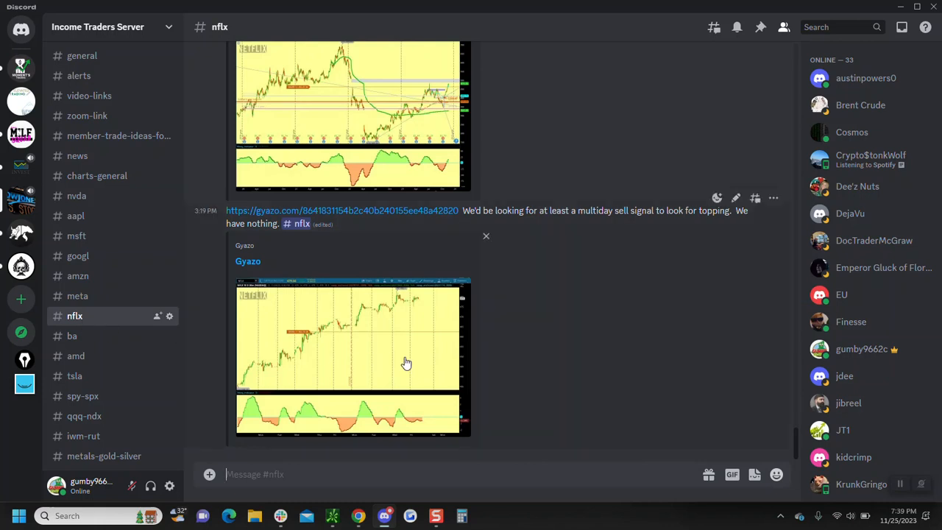
{"action": "mouse_move", "coordinate": [335, 438]}
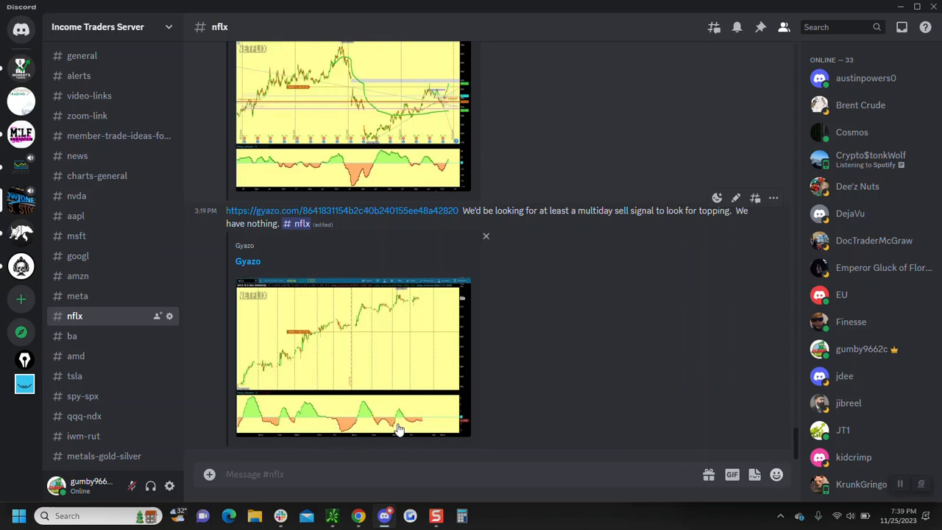
{"action": "mouse_move", "coordinate": [333, 119]}
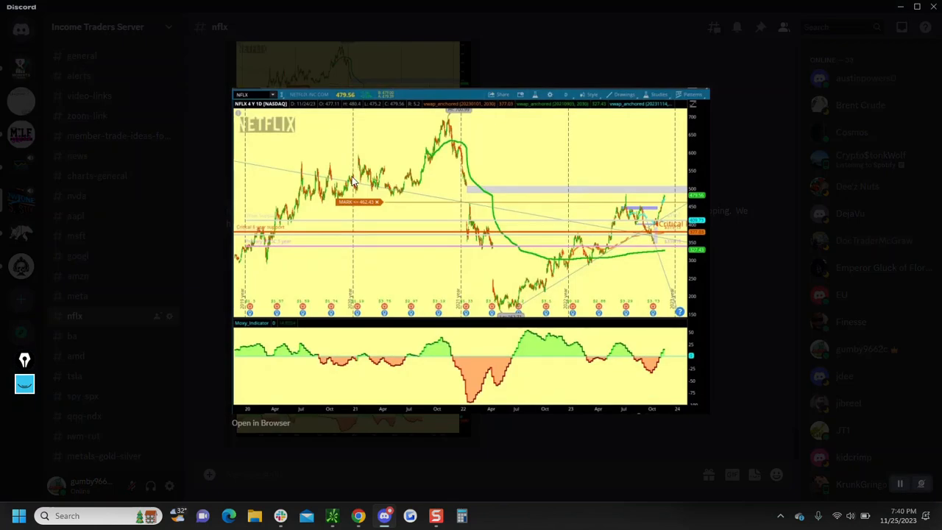
{"action": "mouse_move", "coordinate": [465, 192]}
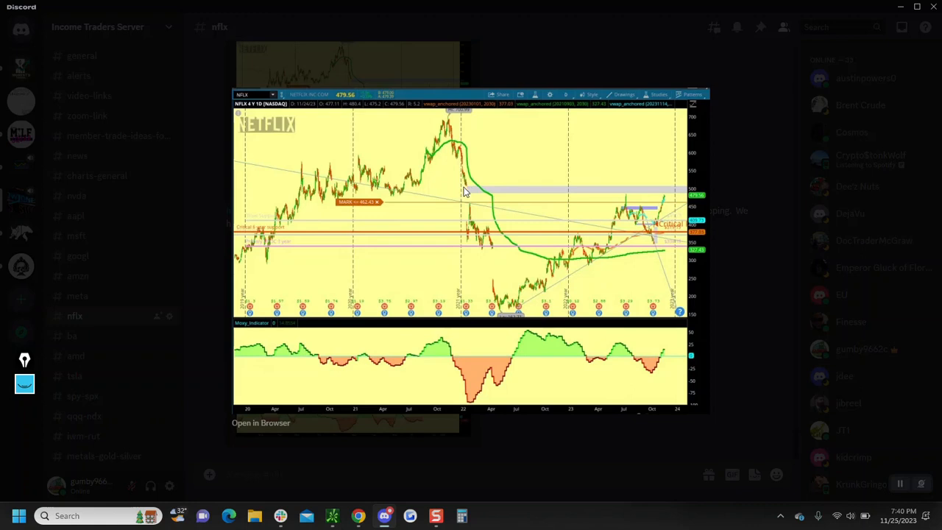
{"action": "mouse_move", "coordinate": [666, 195]}
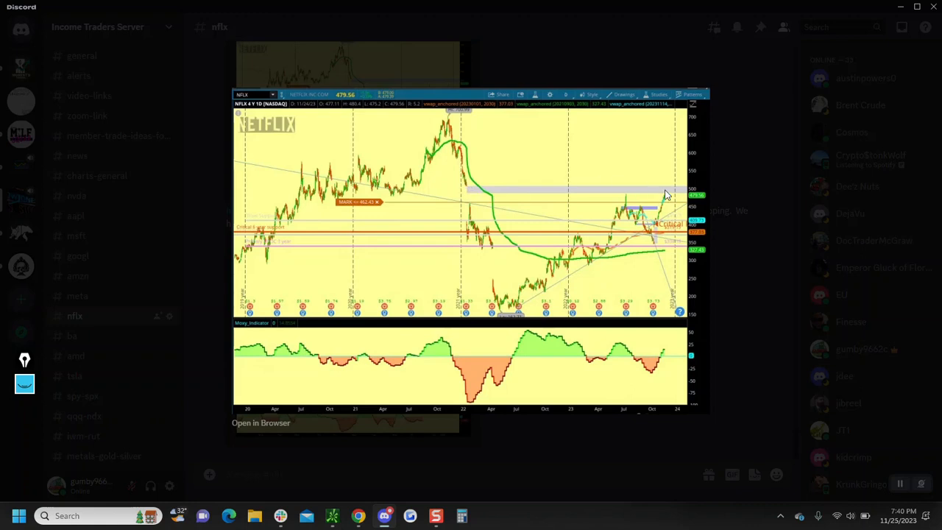
{"action": "mouse_move", "coordinate": [657, 202]}
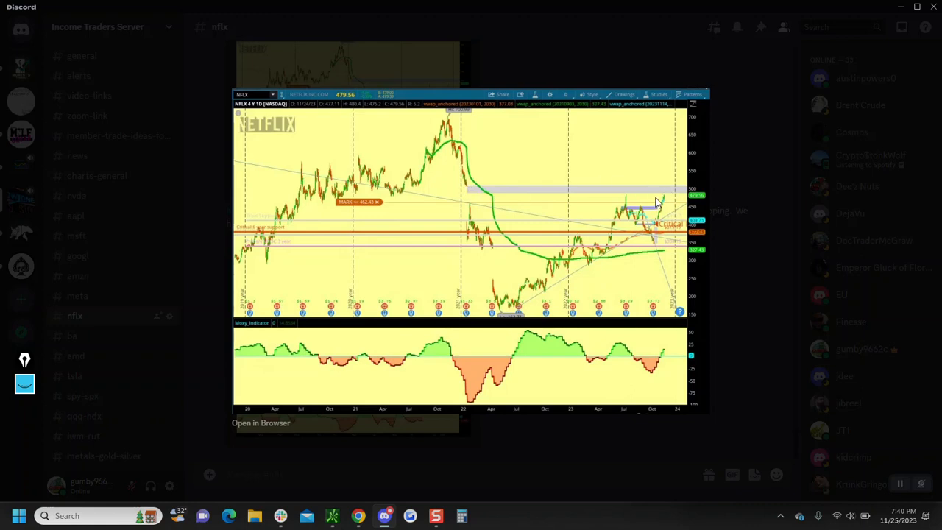
{"action": "mouse_move", "coordinate": [595, 438]}
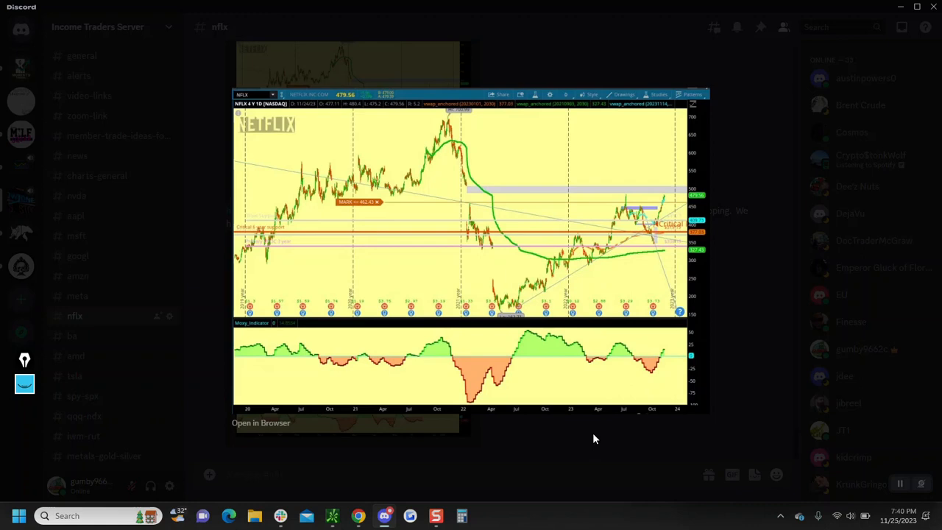
{"action": "mouse_move", "coordinate": [668, 205]}
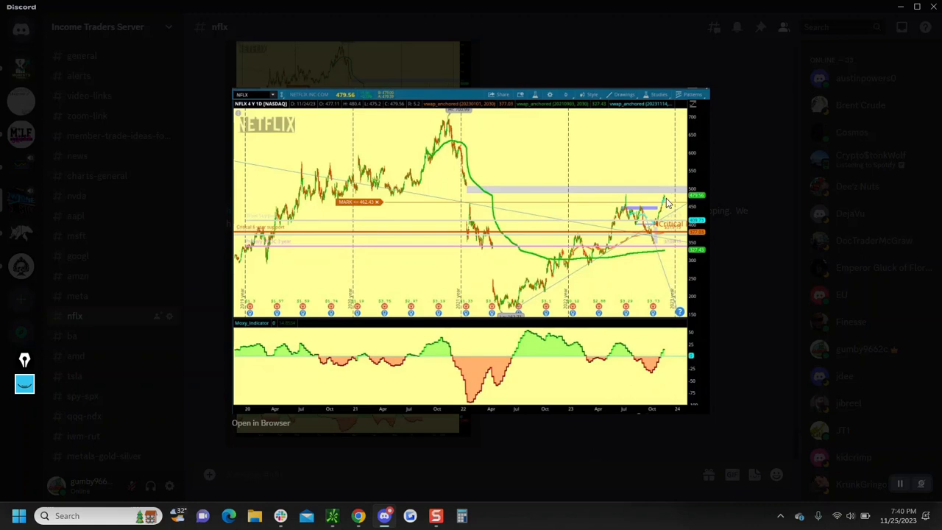
{"action": "mouse_move", "coordinate": [586, 358]}
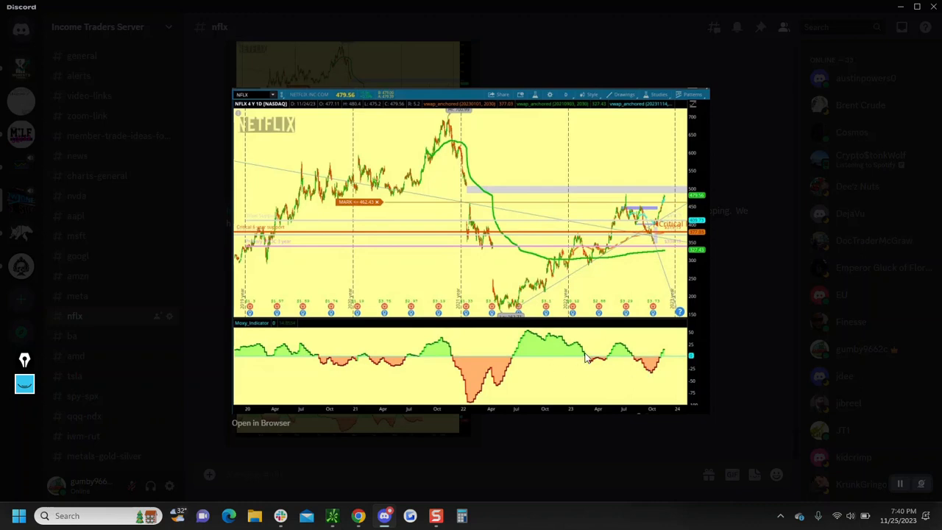
{"action": "mouse_move", "coordinate": [580, 499]}
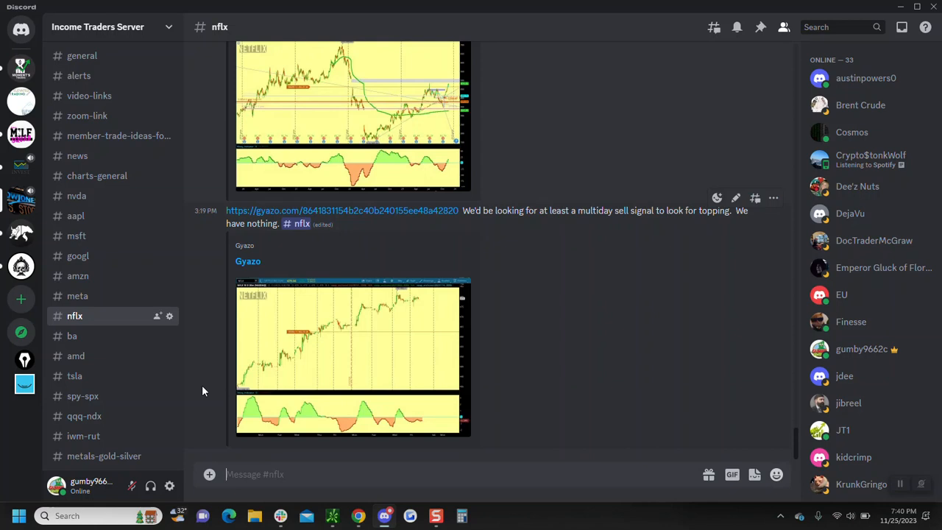
Open the #ba channel and enlarge the latest Boeing daily chart
{"action": "left_click", "coordinate": [71, 336]}
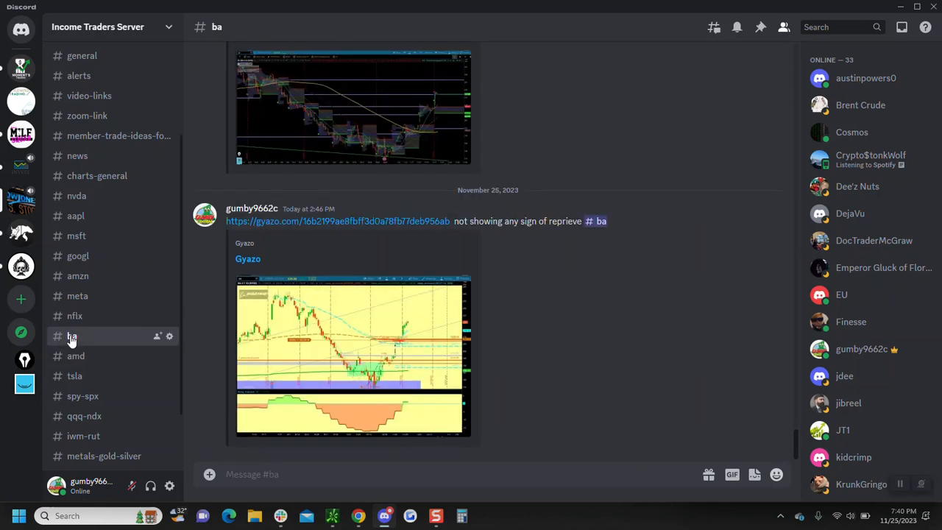
{"action": "mouse_move", "coordinate": [398, 374]}
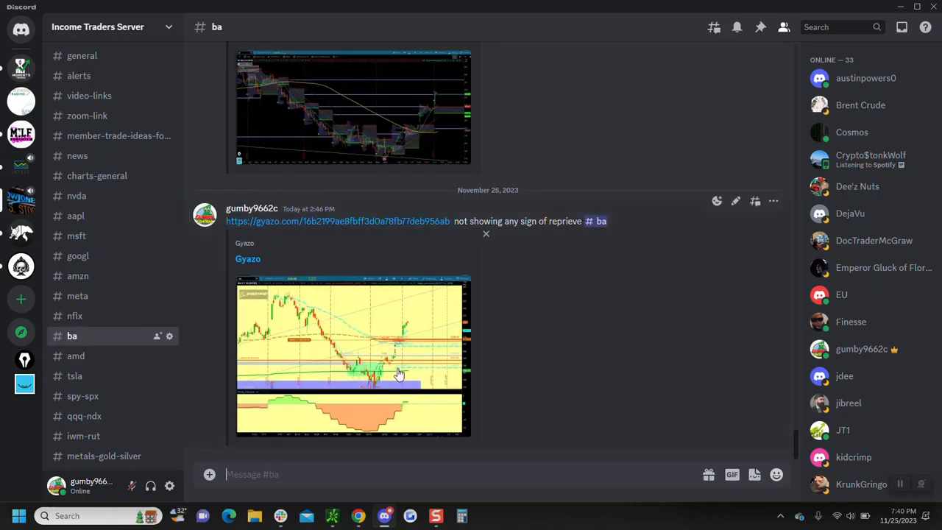
{"action": "mouse_move", "coordinate": [398, 415]}
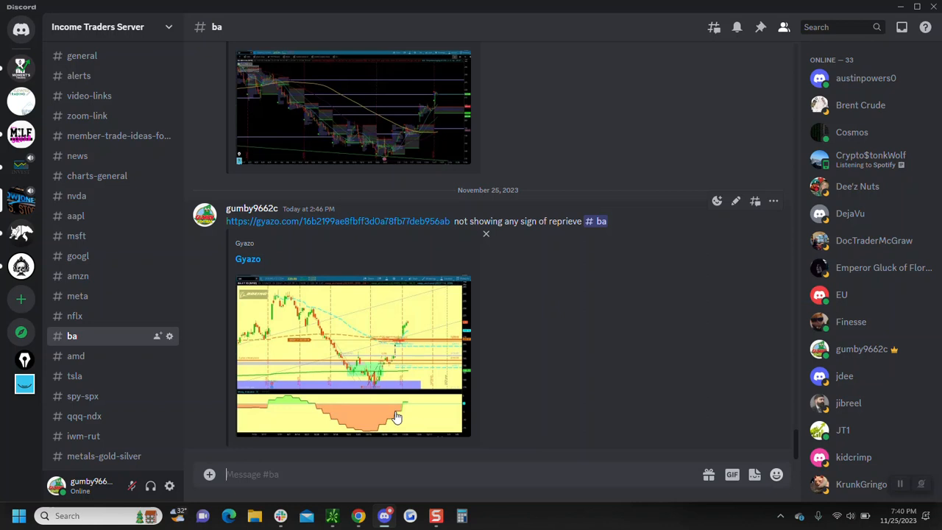
{"action": "mouse_move", "coordinate": [408, 407]}
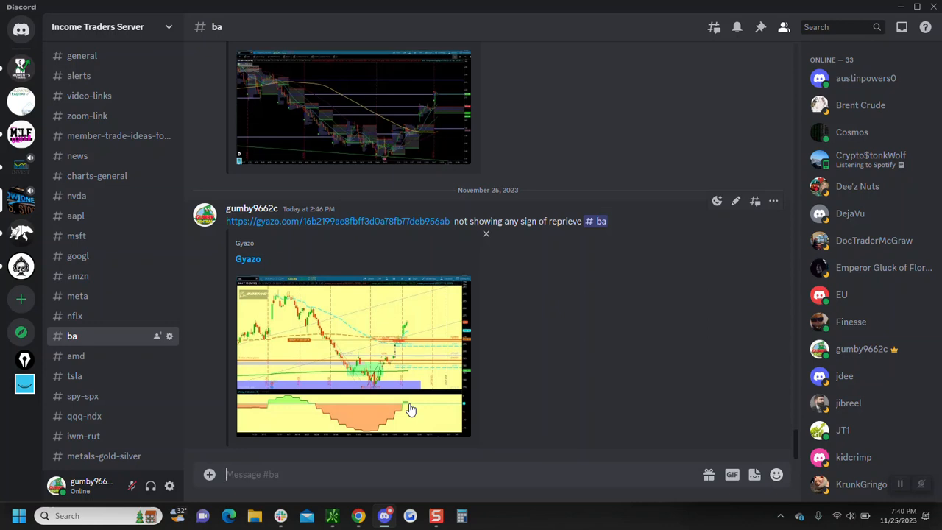
{"action": "mouse_move", "coordinate": [346, 323]}
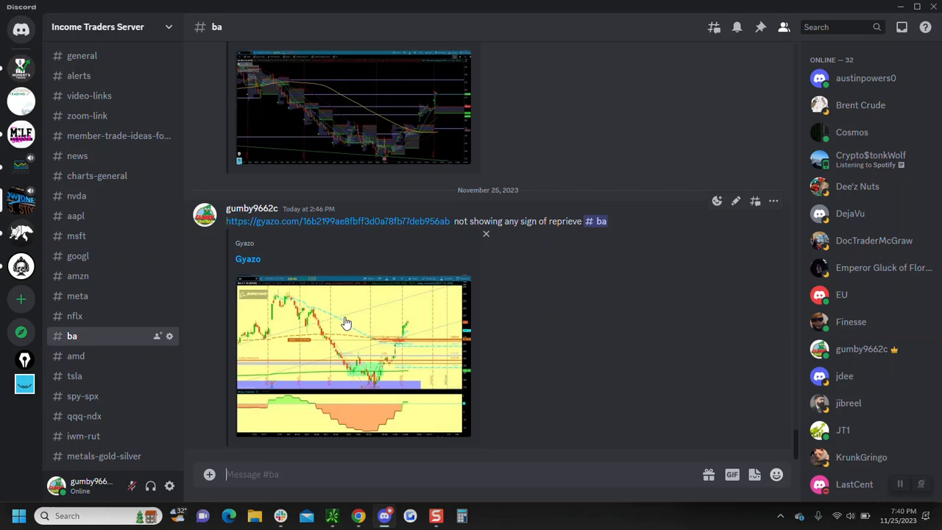
{"action": "mouse_move", "coordinate": [415, 325]}
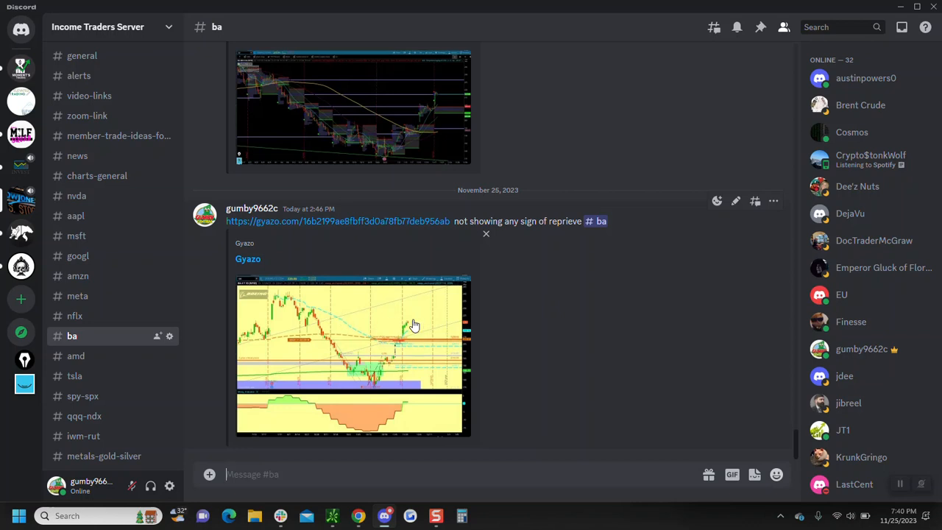
{"action": "mouse_move", "coordinate": [322, 314]}
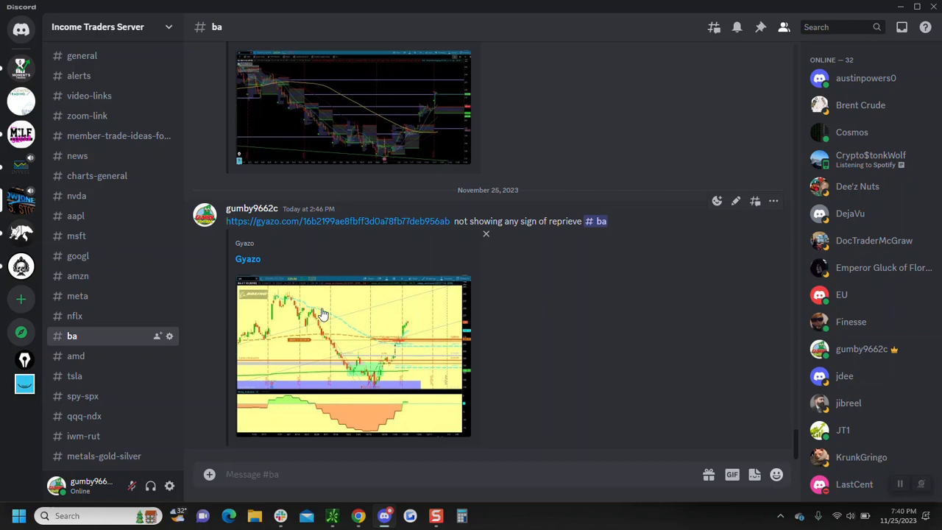
{"action": "left_click", "coordinate": [352, 353]}
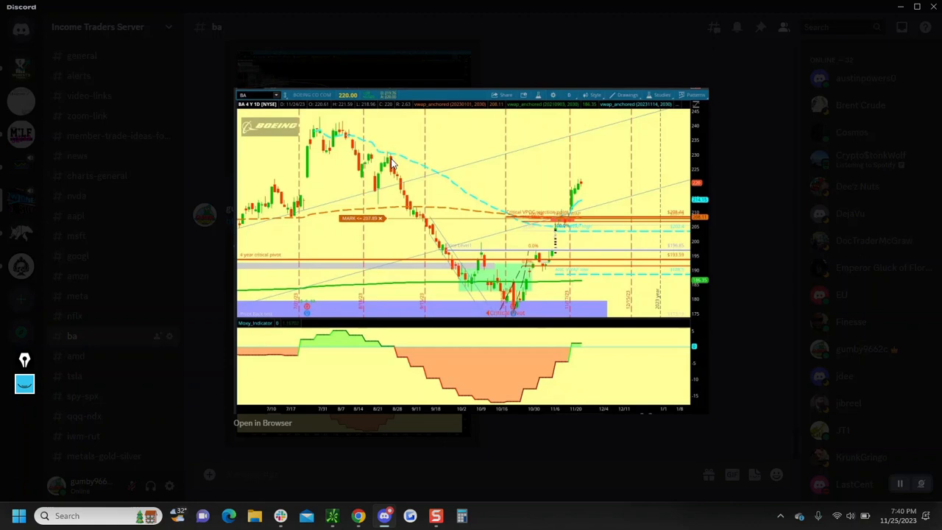
{"action": "mouse_move", "coordinate": [745, 206]}
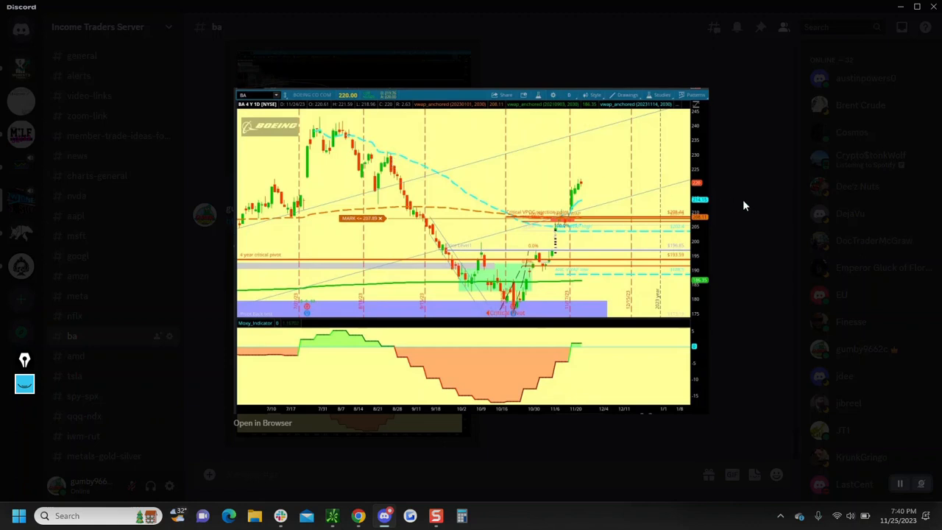
{"action": "mouse_move", "coordinate": [594, 161]}
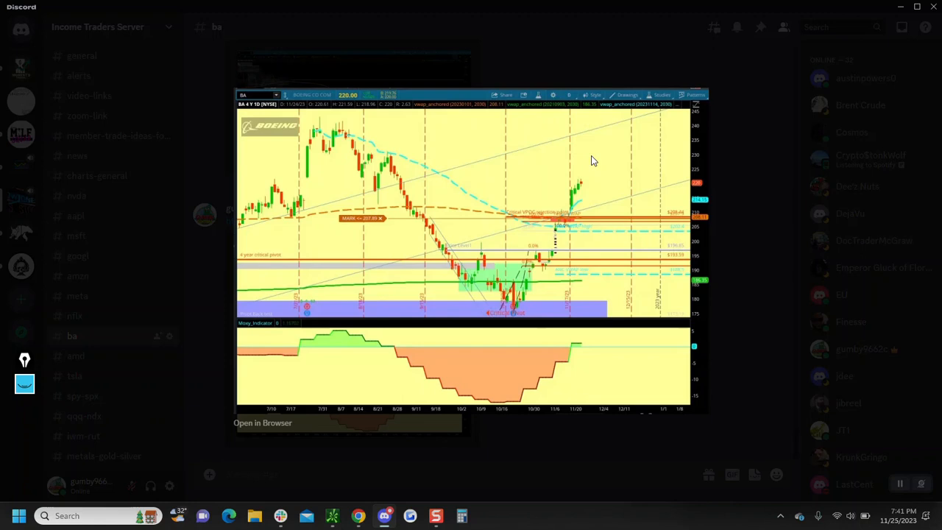
{"action": "mouse_move", "coordinate": [552, 449]}
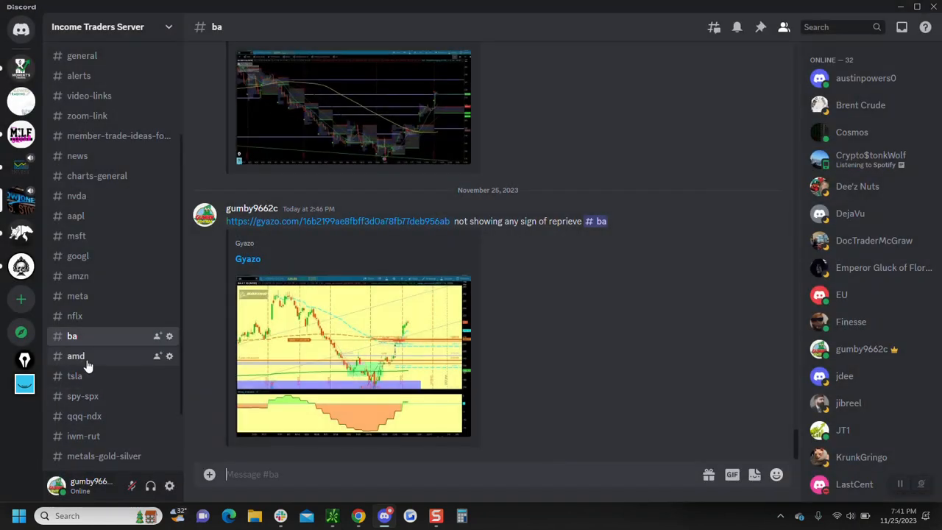
Open the #amd channel and enlarge the newest AMD weekly chart
{"action": "left_click", "coordinate": [76, 355]}
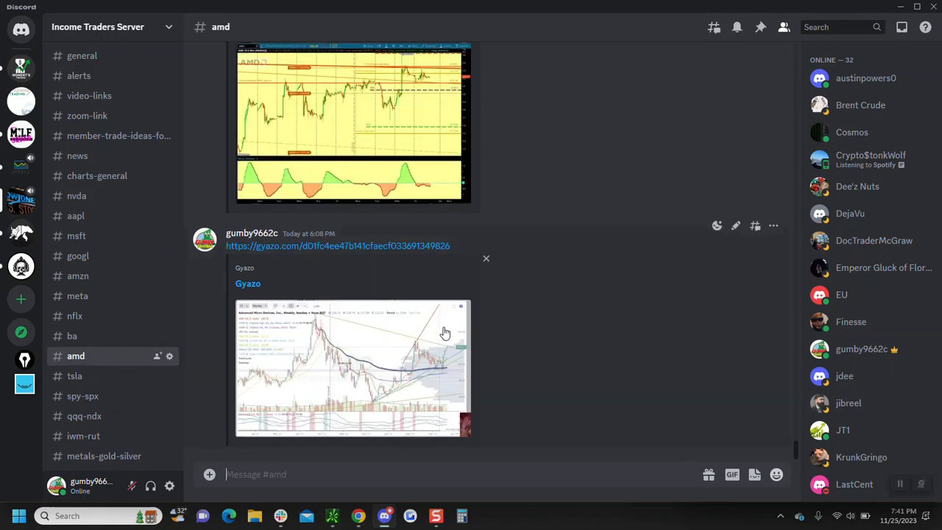
{"action": "left_click", "coordinate": [351, 368]}
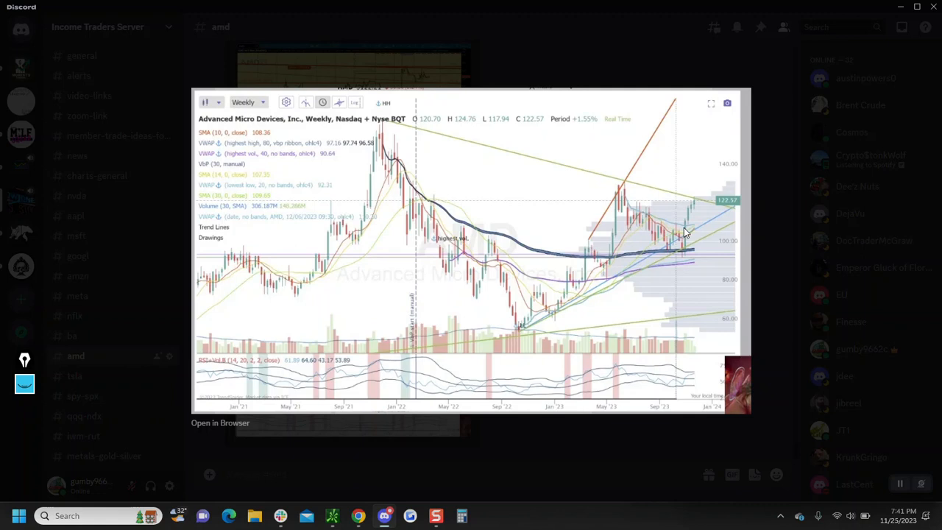
{"action": "mouse_move", "coordinate": [534, 226]}
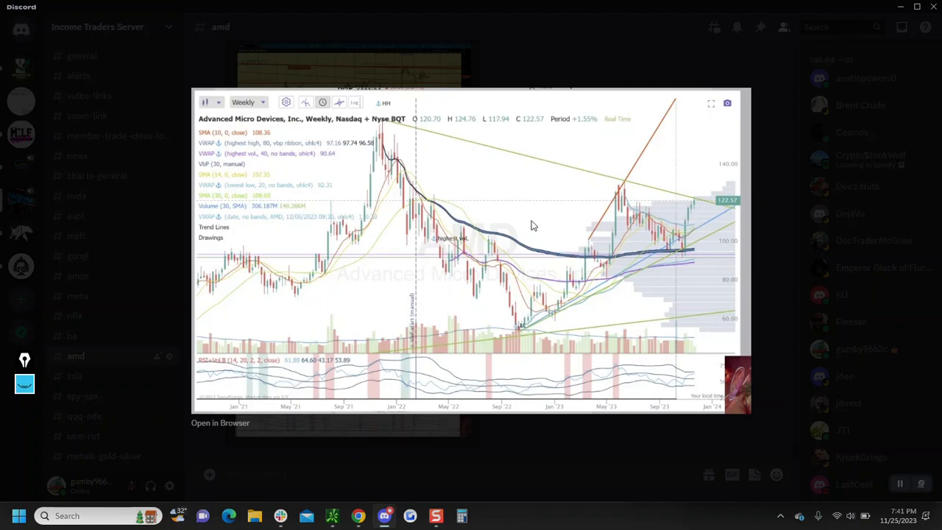
{"action": "mouse_move", "coordinate": [498, 196]}
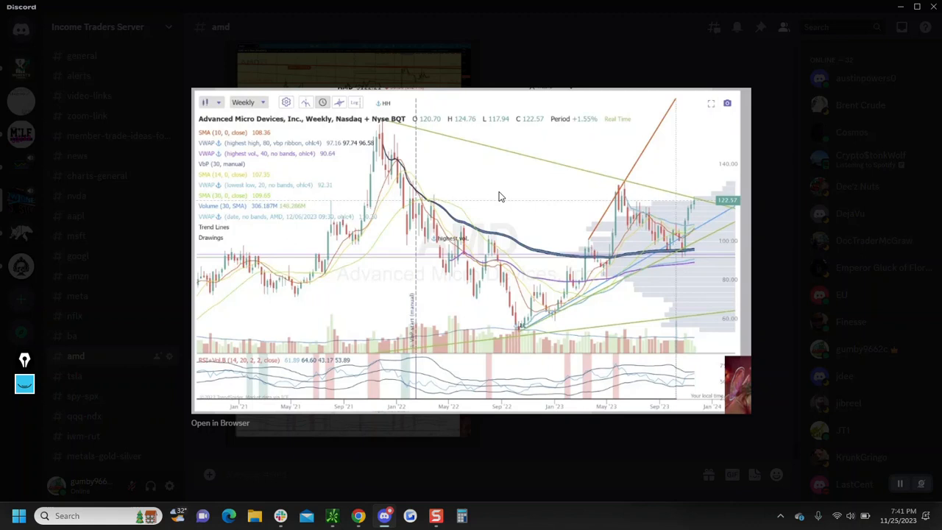
{"action": "mouse_move", "coordinate": [656, 208]}
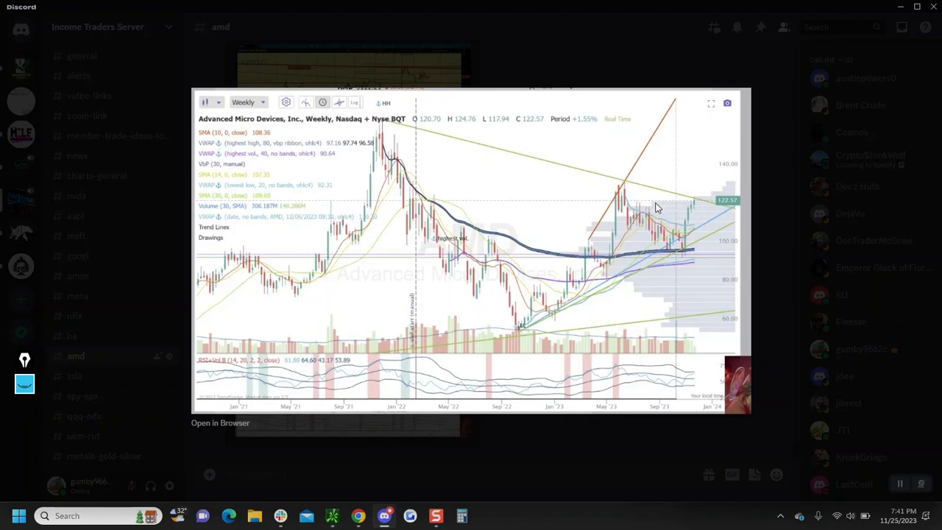
{"action": "mouse_move", "coordinate": [537, 208]}
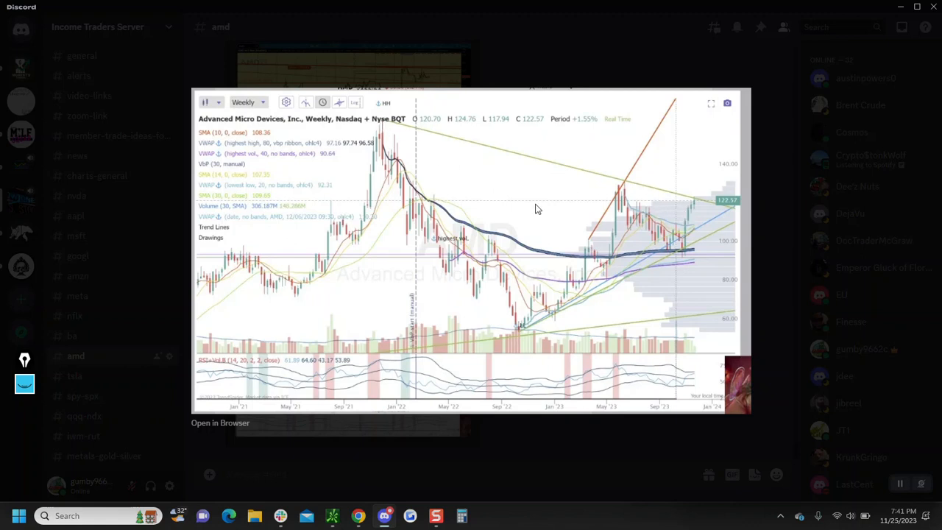
{"action": "mouse_move", "coordinate": [624, 188]}
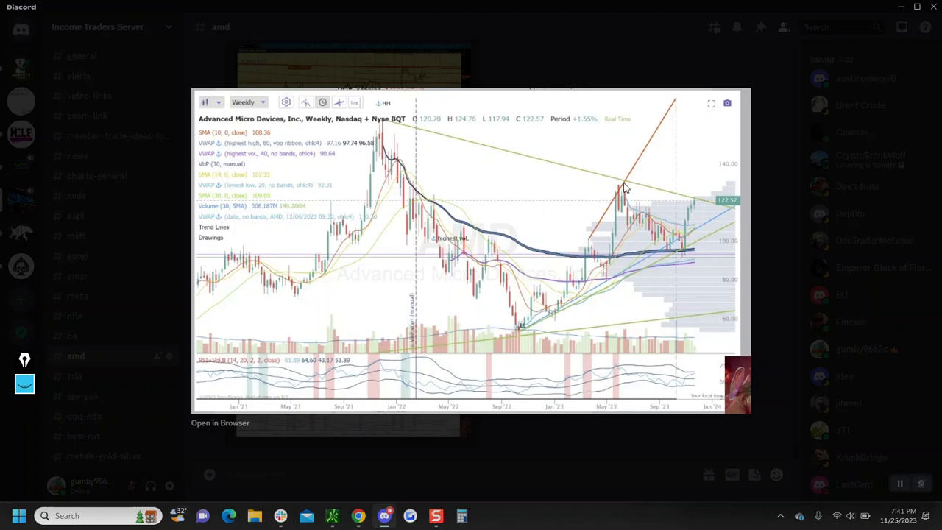
{"action": "mouse_move", "coordinate": [533, 204]}
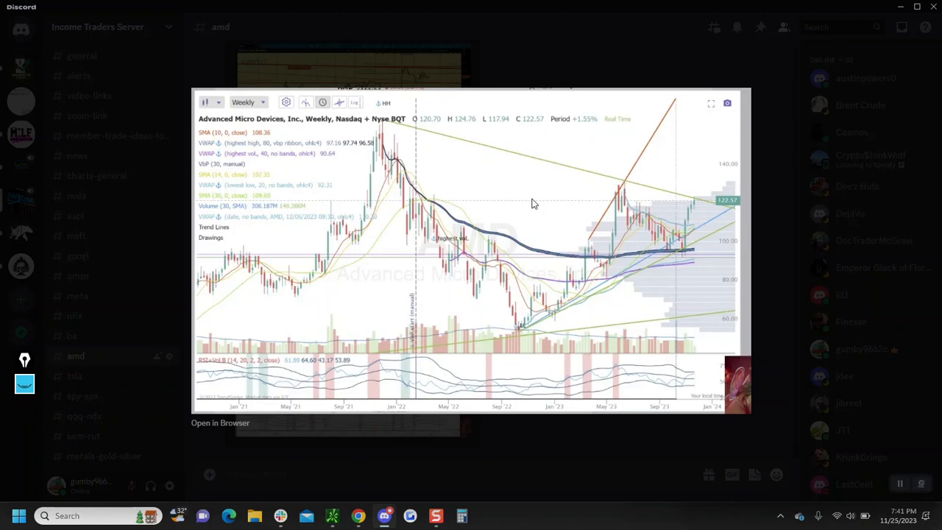
{"action": "mouse_move", "coordinate": [546, 173]}
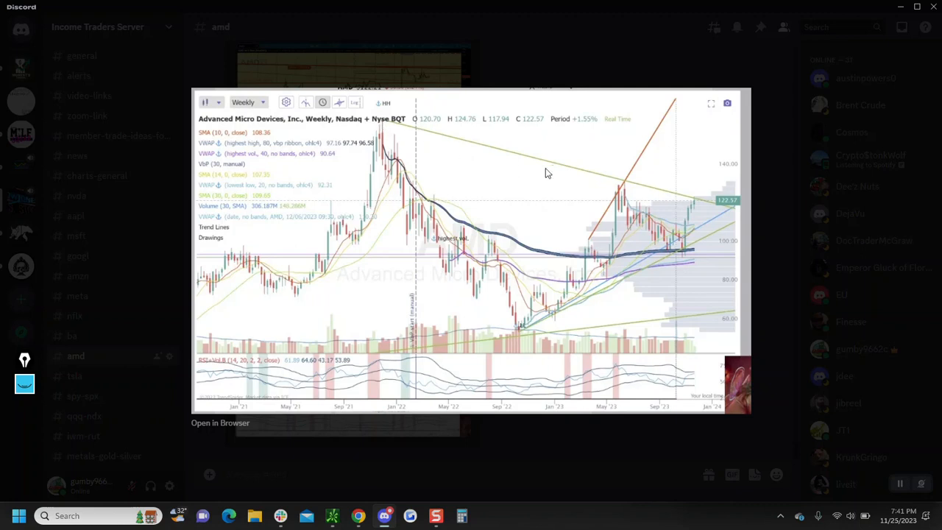
{"action": "mouse_move", "coordinate": [518, 227]}
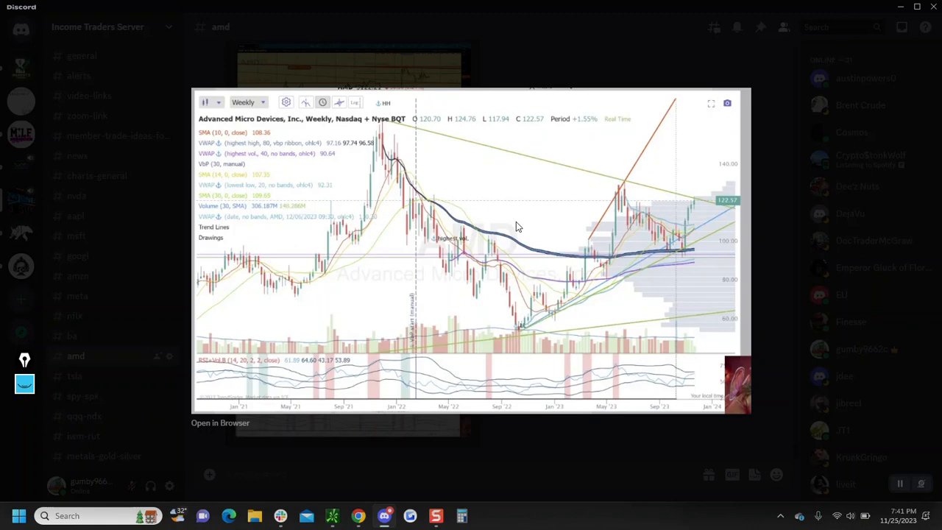
{"action": "mouse_move", "coordinate": [541, 457]}
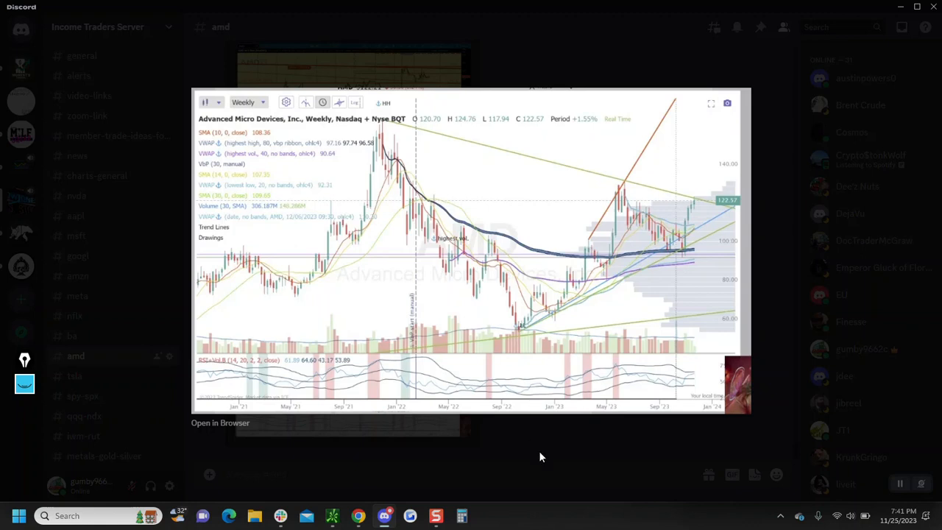
Close the enlarged AMD weekly chart preview
{"action": "left_click", "coordinate": [541, 456]}
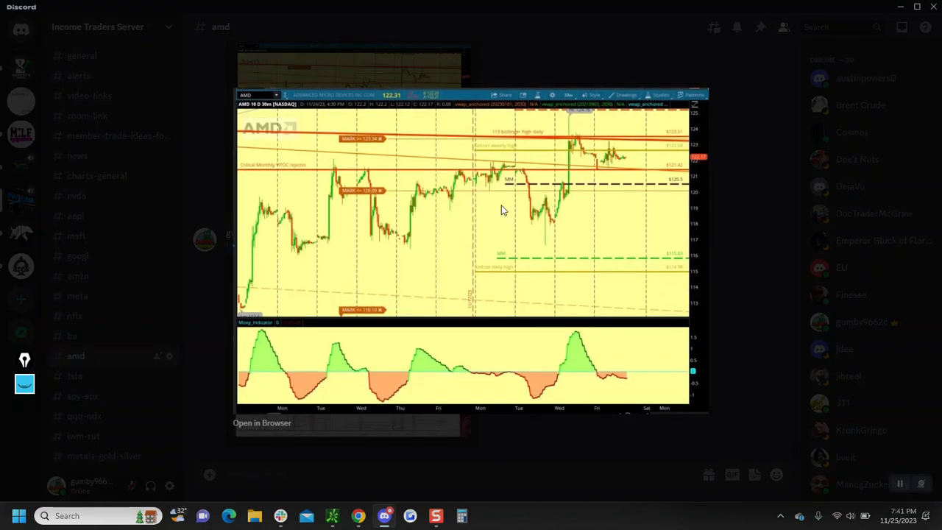
{"action": "mouse_move", "coordinate": [594, 381]}
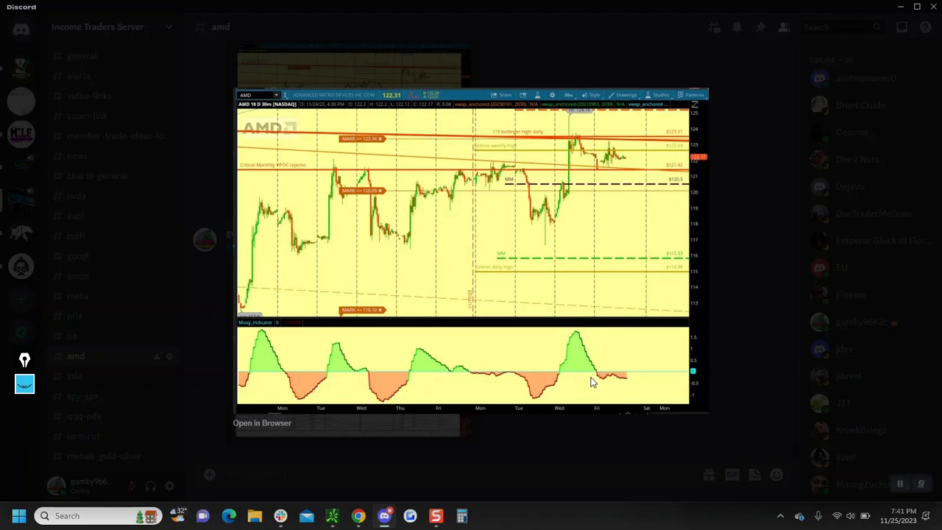
{"action": "mouse_move", "coordinate": [615, 379]}
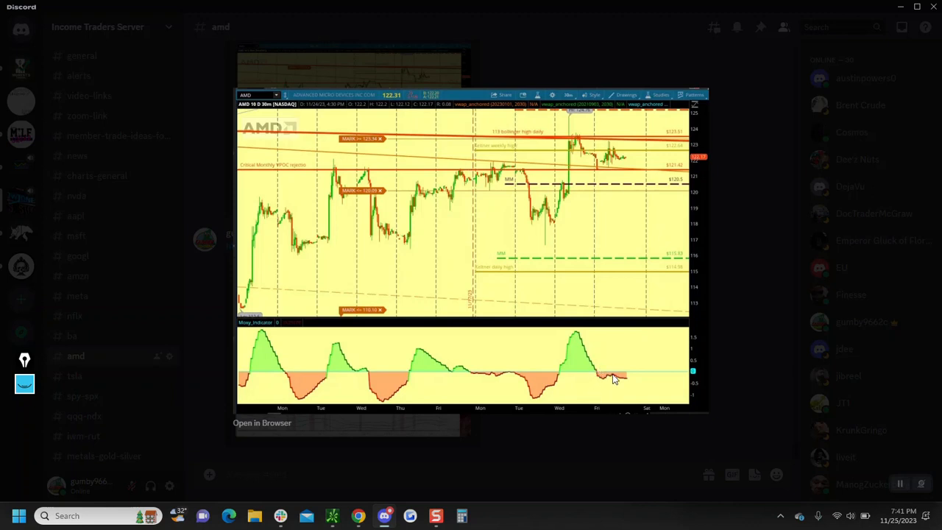
{"action": "mouse_move", "coordinate": [609, 379]}
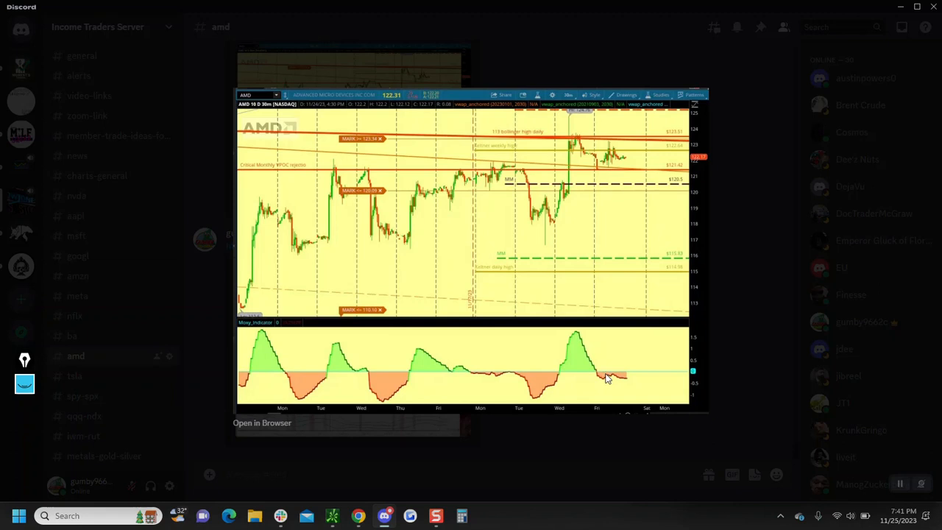
{"action": "mouse_move", "coordinate": [633, 381]}
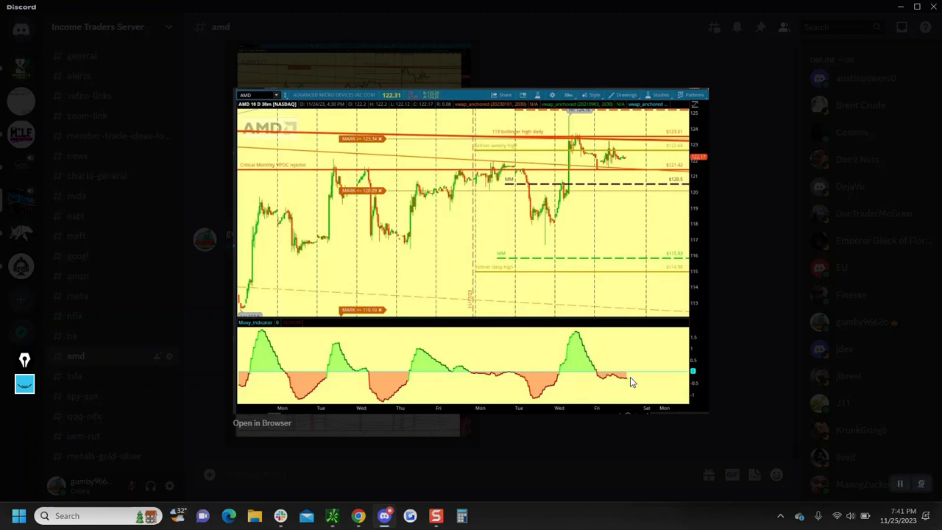
{"action": "mouse_move", "coordinate": [587, 152]}
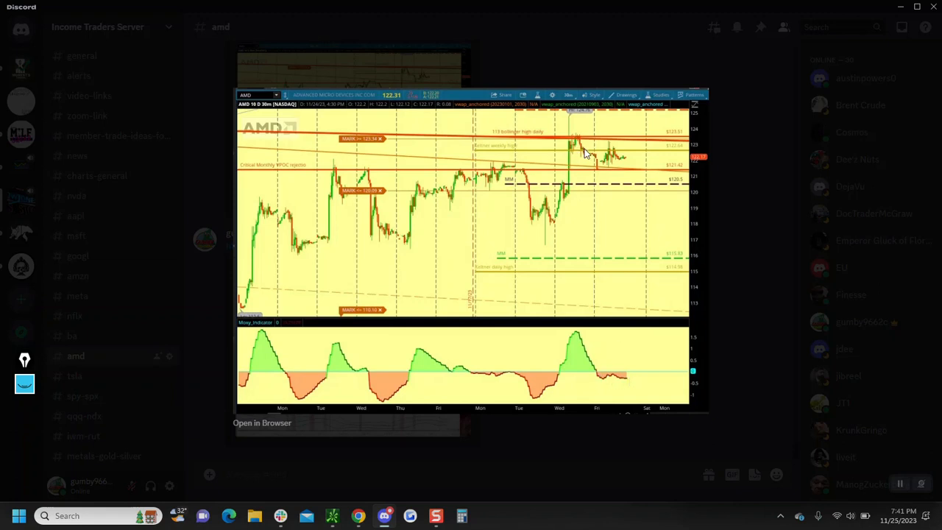
{"action": "mouse_move", "coordinate": [617, 163]}
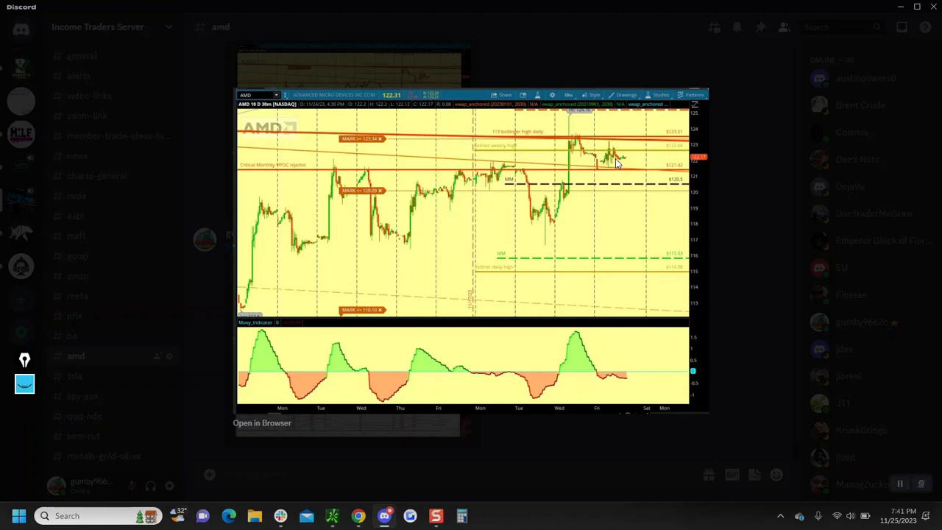
{"action": "mouse_move", "coordinate": [595, 242]}
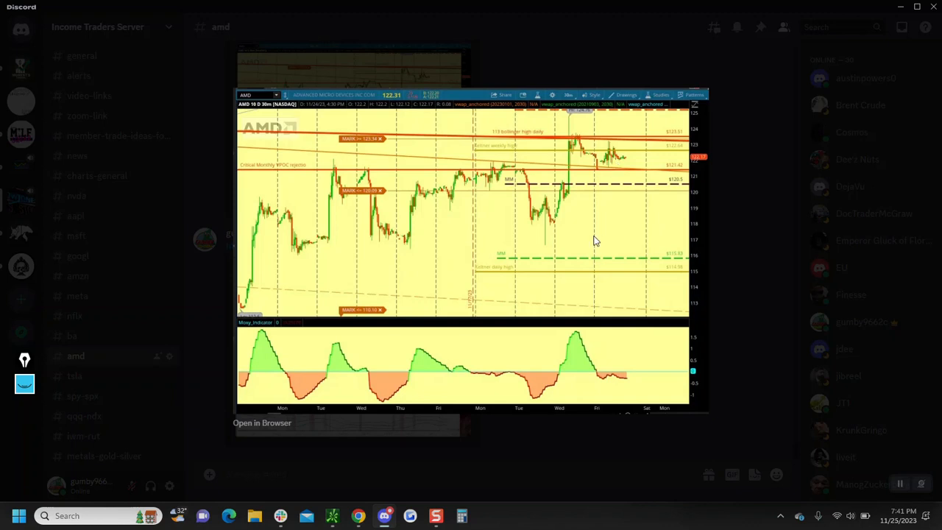
{"action": "mouse_move", "coordinate": [608, 159]}
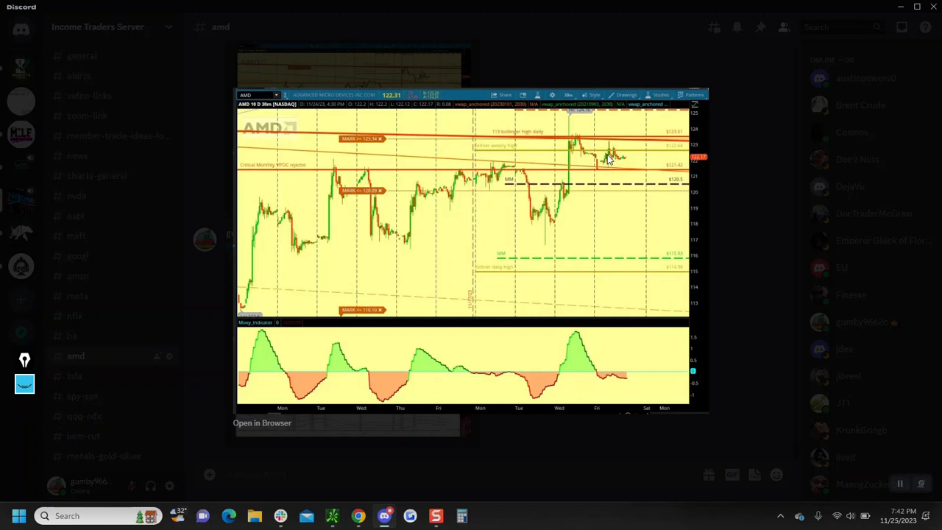
{"action": "mouse_move", "coordinate": [607, 232]}
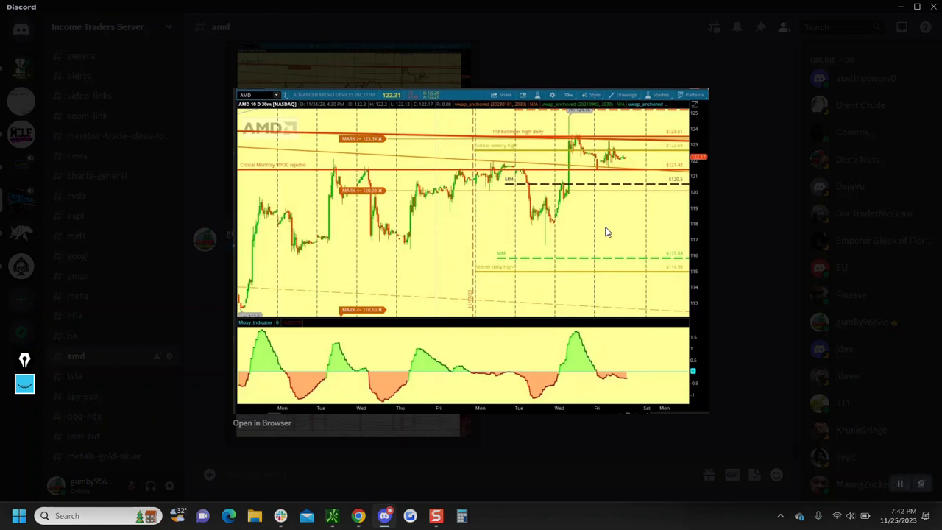
{"action": "mouse_move", "coordinate": [543, 460]}
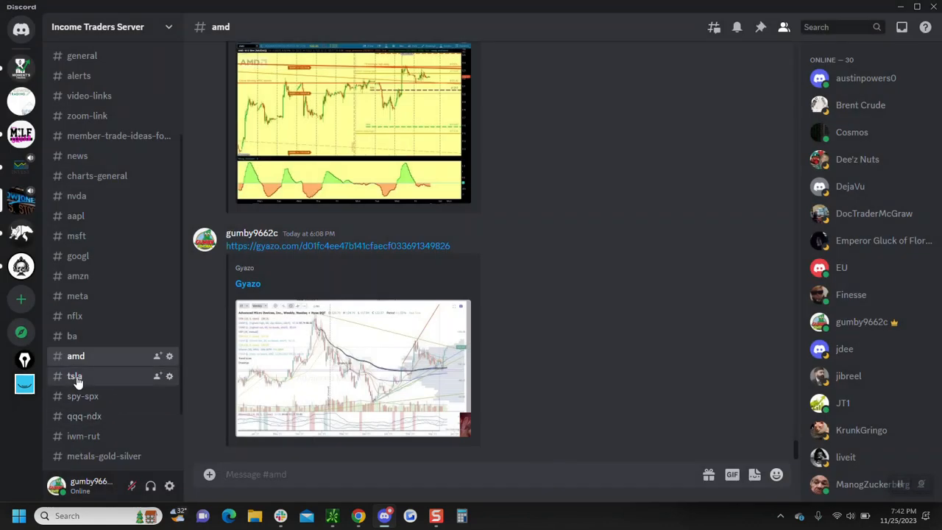
Open the #tsla channel and enlarge the yellow TSLA 30-minute chart
{"action": "left_click", "coordinate": [74, 376]}
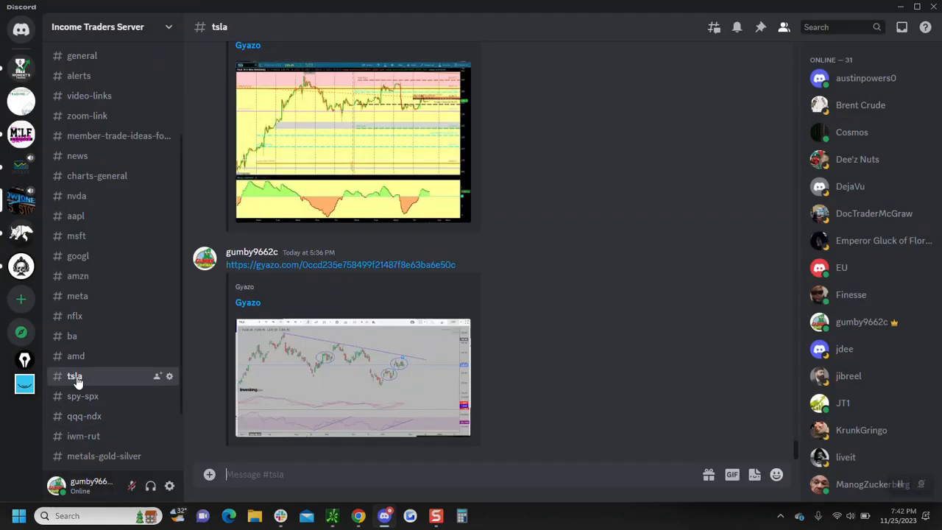
{"action": "left_click", "coordinate": [353, 378]}
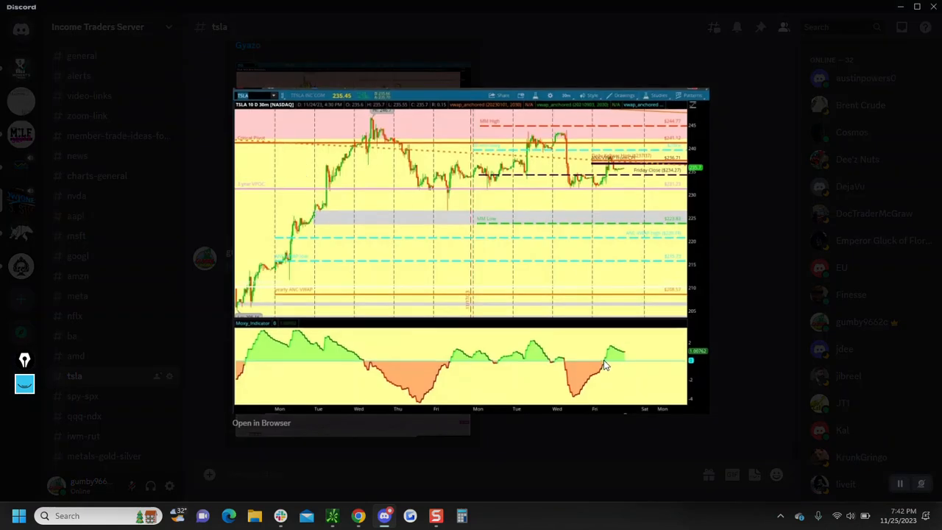
{"action": "mouse_move", "coordinate": [599, 191]}
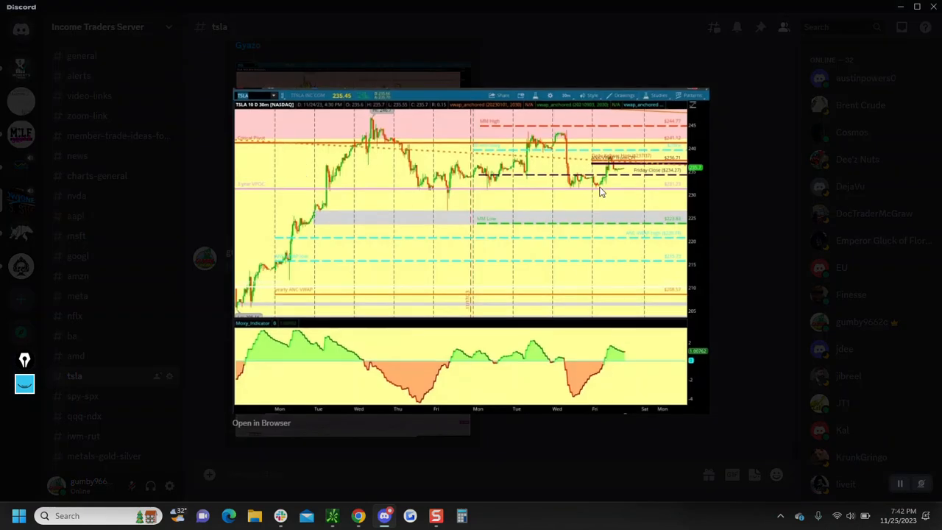
{"action": "mouse_move", "coordinate": [603, 342]}
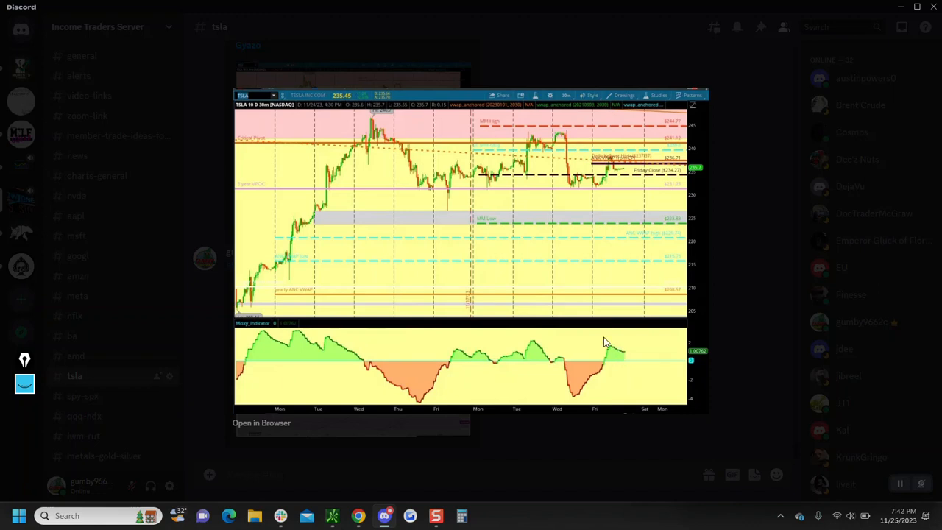
{"action": "mouse_move", "coordinate": [624, 169]}
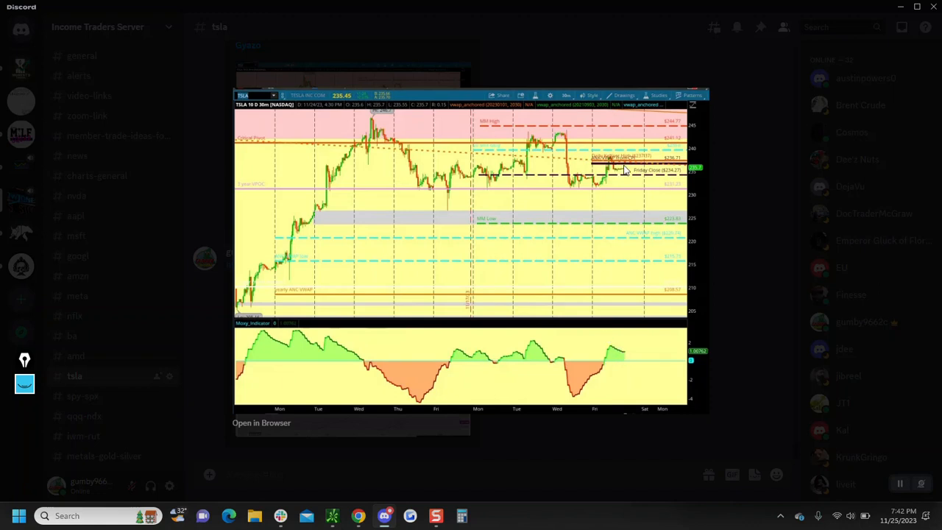
{"action": "mouse_move", "coordinate": [613, 192]}
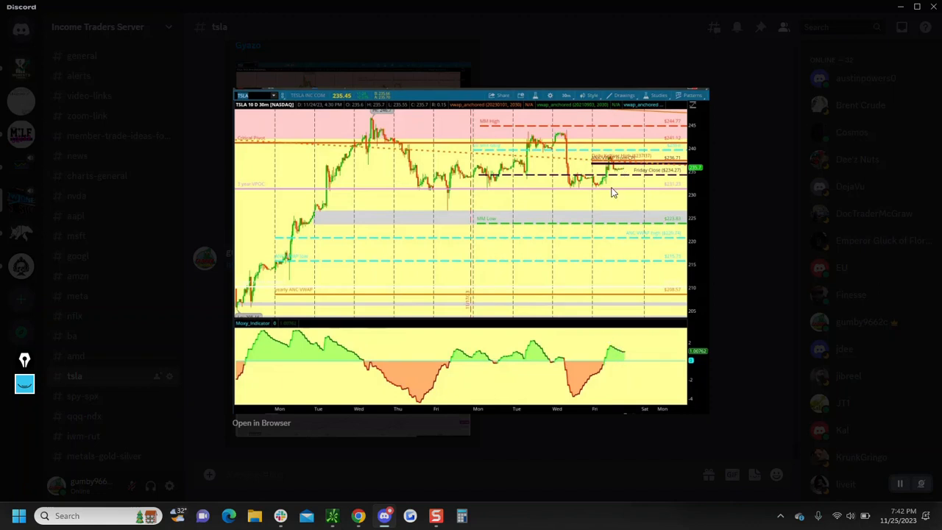
{"action": "mouse_move", "coordinate": [613, 161]}
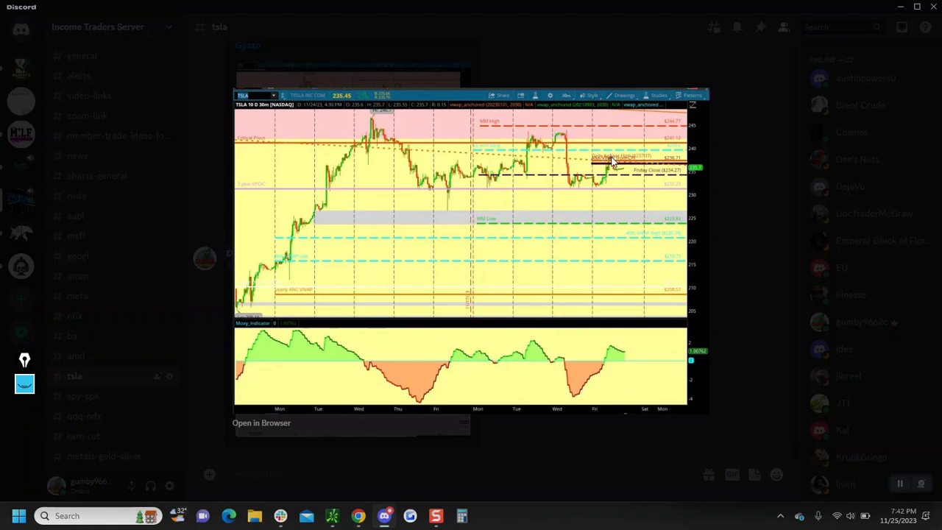
{"action": "mouse_move", "coordinate": [604, 362]}
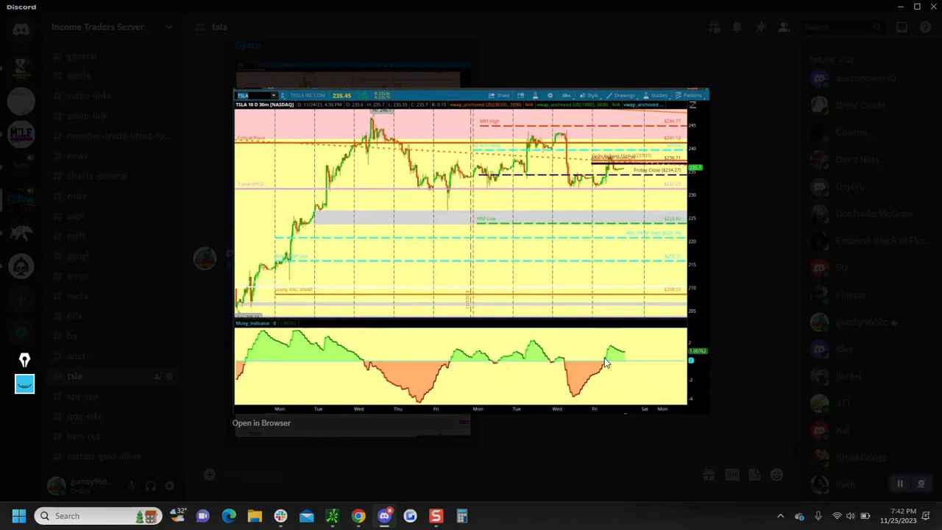
{"action": "mouse_move", "coordinate": [628, 369]}
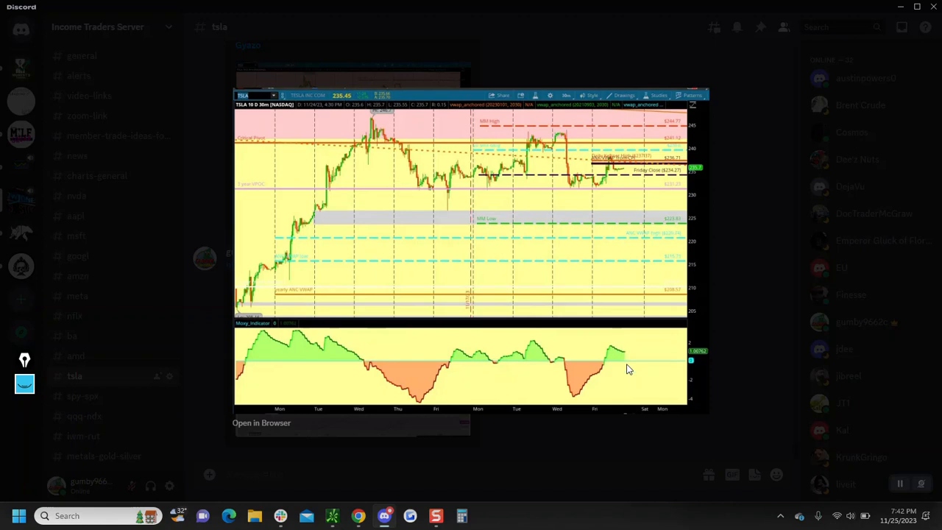
{"action": "mouse_move", "coordinate": [546, 452]}
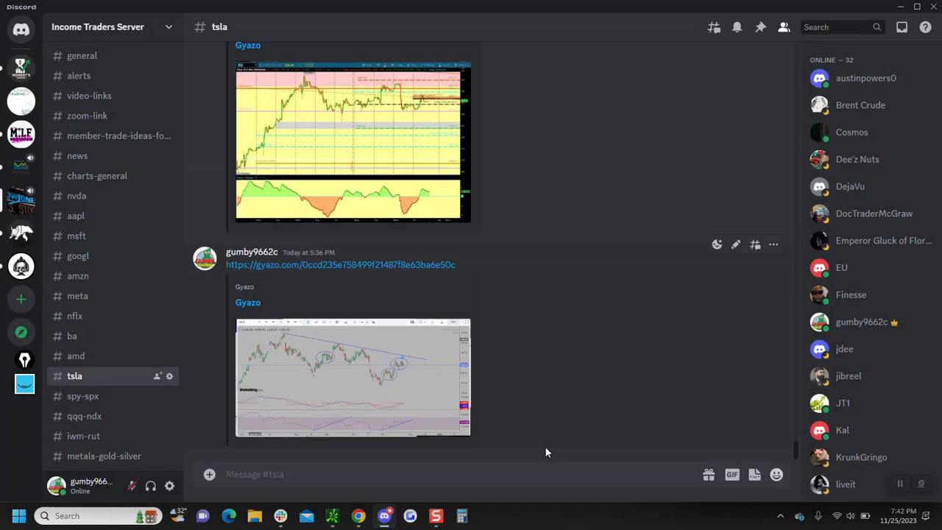
{"action": "mouse_move", "coordinate": [316, 386]}
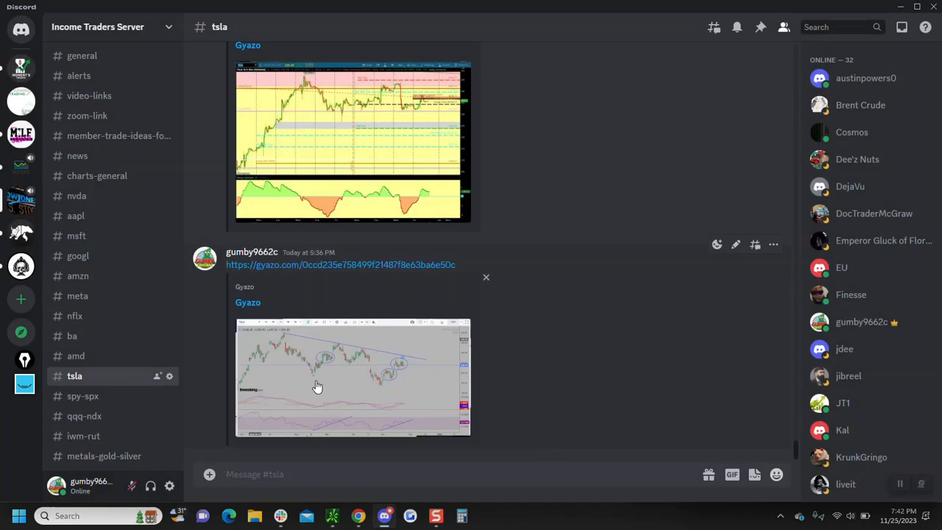
Enlarge the Investing.com TSLA daily chart with trendline and circled price clusters
{"action": "left_click", "coordinate": [317, 379]}
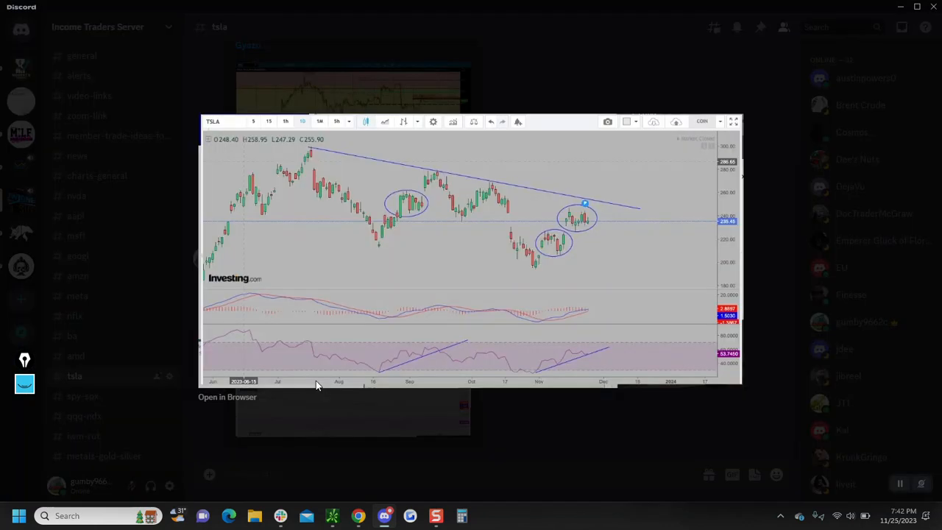
{"action": "mouse_move", "coordinate": [585, 214]}
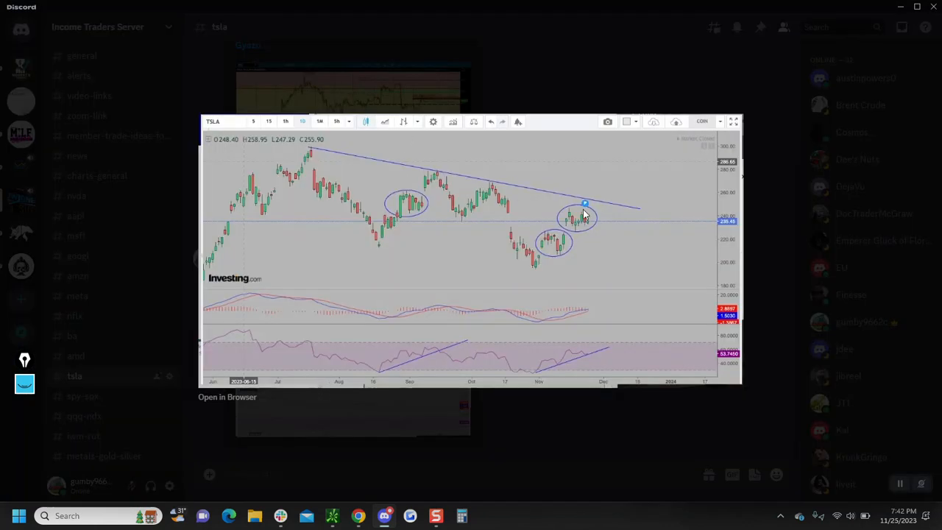
{"action": "mouse_move", "coordinate": [533, 247]}
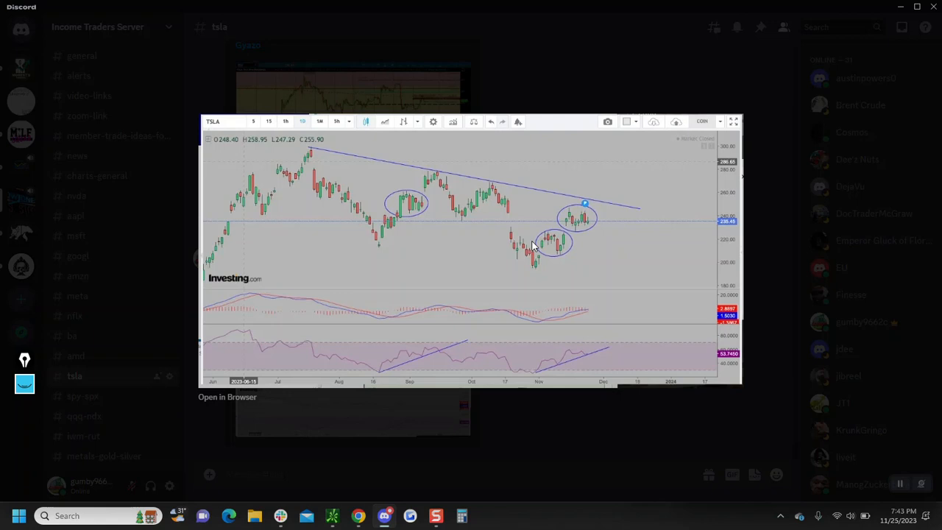
{"action": "mouse_move", "coordinate": [545, 494]}
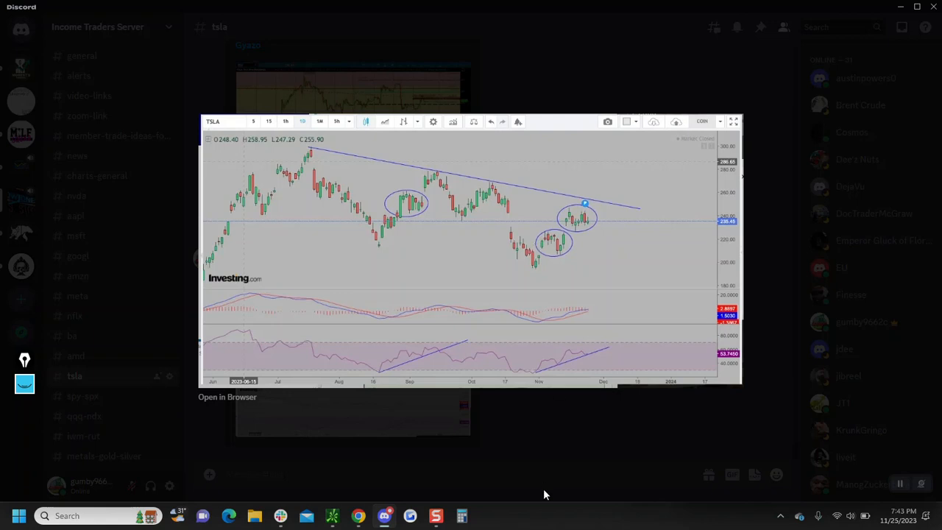